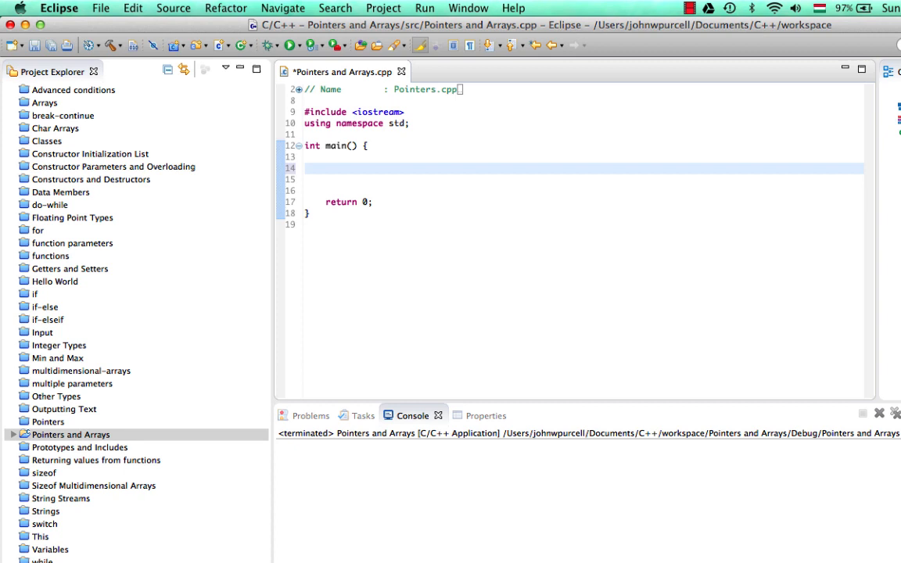
Step: Declare string texts[] = {"one", "two", "three"}; inside main's body
left_click(326, 168)
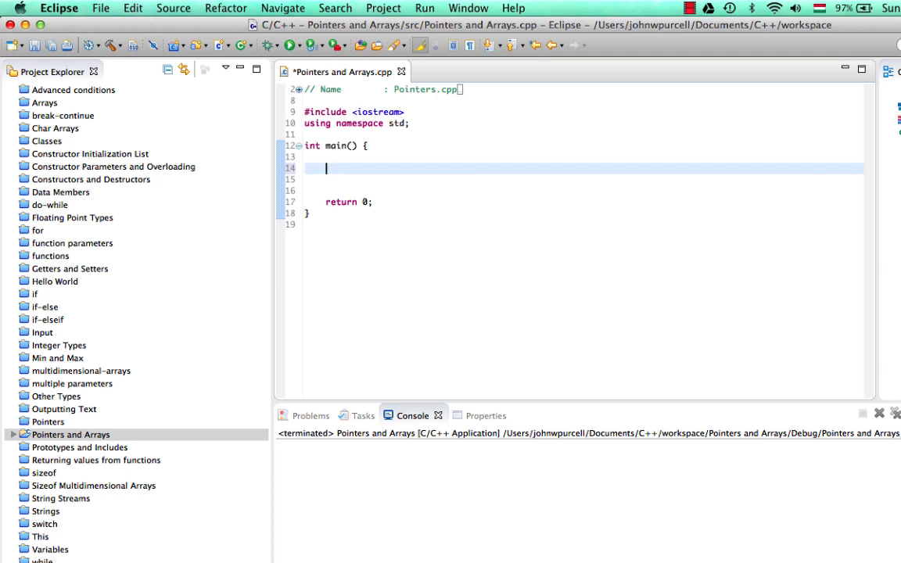
type("st")
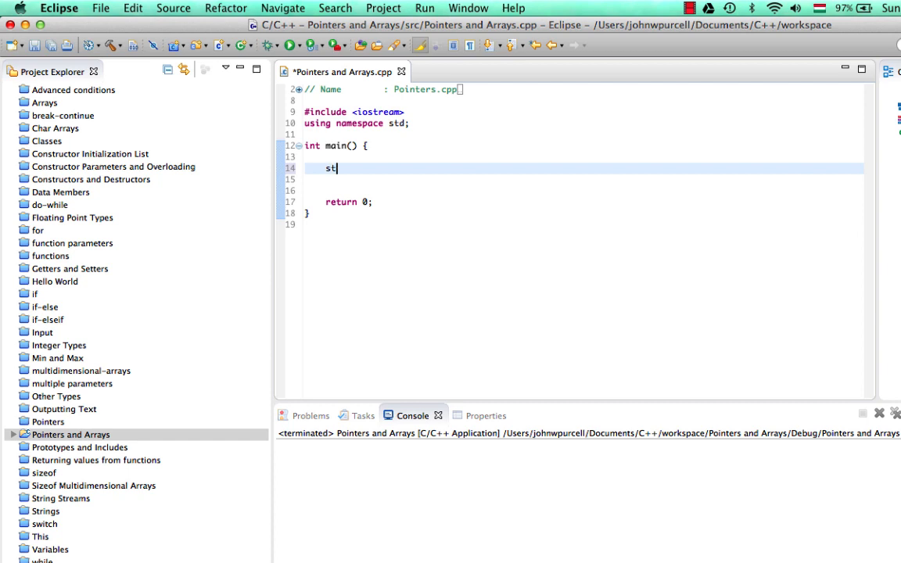
type("ring")
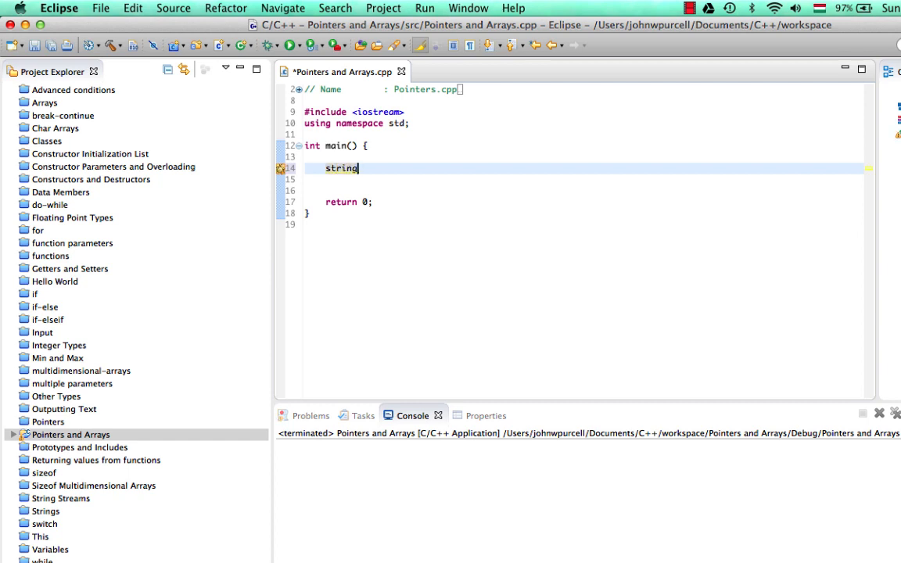
type("te")
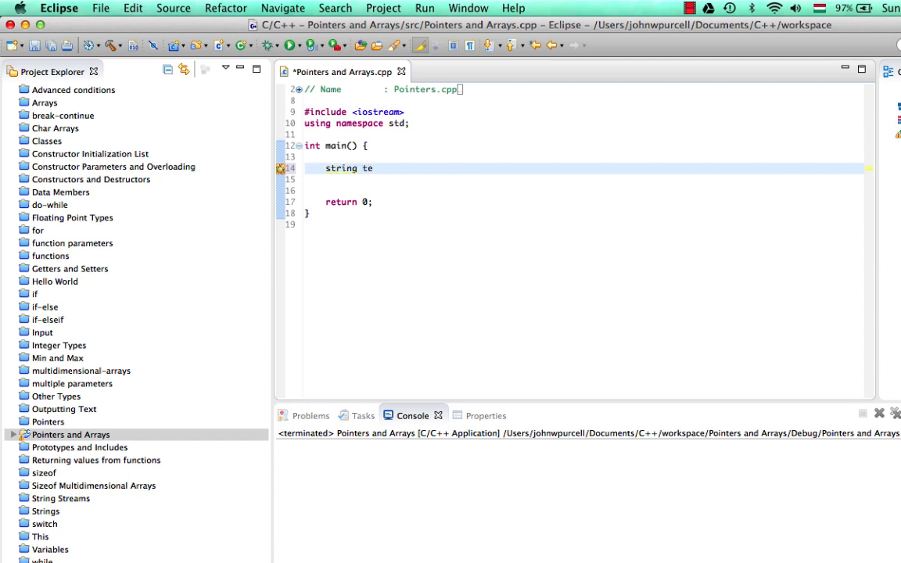
type("xts =")
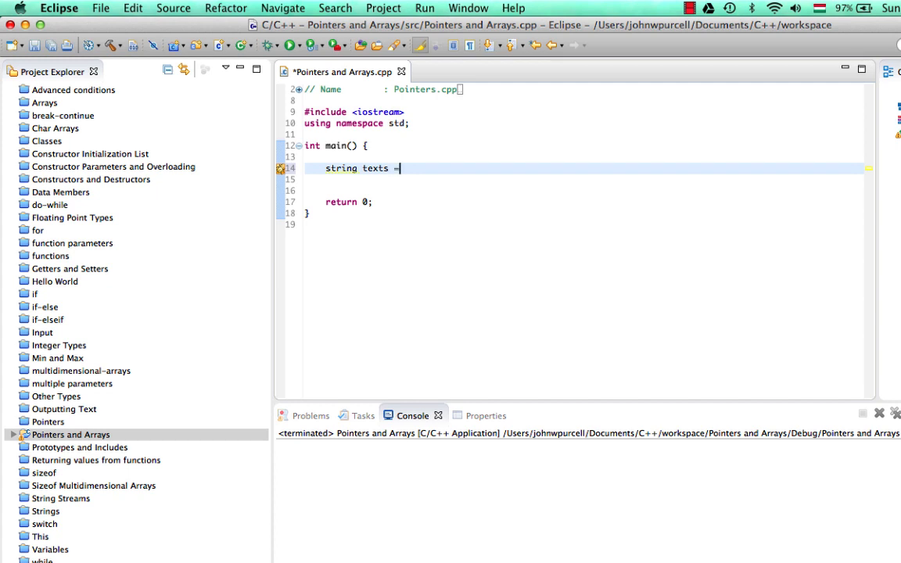
key("BackSpace")
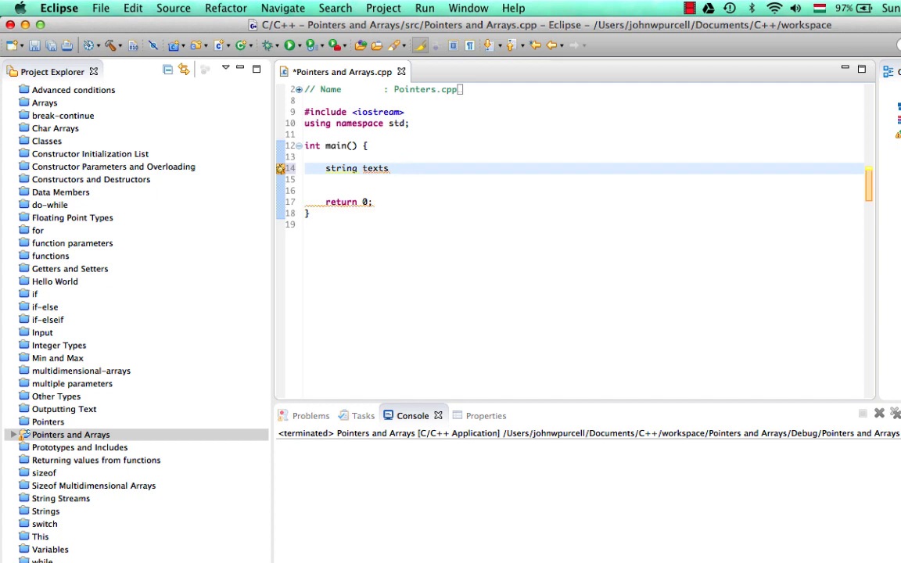
type("[]")
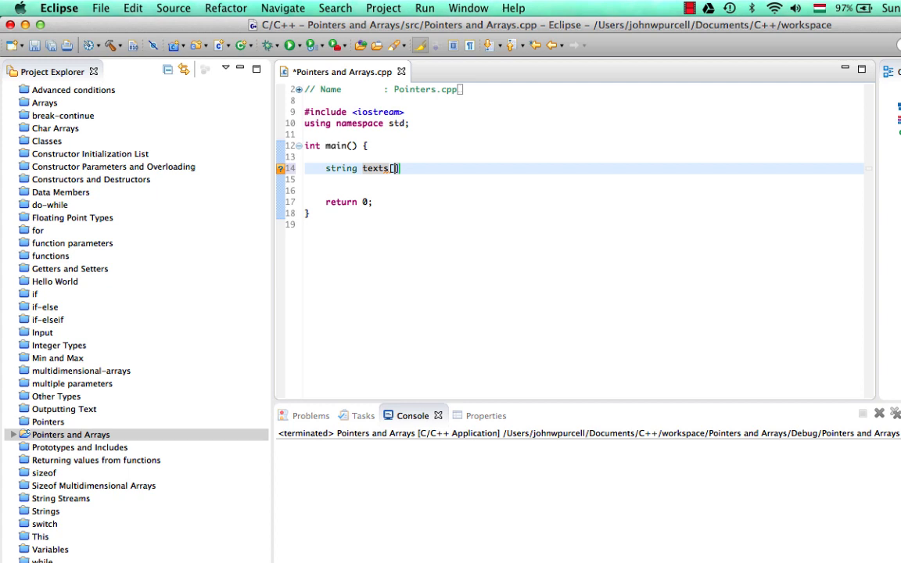
type("=")
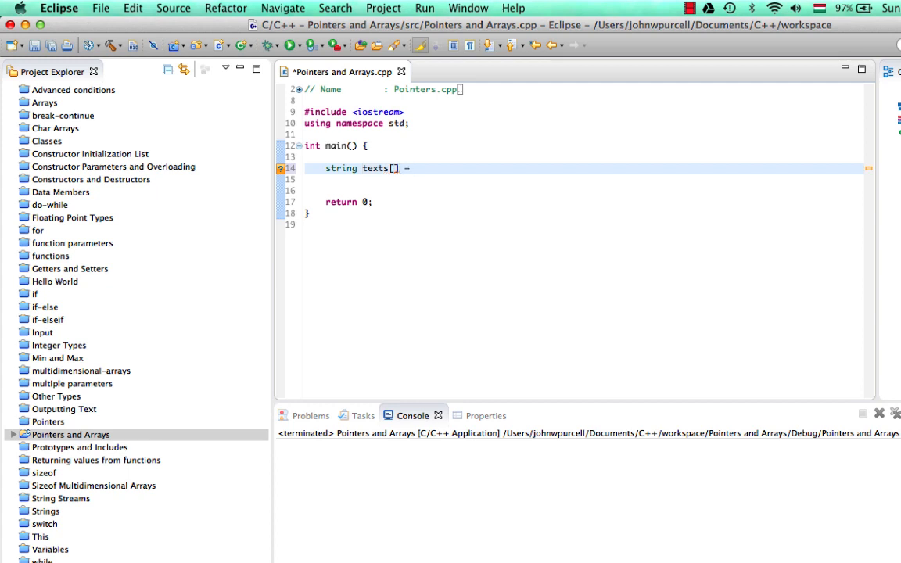
type("= {};")
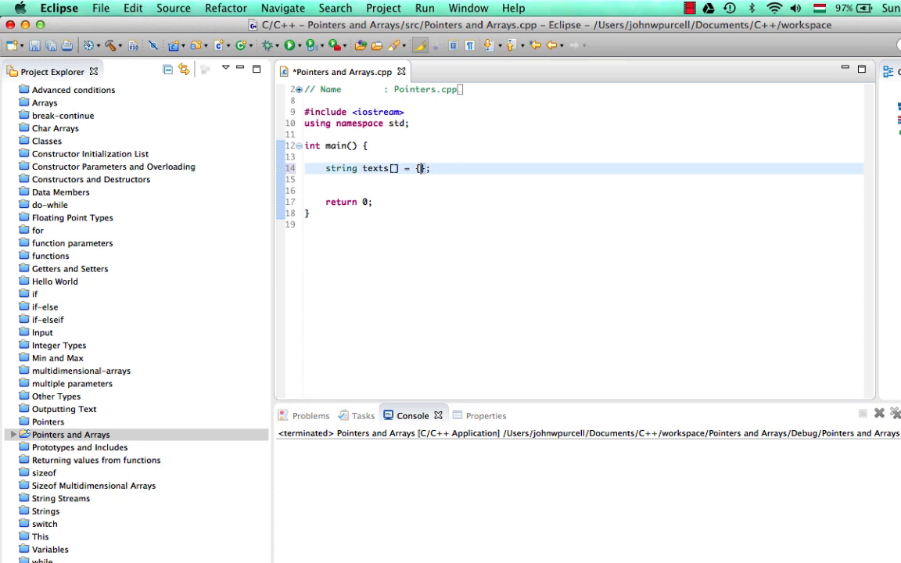
type("\"one\",")
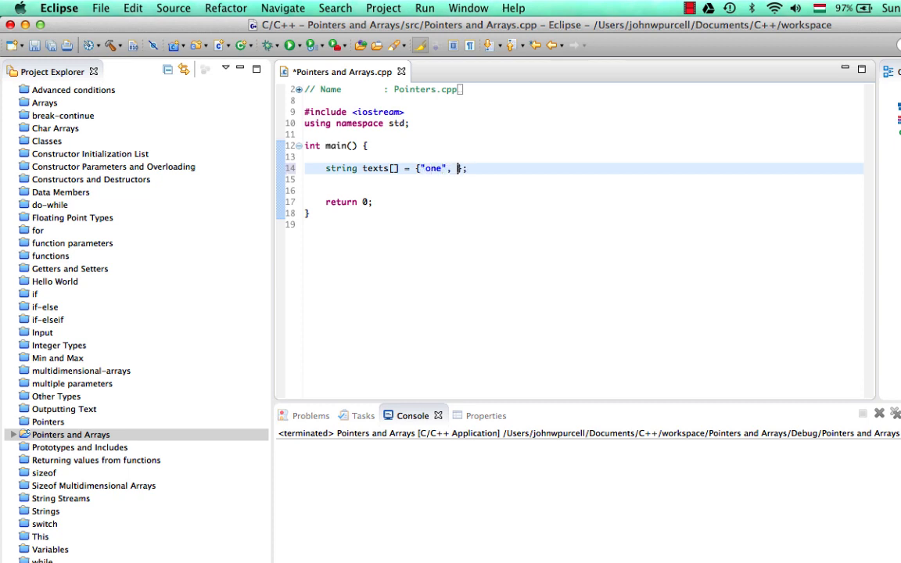
type("\"two\",")
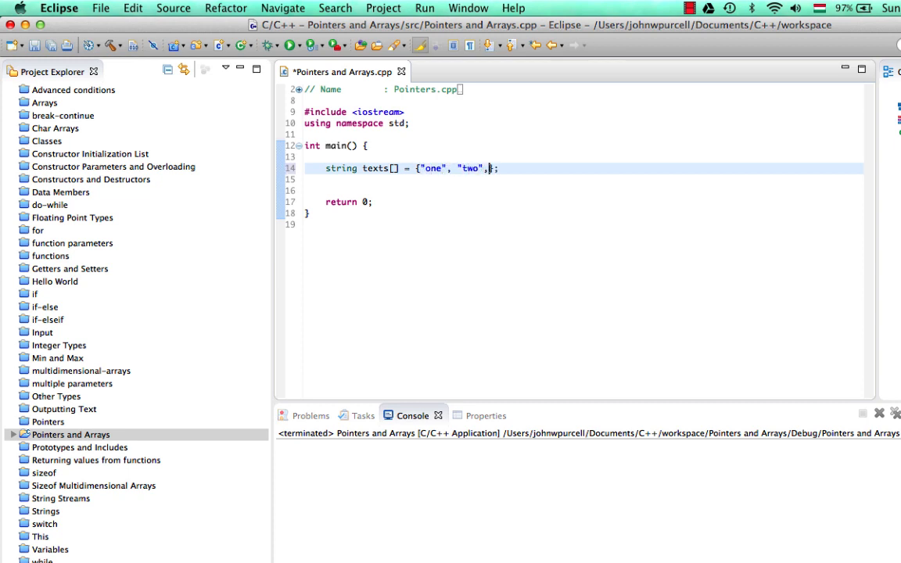
type("\"three\"")
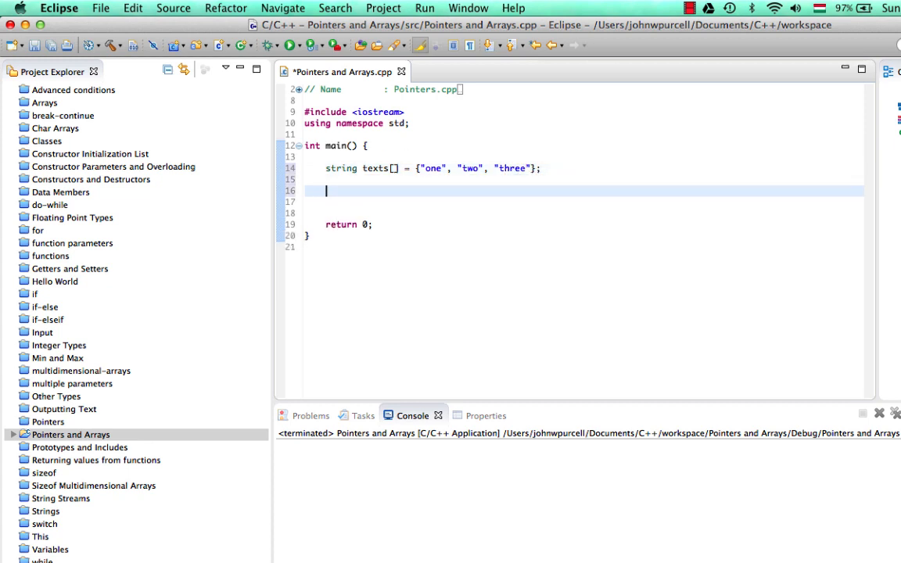
Step: Add cout << sizeof(texts)/sizeof(string) << endl; below the array declaration
type("cout")
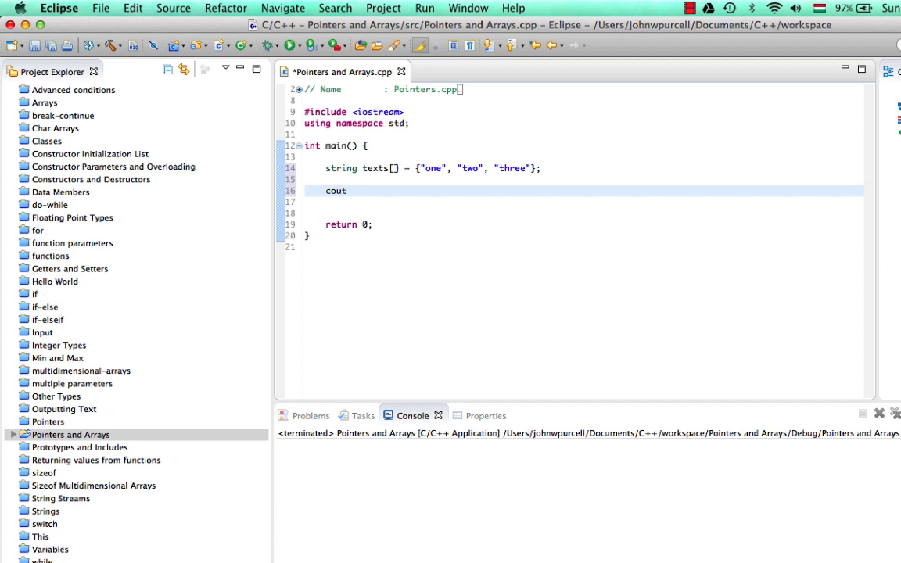
type("<<")
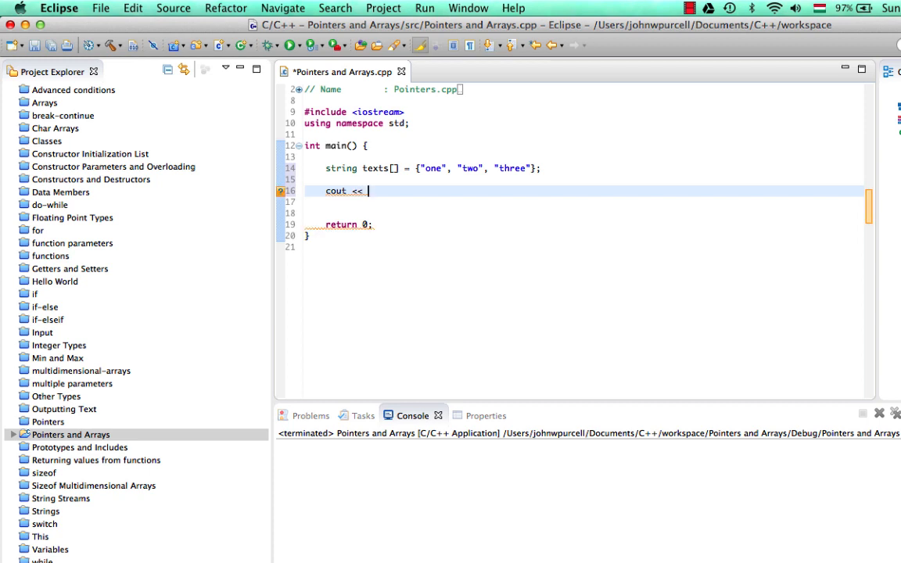
type("sizeo")
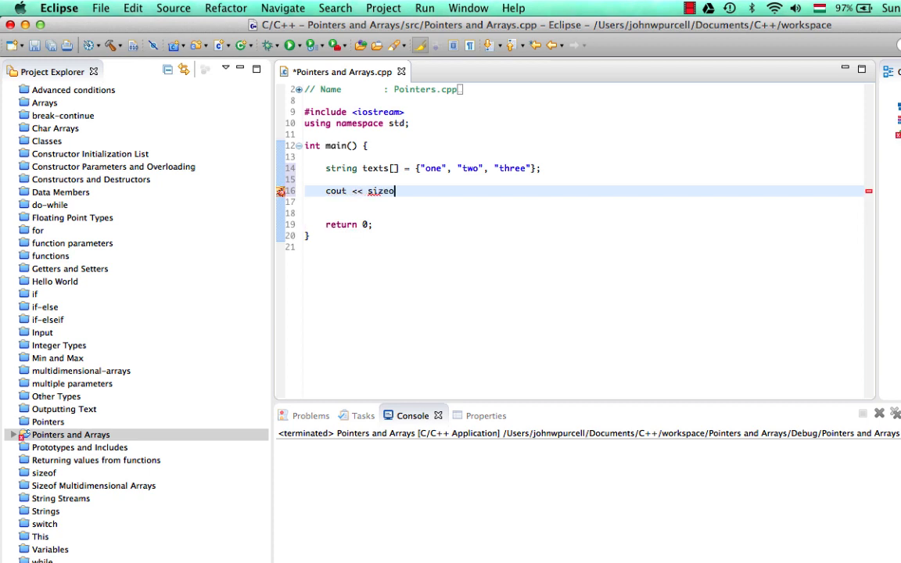
type("f(te")
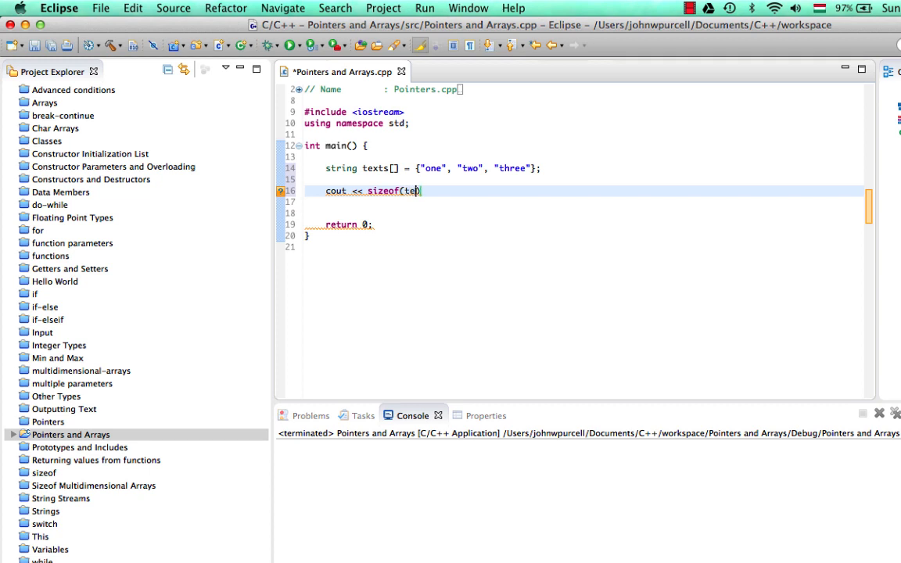
type("xts)")
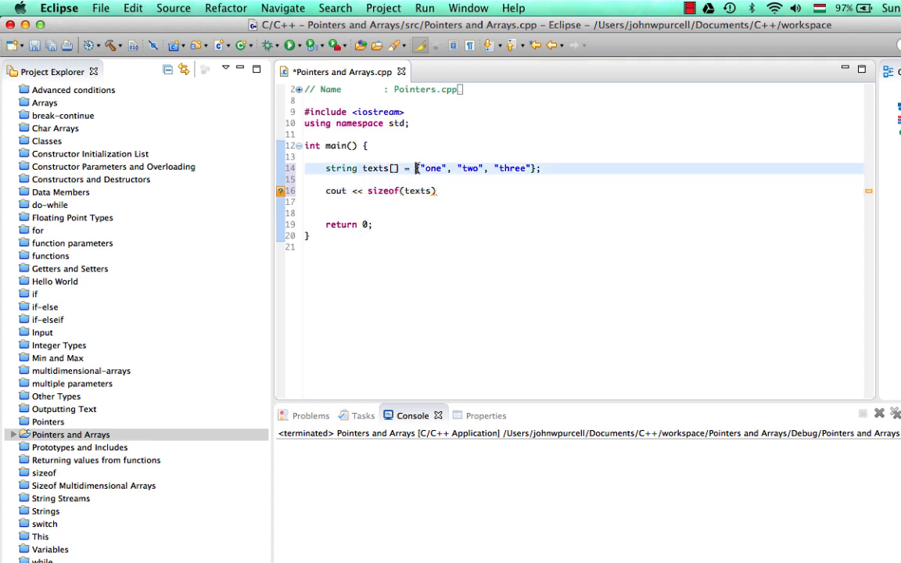
left_click(440, 190)
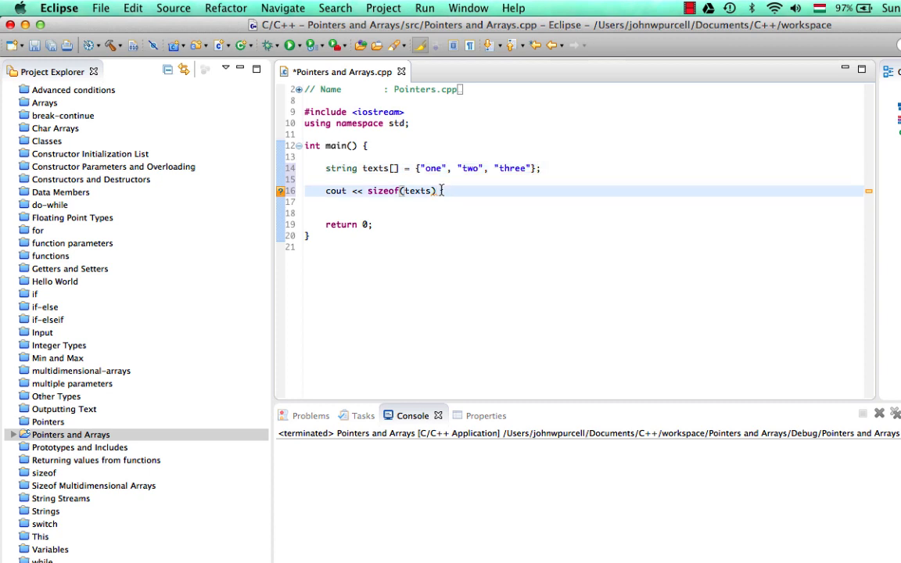
type("/sizeof(s")
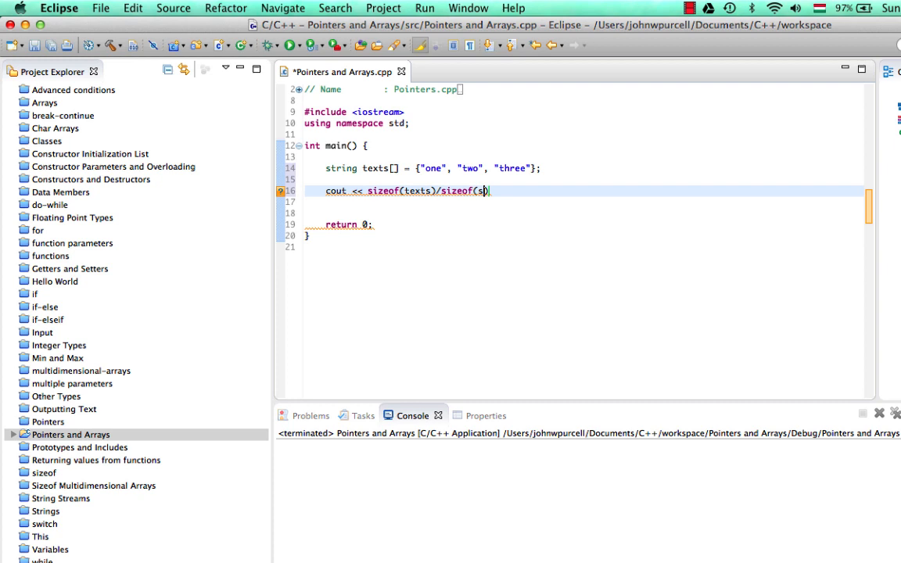
type("tring)")
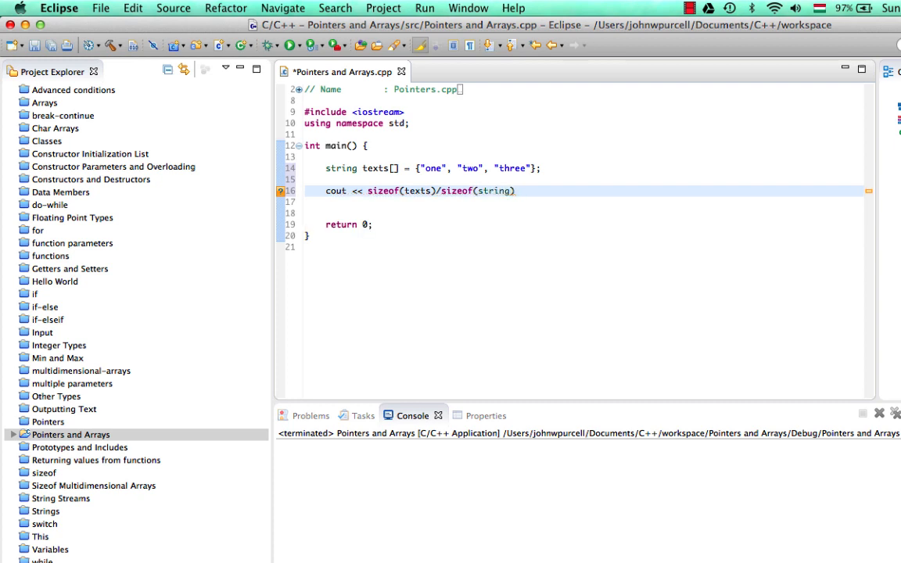
type("<< endl;")
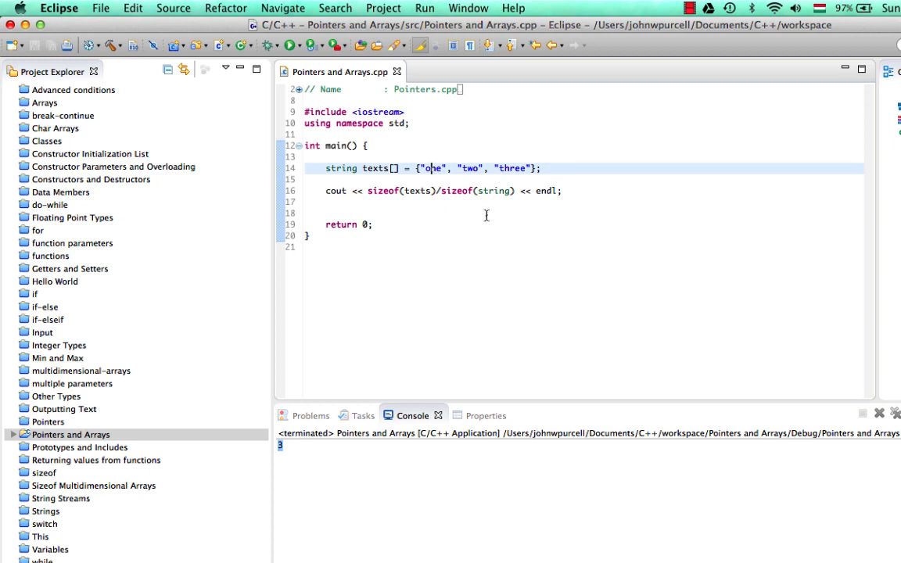
Step: Insert blank lines after the sizeof(texts)/sizeof(string) output line
double_click(433, 168)
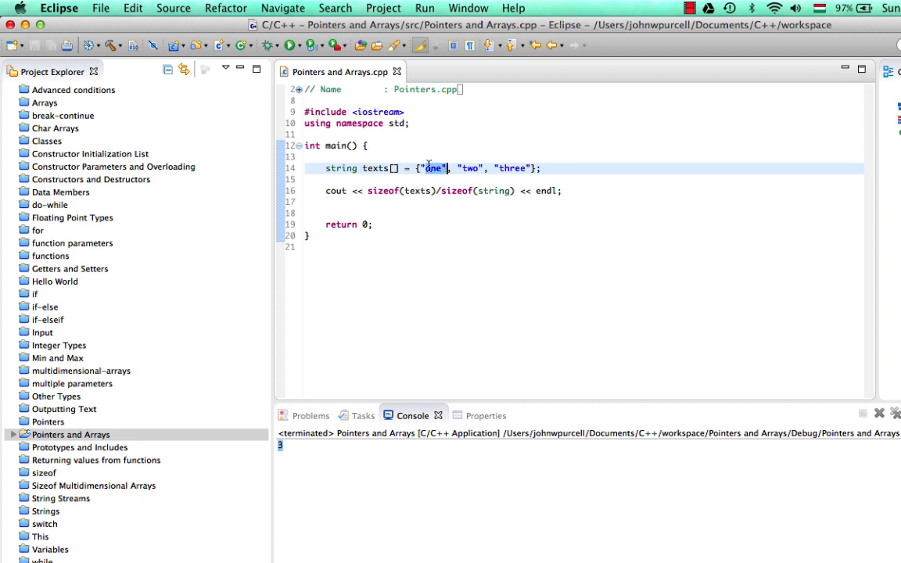
mouse_move(341, 168)
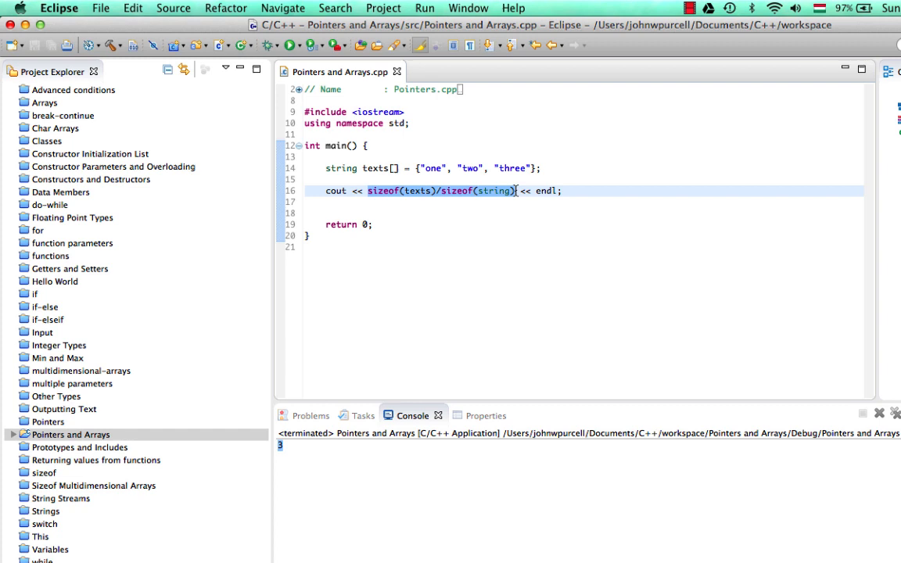
left_click(563, 191)
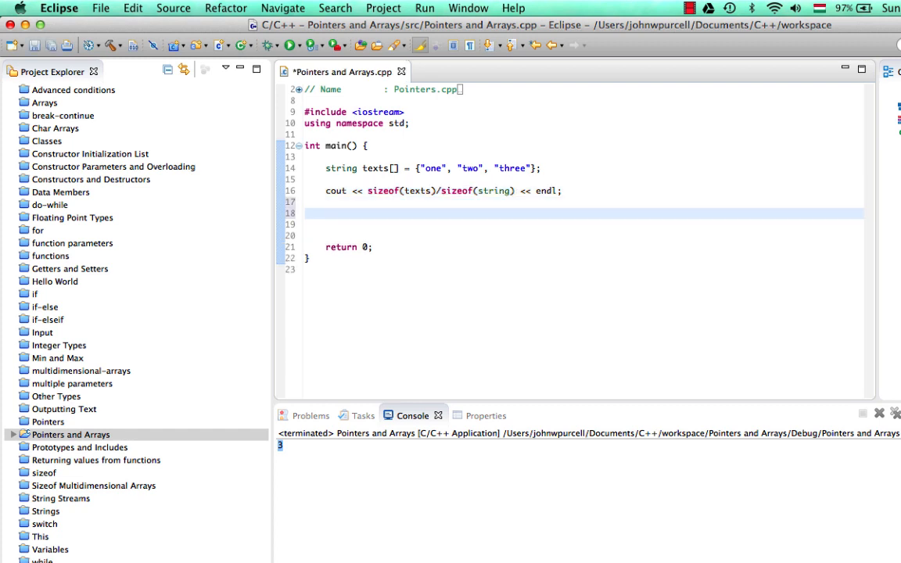
Step: Start a for loop with i from 0 to sizeof(texts)/sizeof(string)
type("for(int")
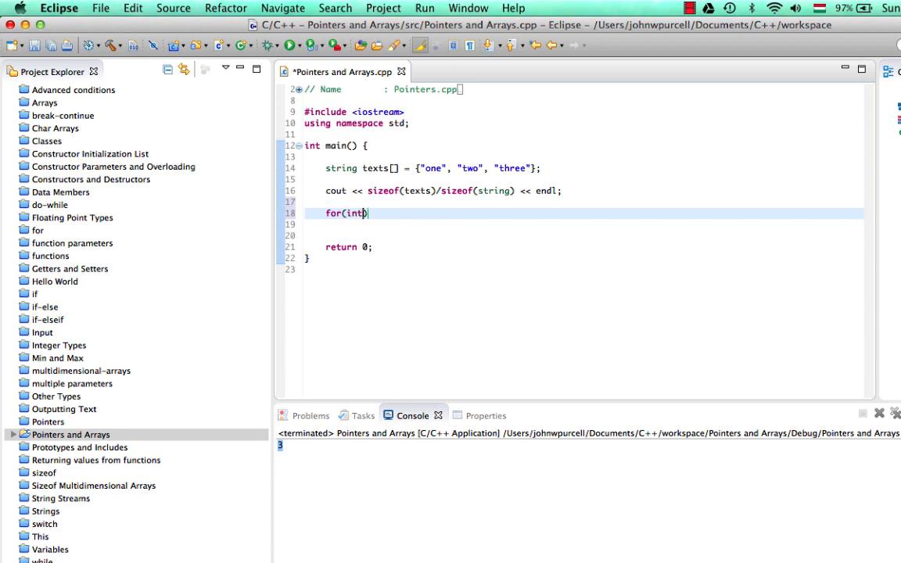
type("i=0")
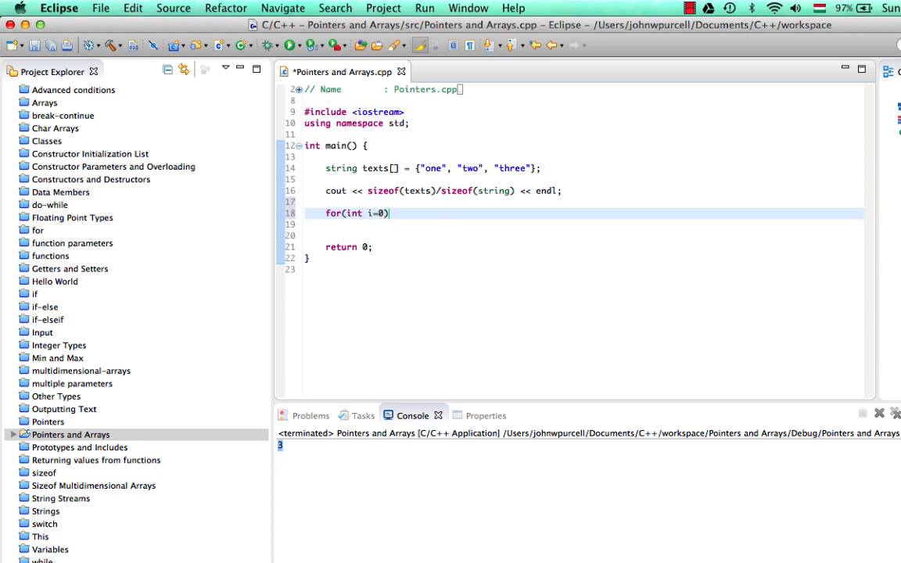
type("; i<")
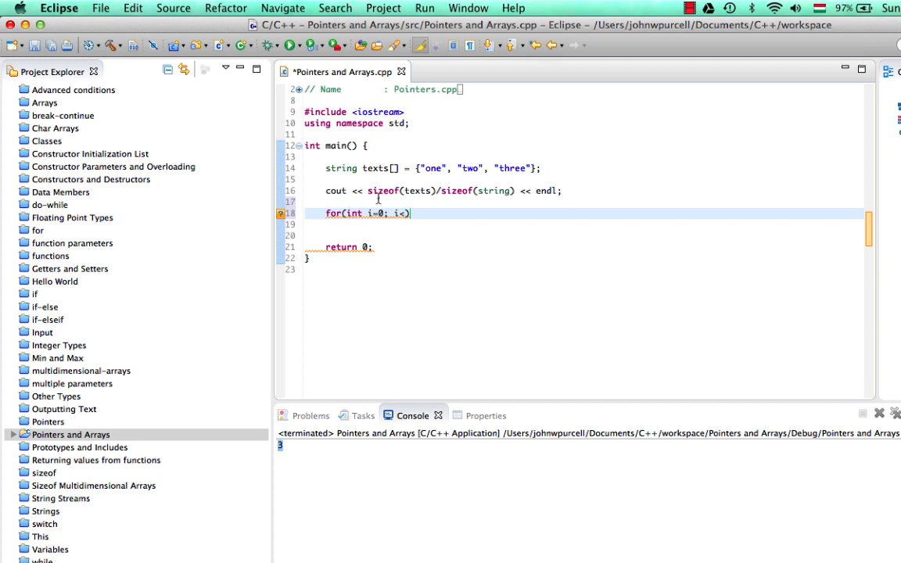
left_click_drag(367, 190, 514, 190)
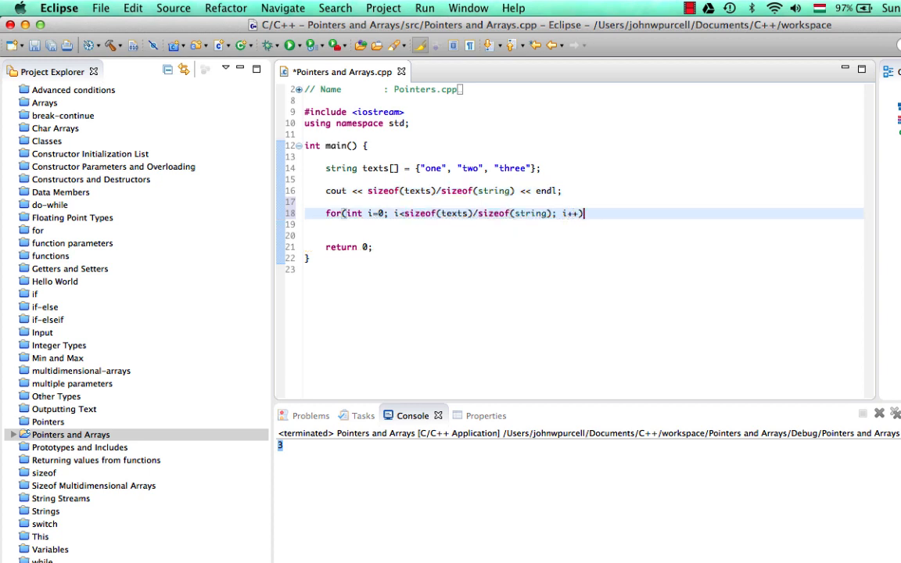
Step: Make the loop body print texts[i] with endl, then save and run
type("{")
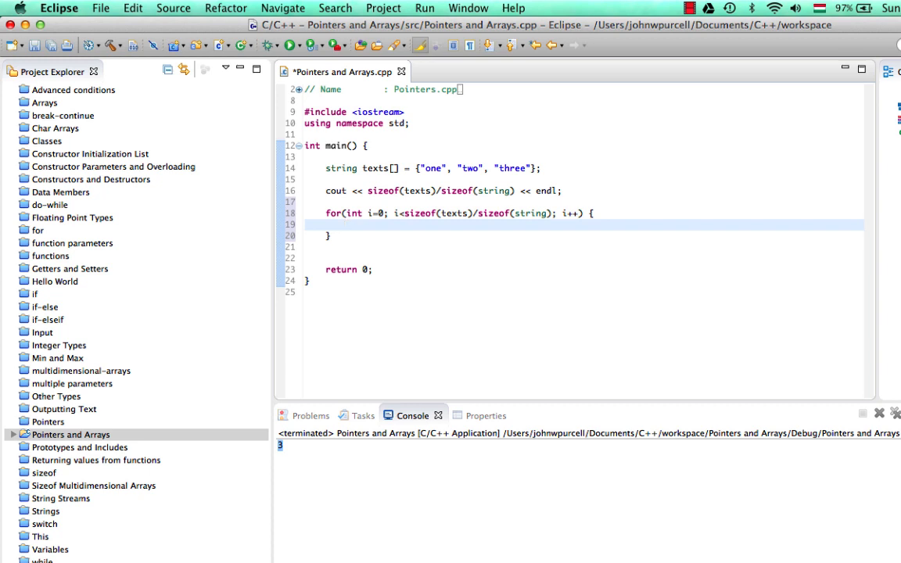
type("cou")
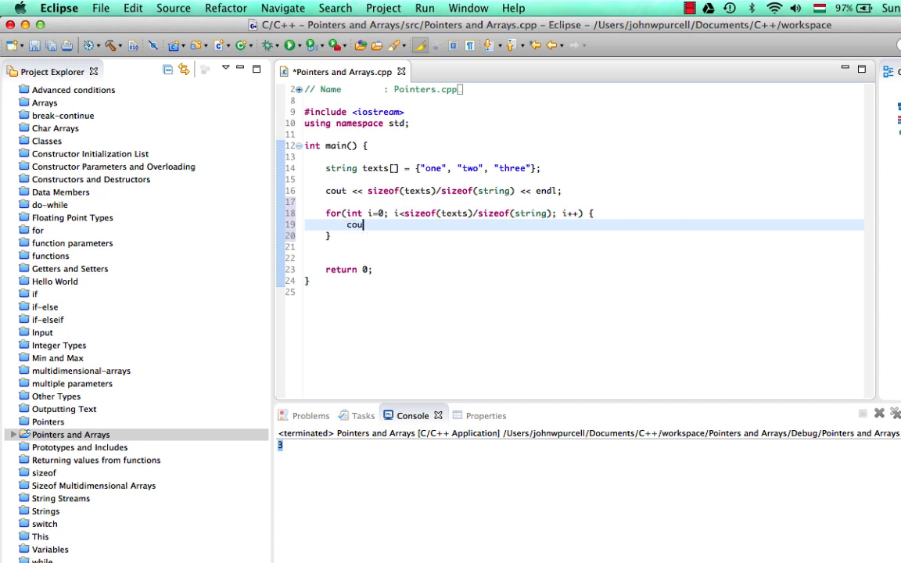
type("t <<")
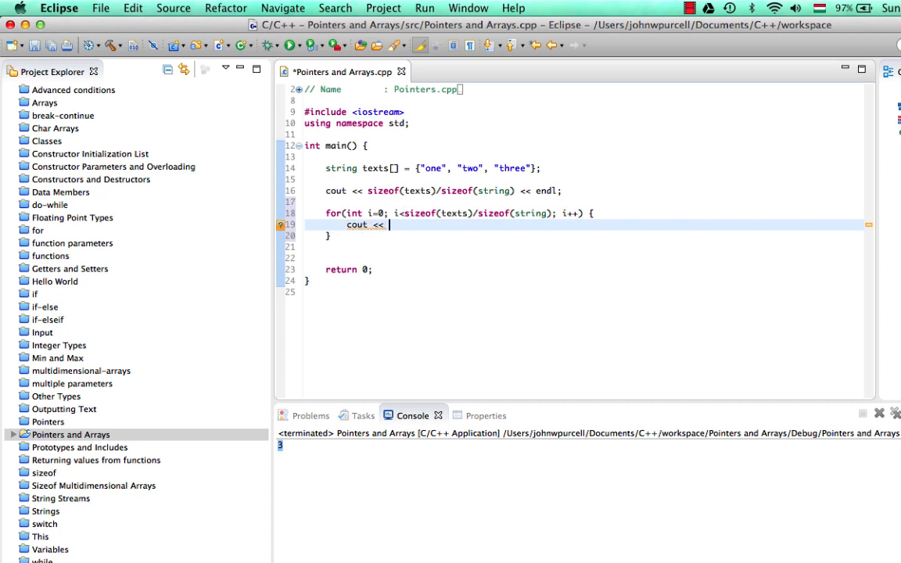
type("texts")
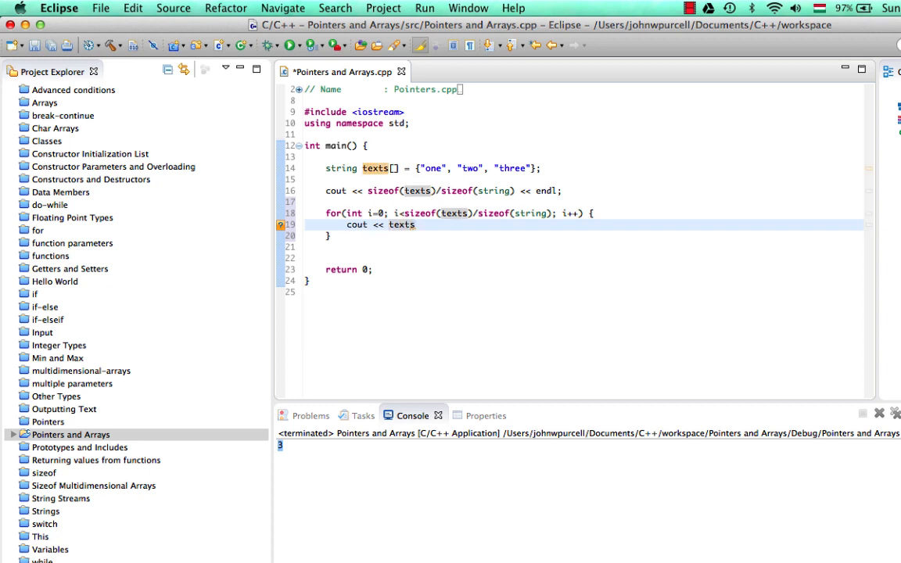
type("[i]")
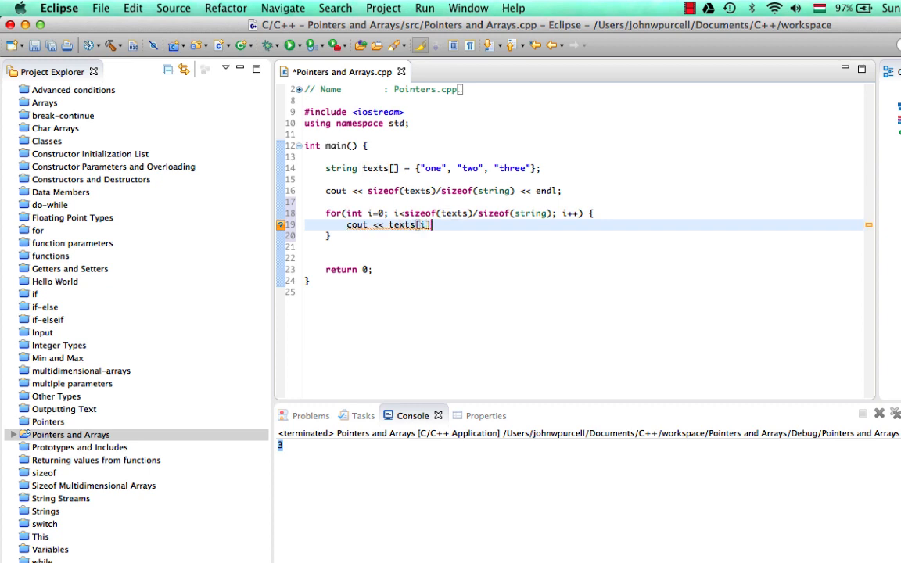
type("<< en")
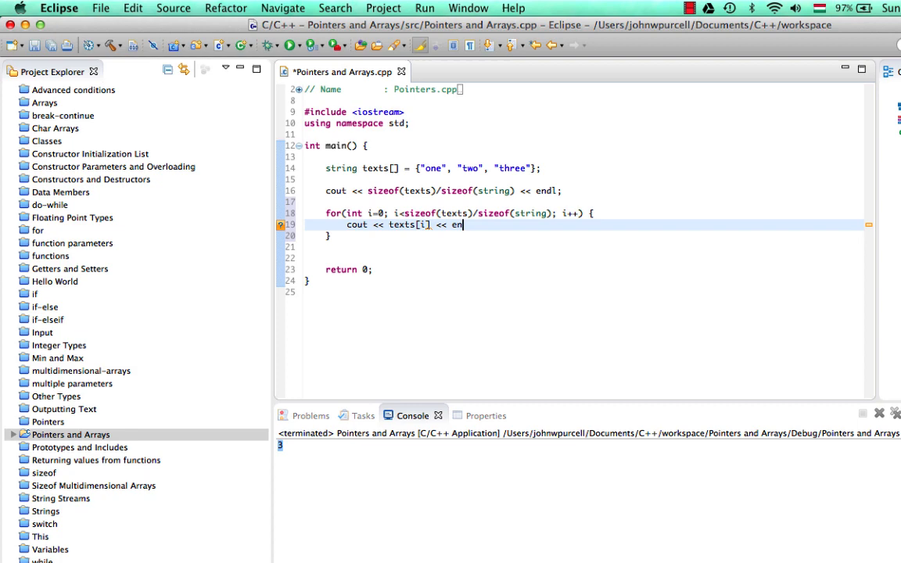
type("dl;")
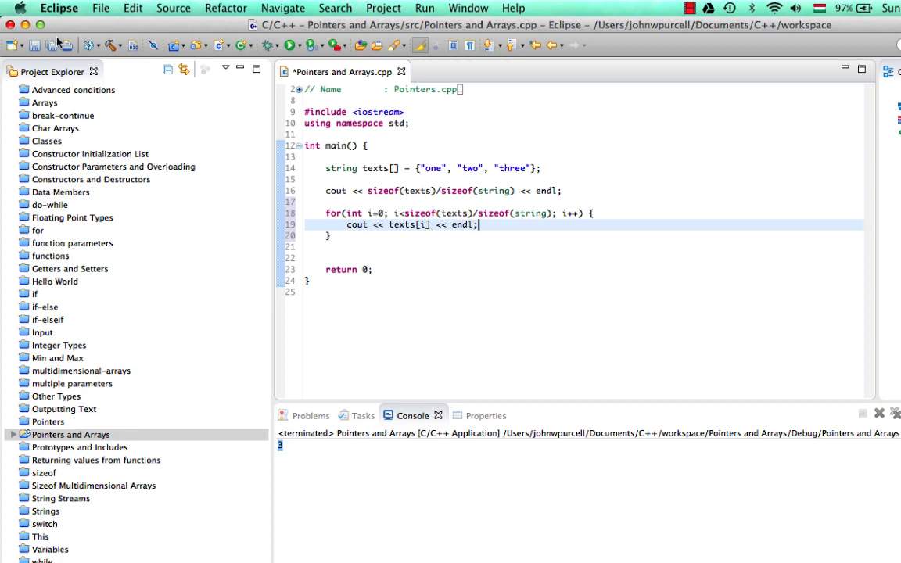
key("cmd+s")
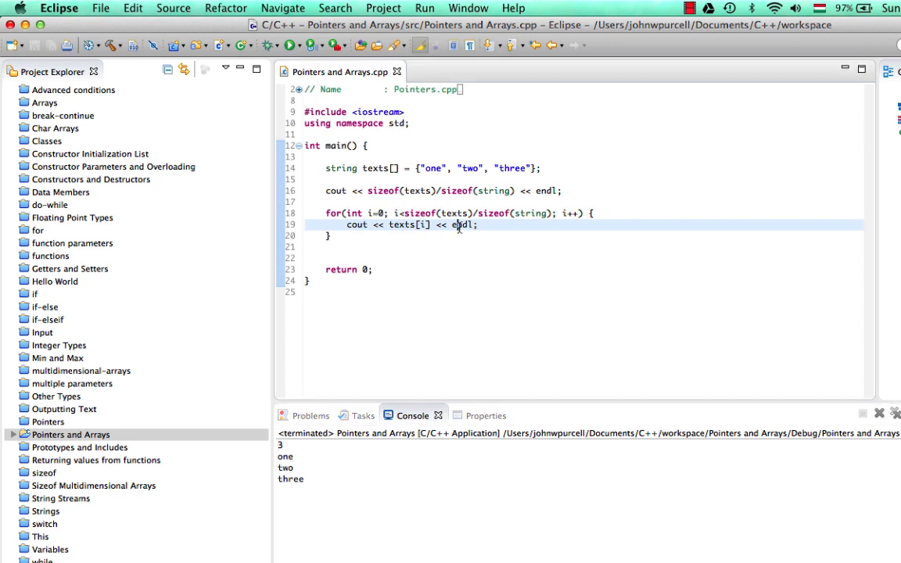
Step: Print each string followed by " " and flush, saving and rerunning the program
type("flush")
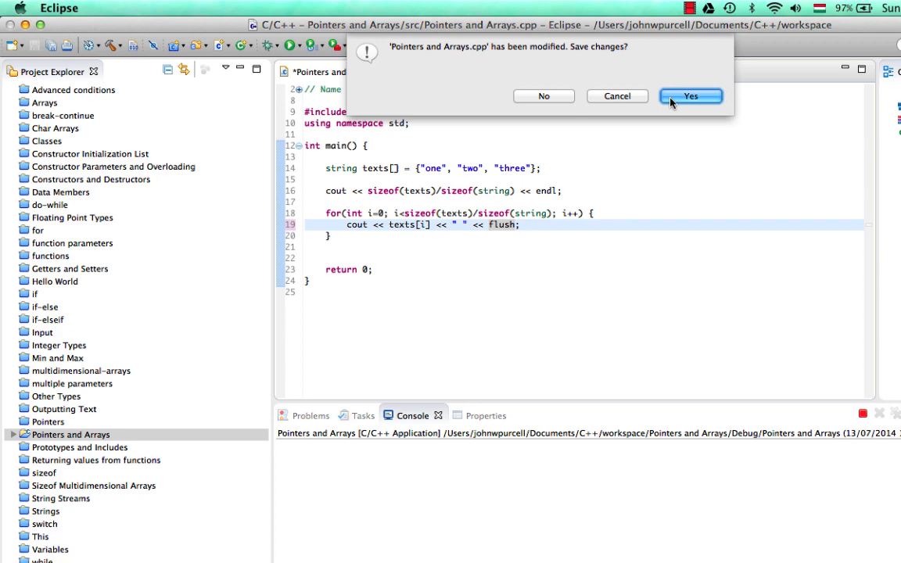
left_click(690, 95)
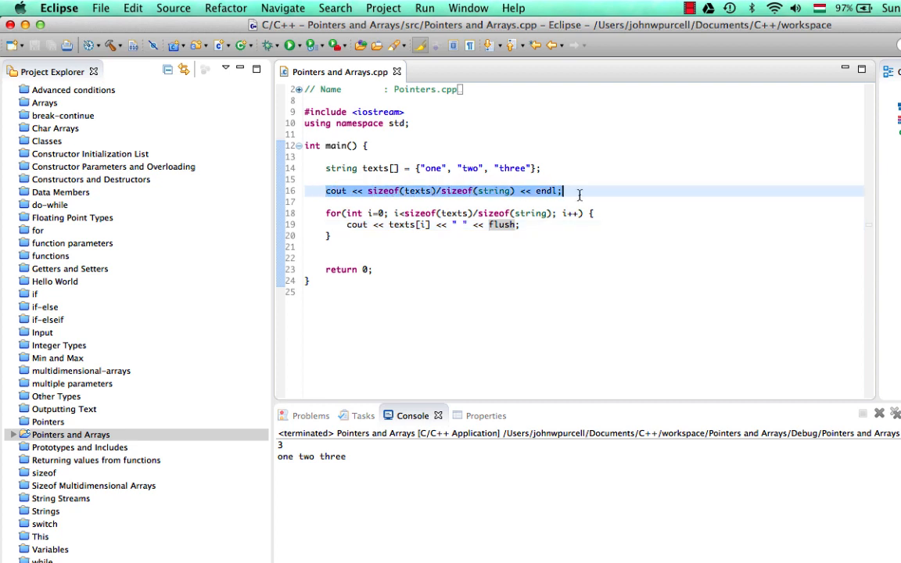
Step: Declare string *pTexts = texts; in place of the sizeof output line
type("s")
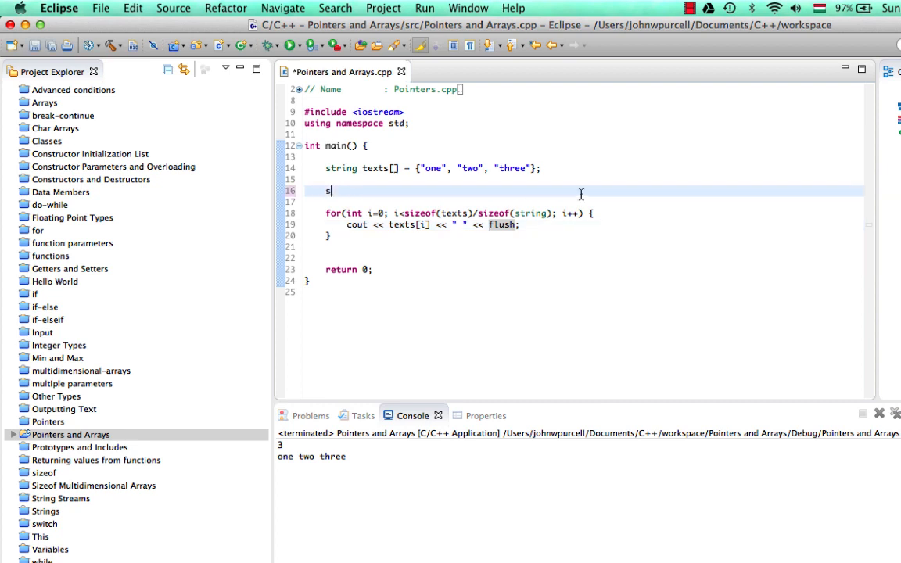
type("tring *")
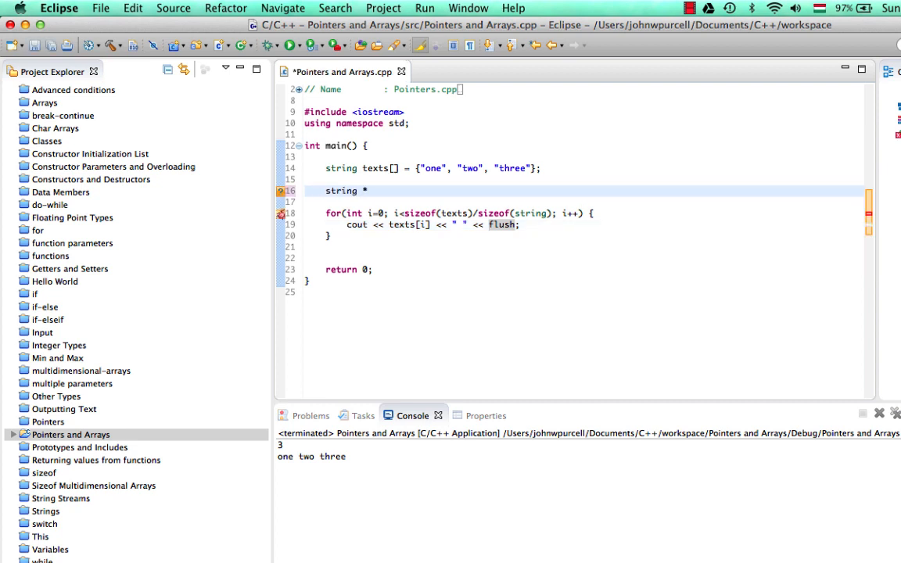
type("pT")
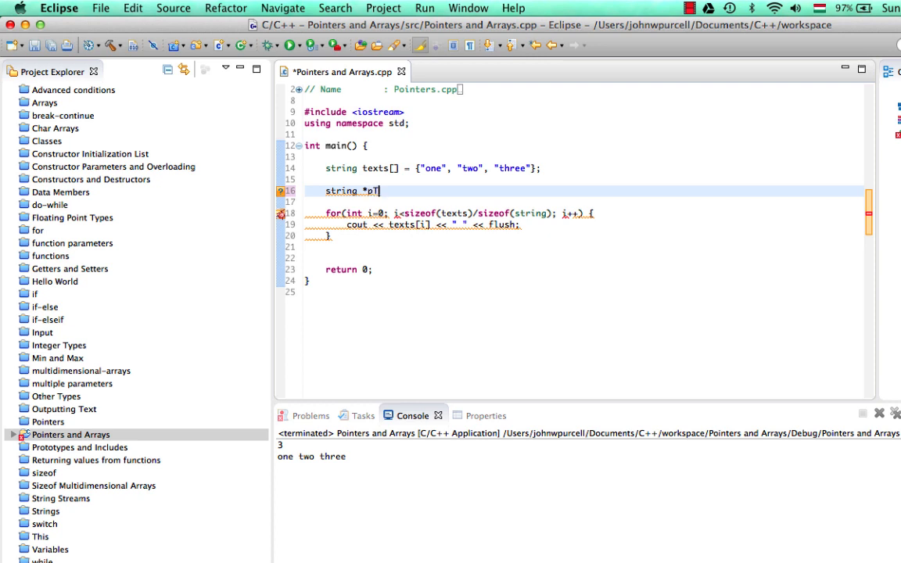
type("exts")
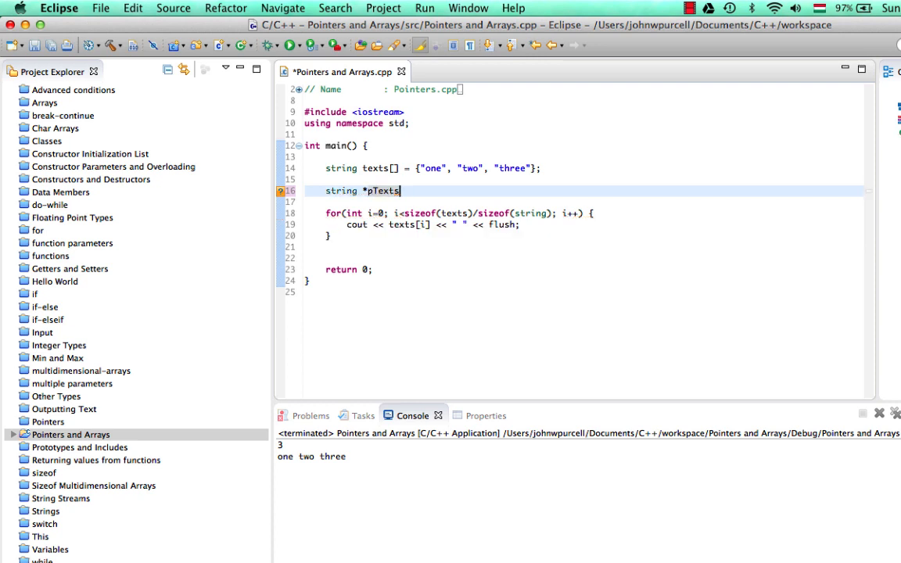
type("=")
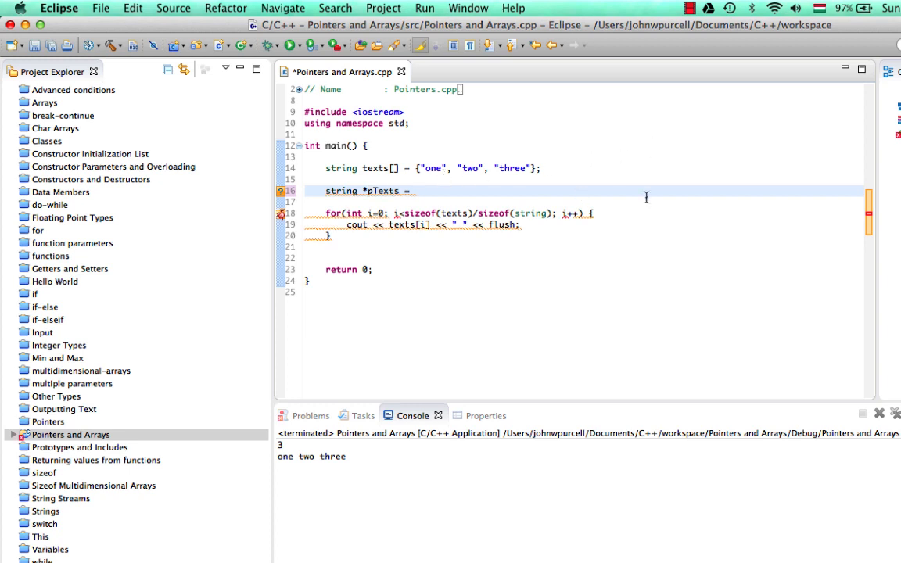
mouse_move(701, 199)
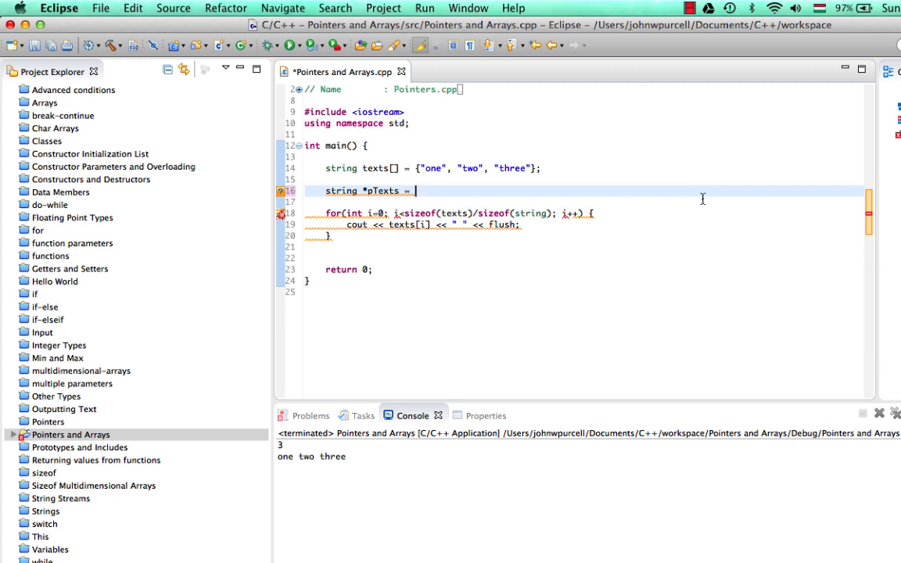
type("texts")
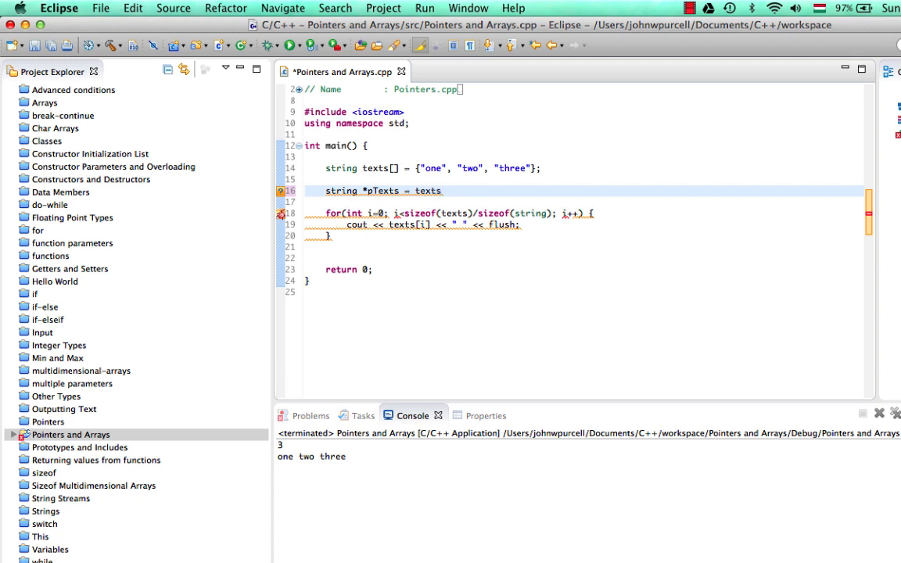
type(";")
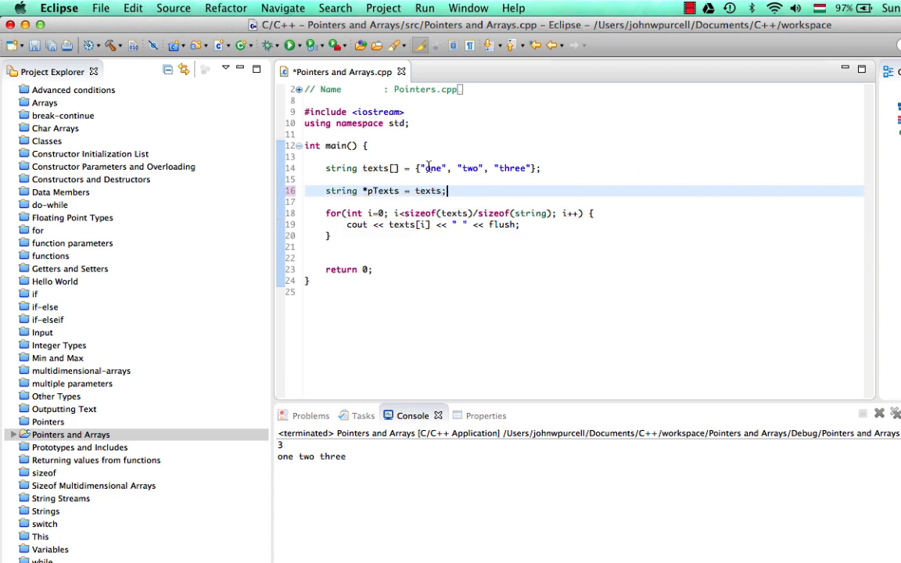
double_click(375, 168)
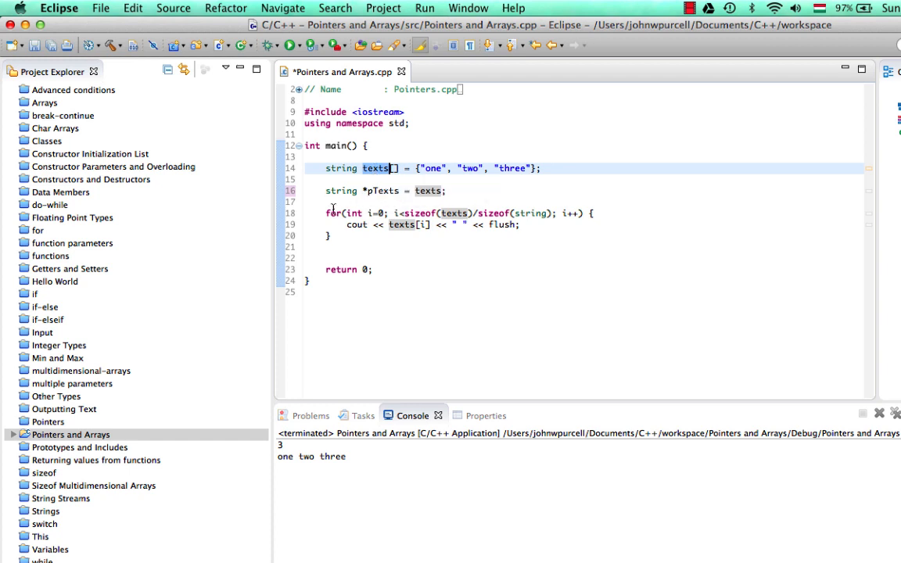
left_click(380, 190)
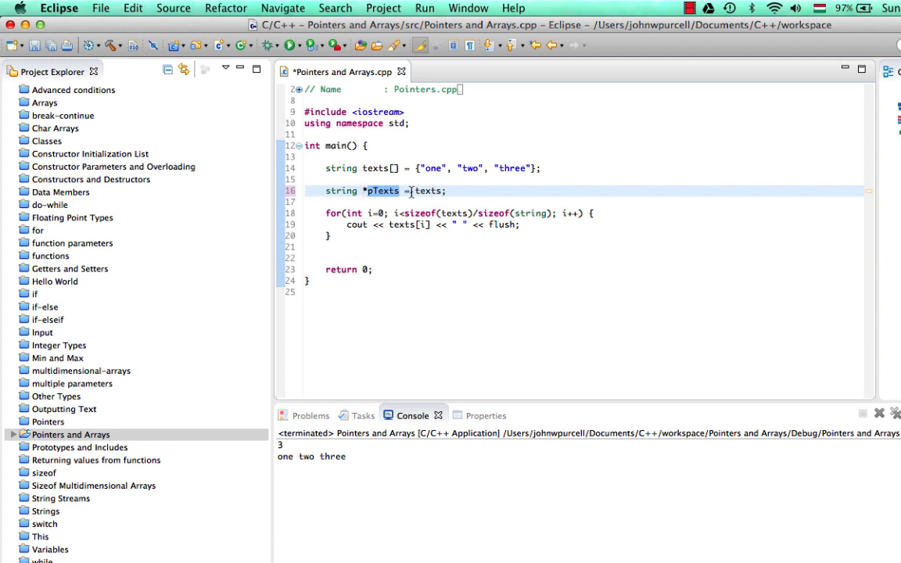
Step: Print pTexts[i] instead of texts[i] in the loop, adding blank lines below
double_click(428, 190)
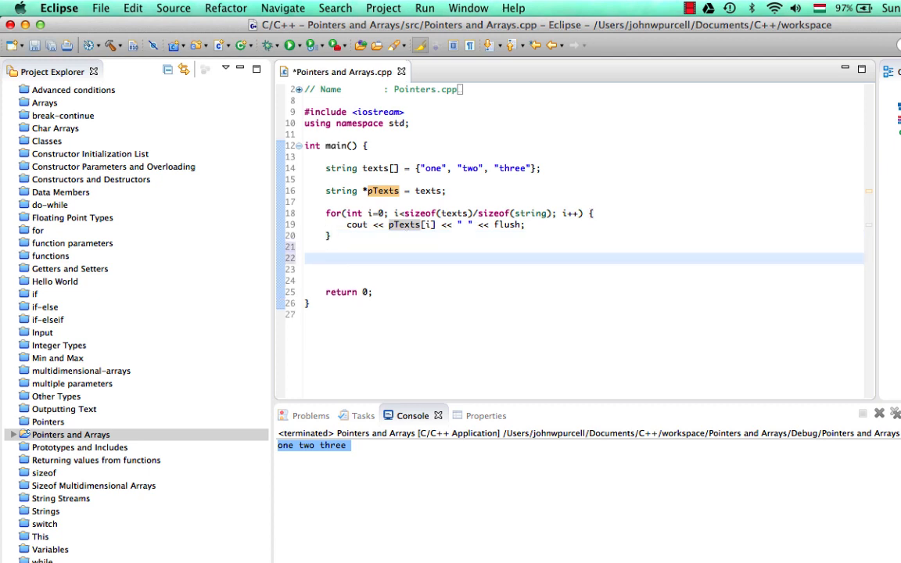
Step: Duplicate the first for loop below it and reformat the code
left_click(326, 258)
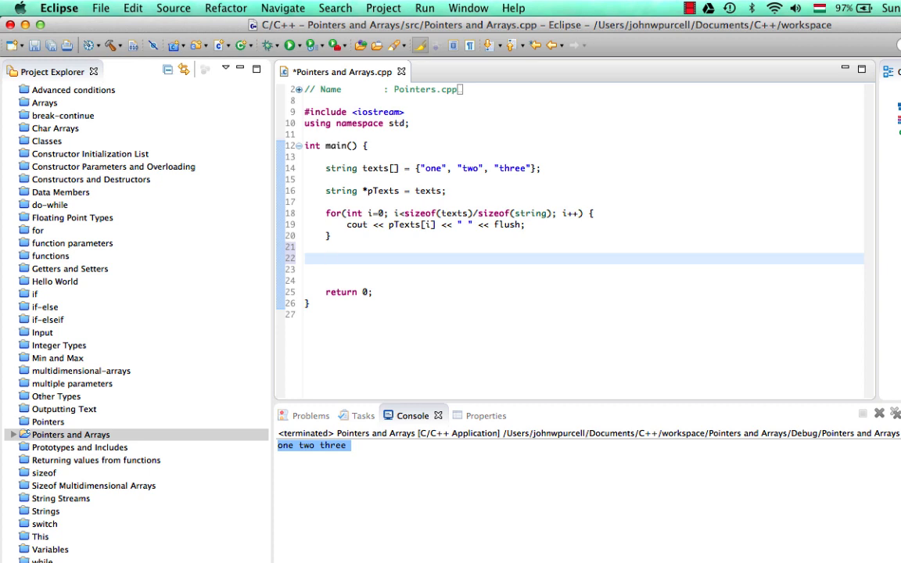
left_click_drag(326, 213, 329, 235)
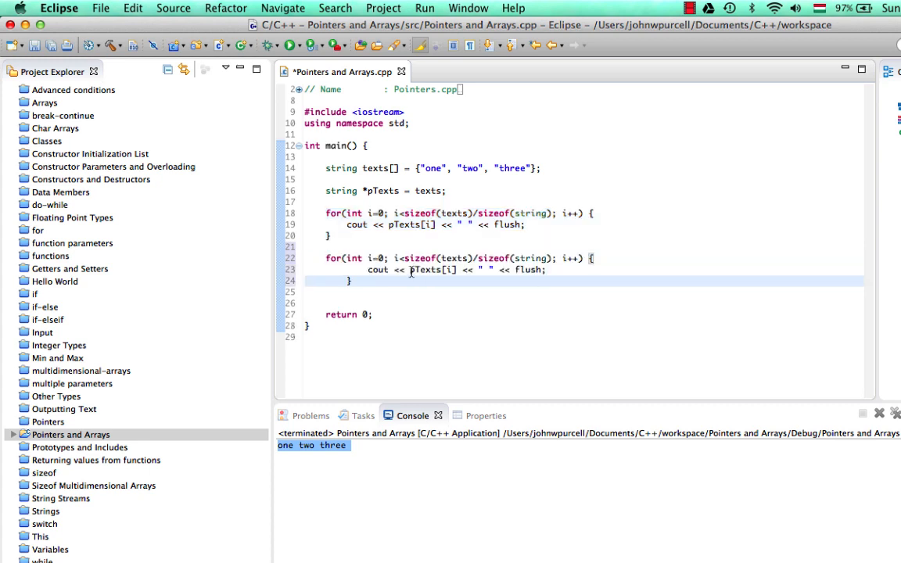
key("Cmd+Shift+F")
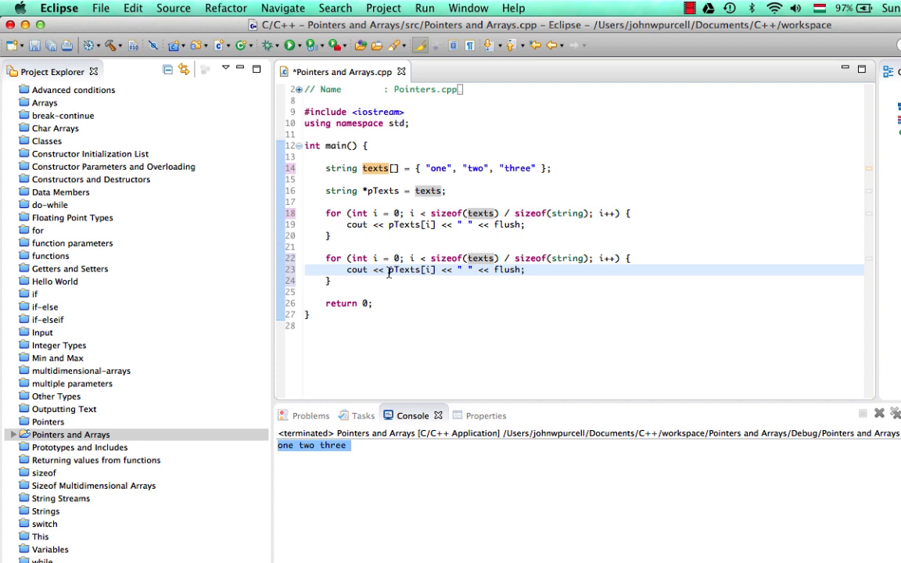
Step: Make the second loop print *pTexts instead of pTexts[i]
double_click(411, 270)
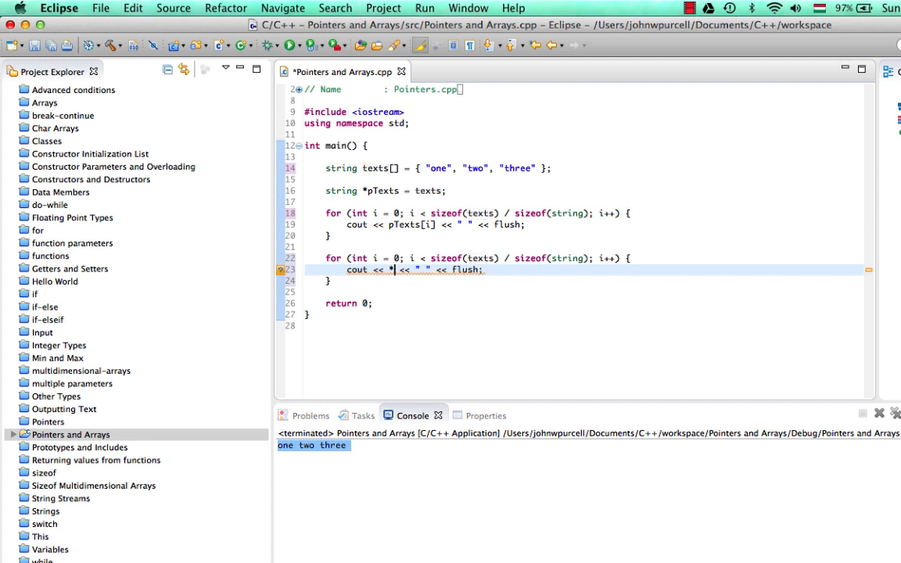
type("pTexts")
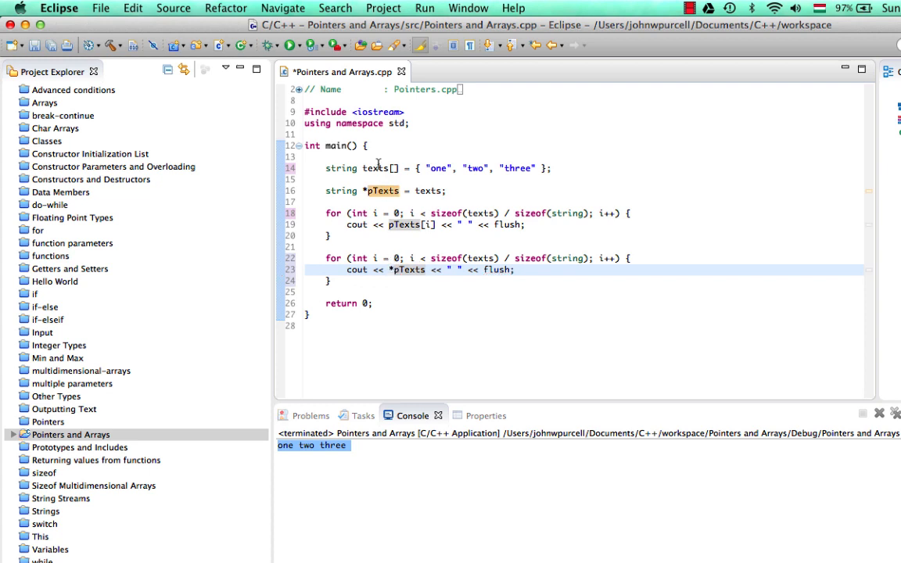
double_click(407, 269)
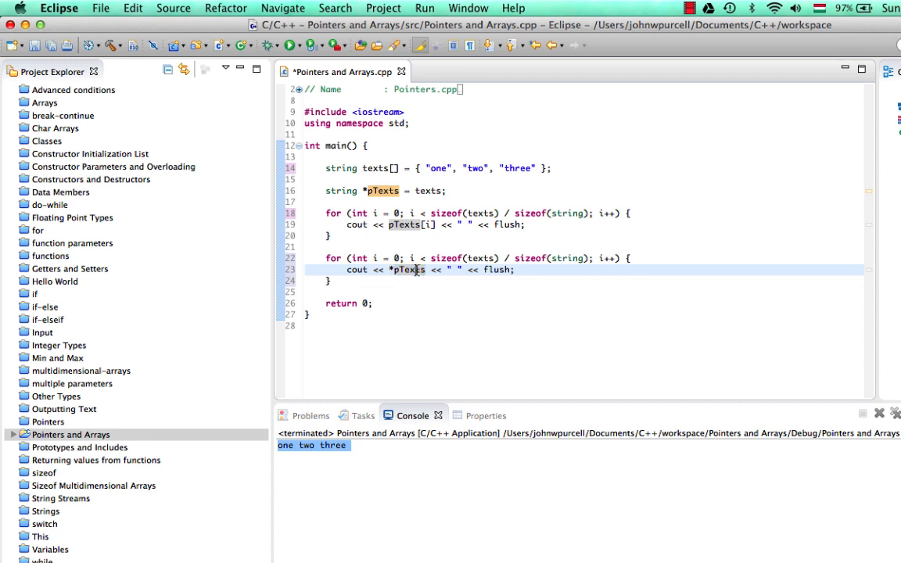
double_click(407, 269)
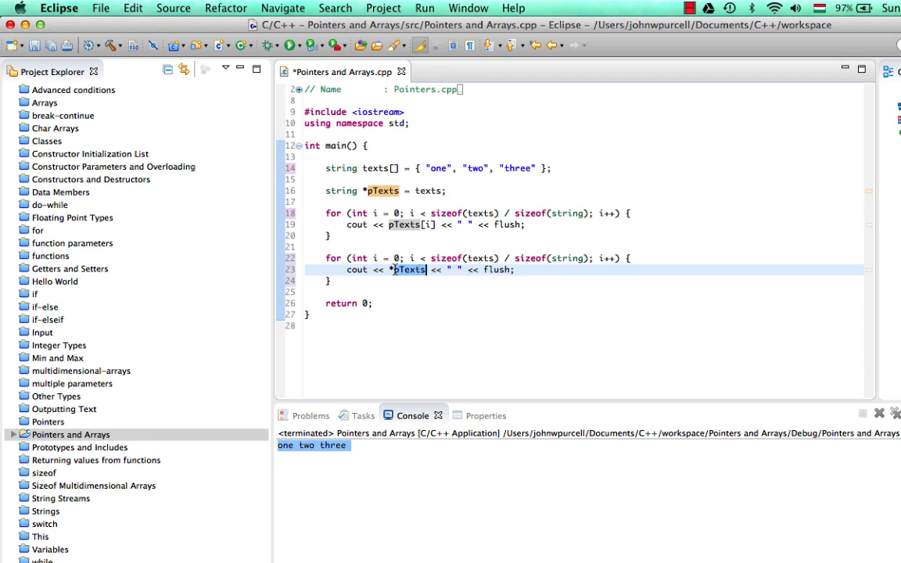
Step: Add cout << endl; between the loops, save, and run to show one one one
left_click(424, 7)
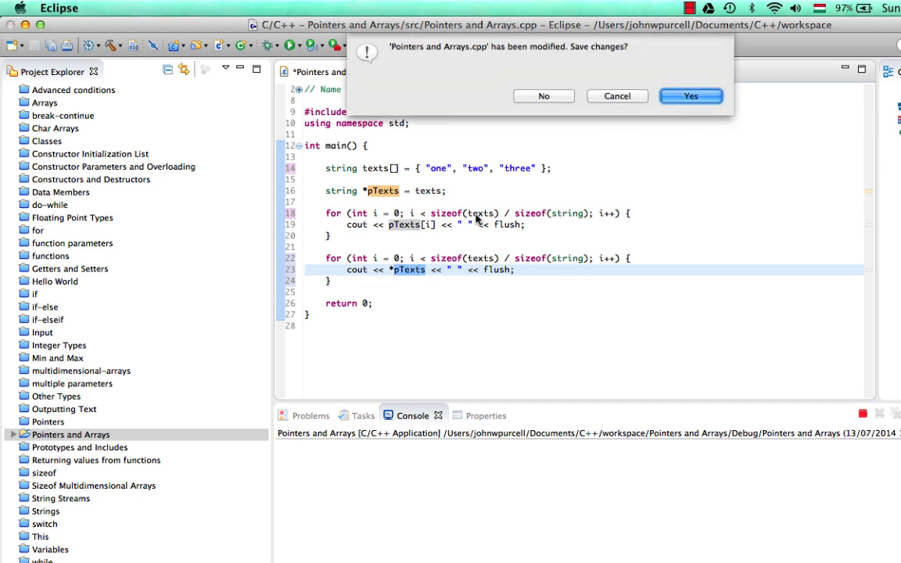
left_click(690, 96)
type("co")
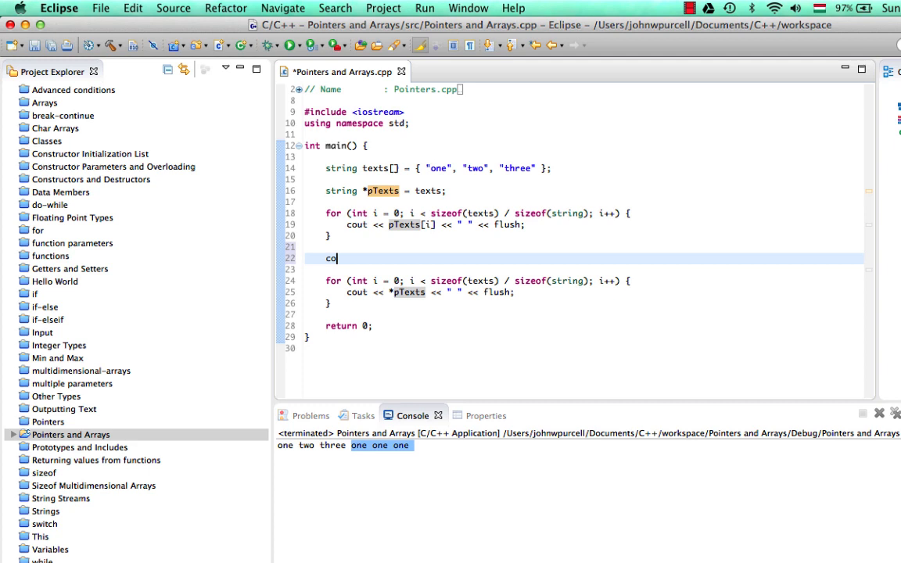
type("ut << endl")
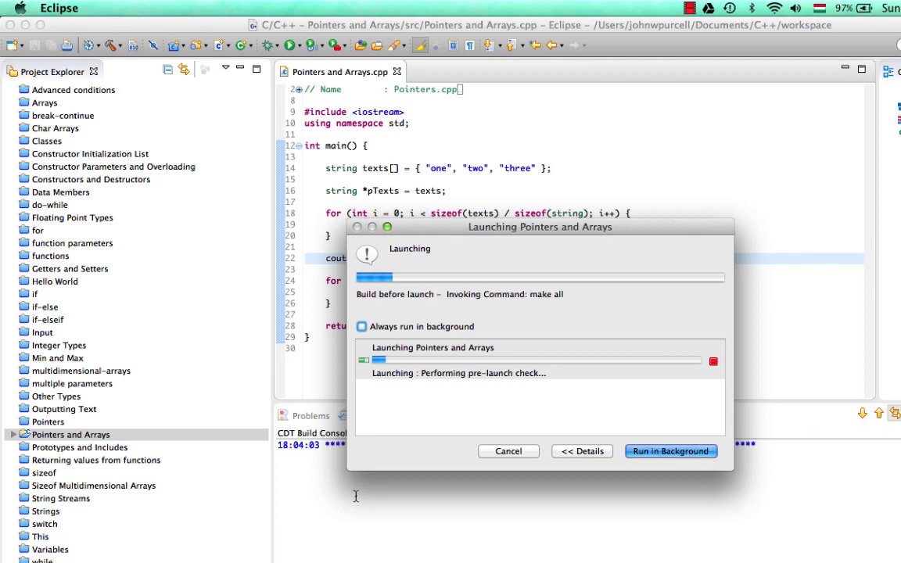
left_click(670, 451)
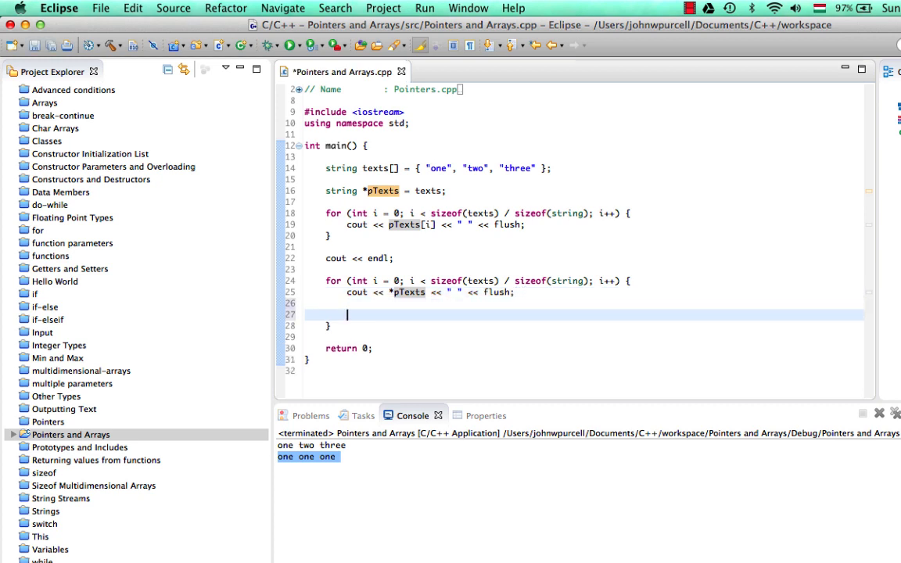
Step: Add pTexts = pTexts + 1; to the second loop, save and run, then shorten to pTexts++
type("pT")
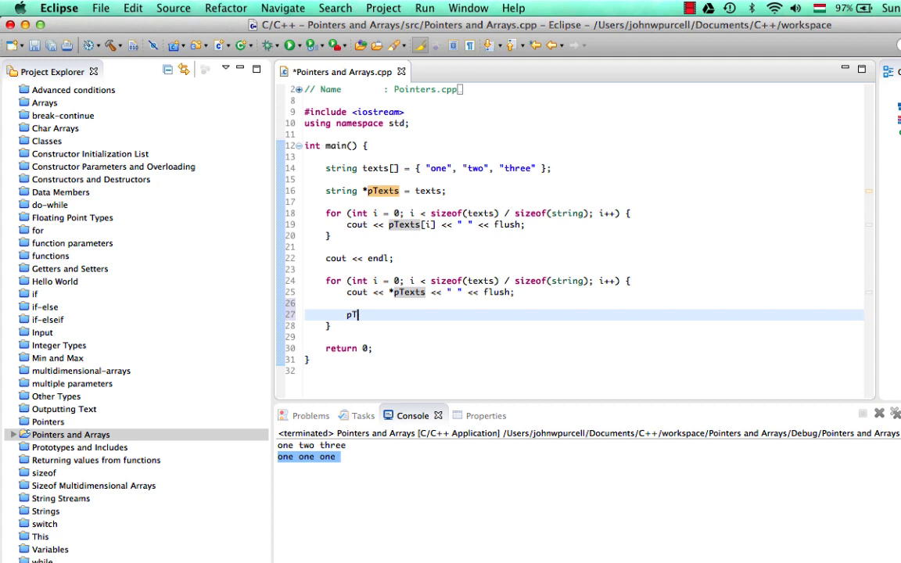
type("exts = pTexts")
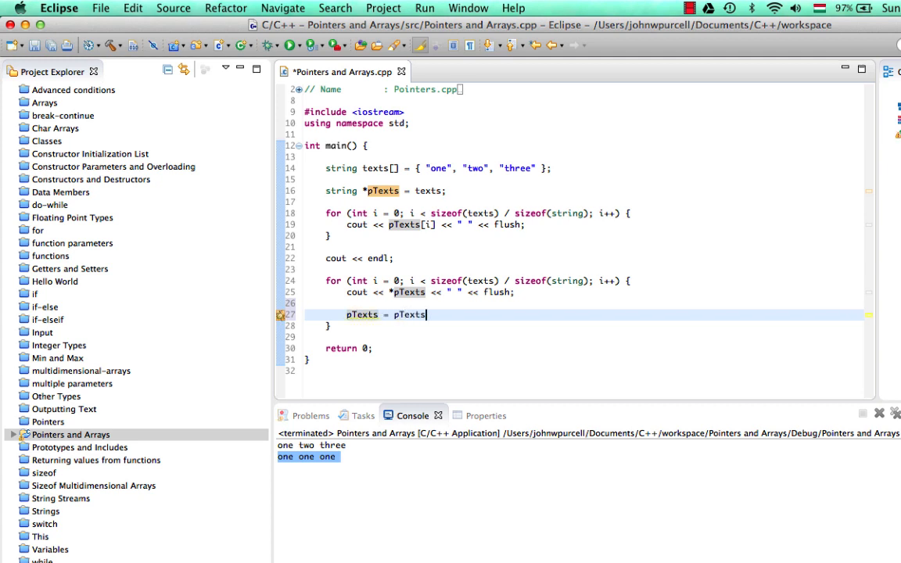
type("+ 1;")
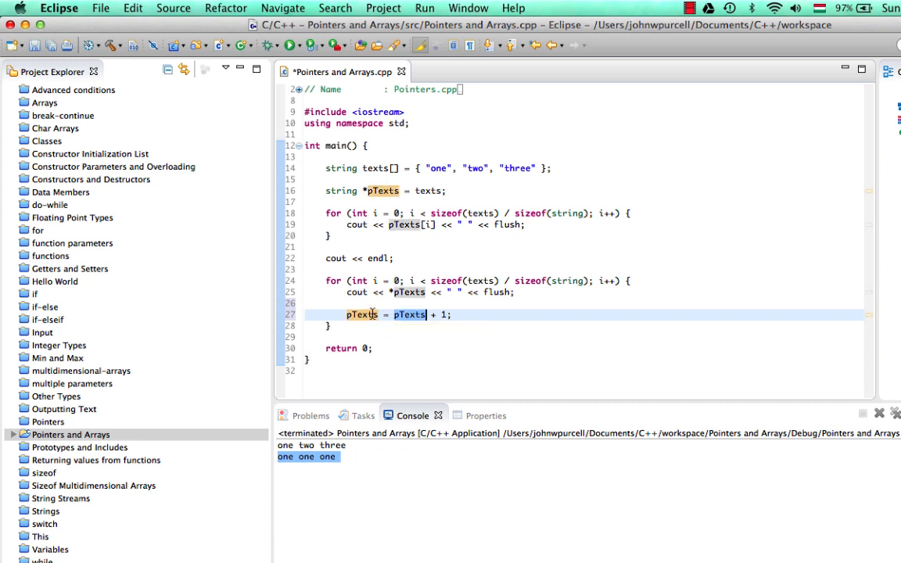
mouse_move(362, 314)
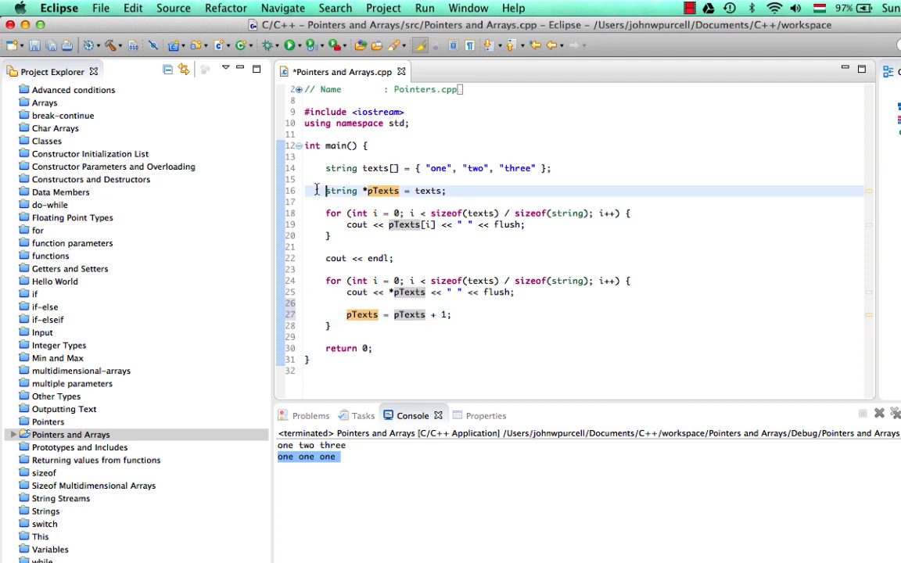
mouse_move(410, 314)
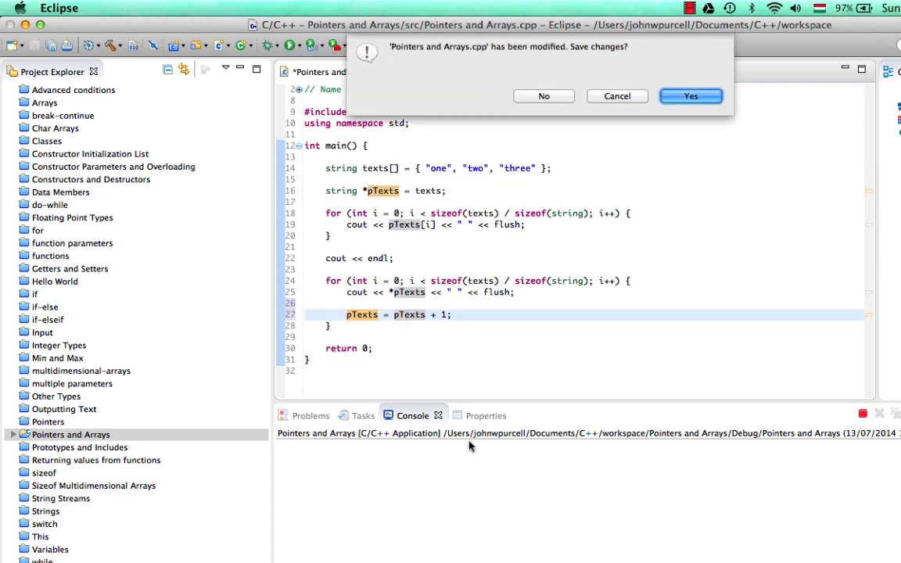
left_click(689, 95)
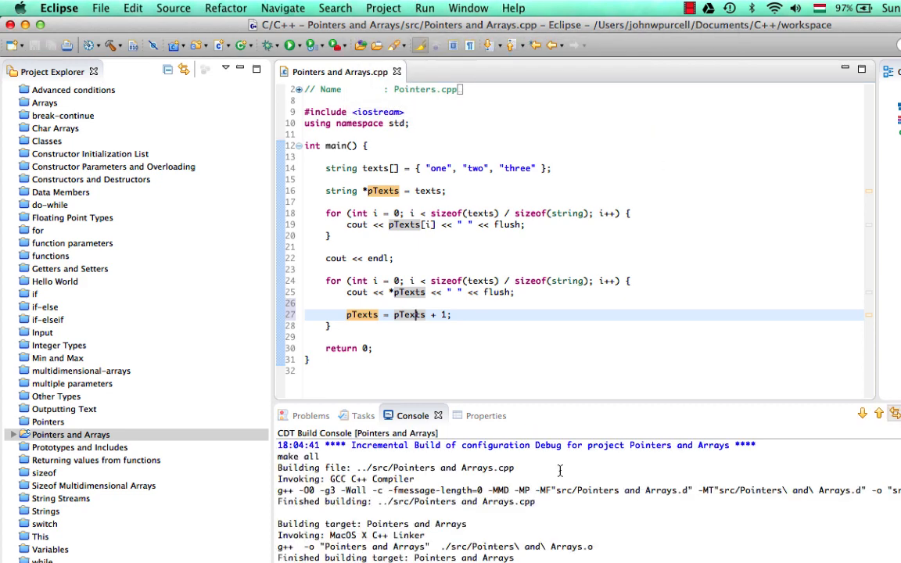
left_click(424, 8)
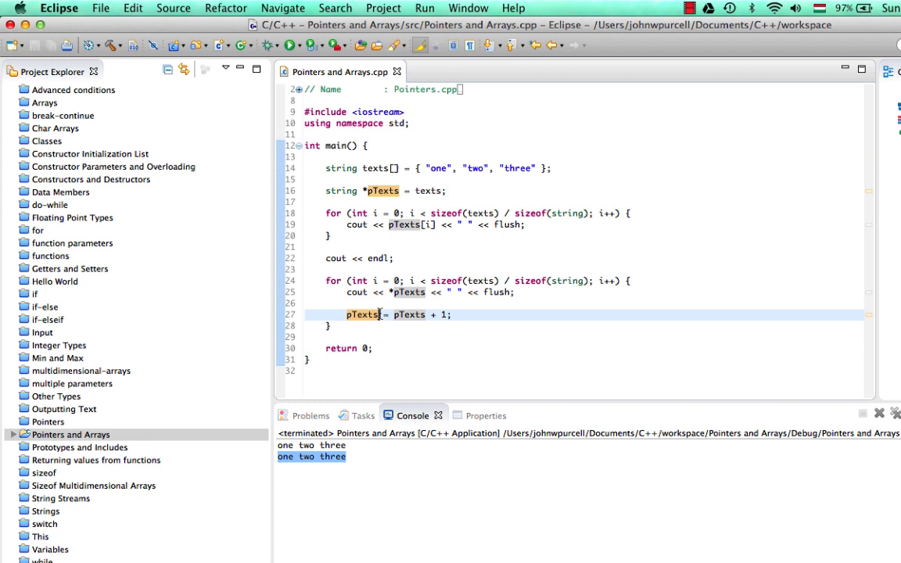
left_click(599, 280)
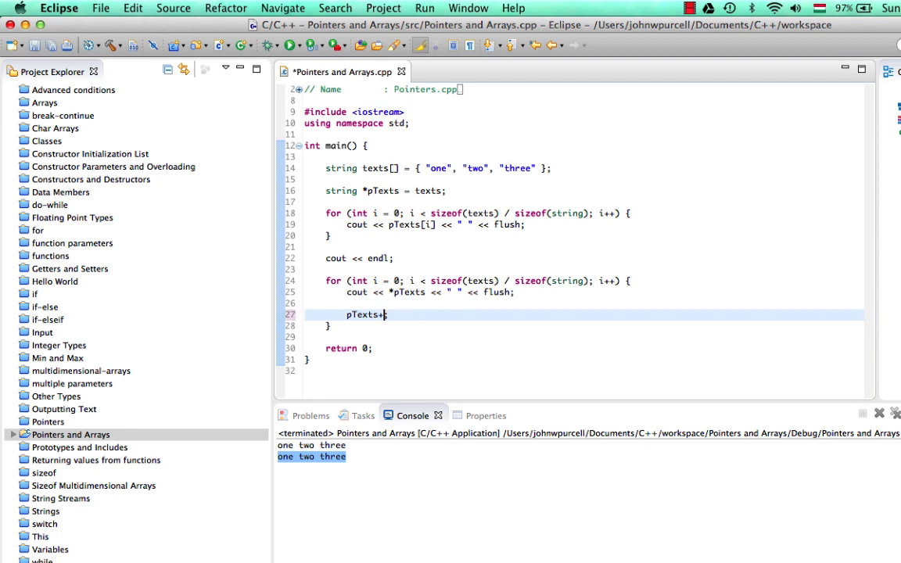
type("+;")
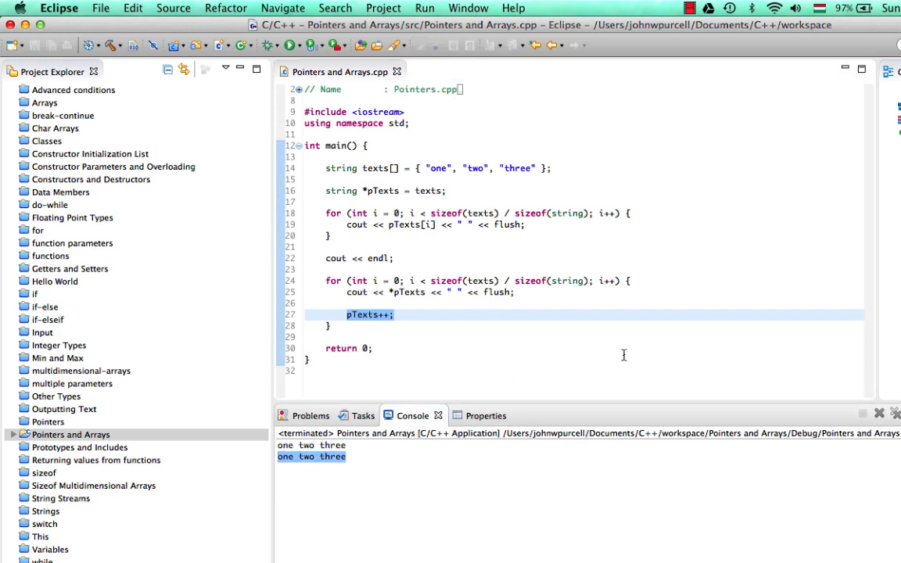
mouse_move(475, 315)
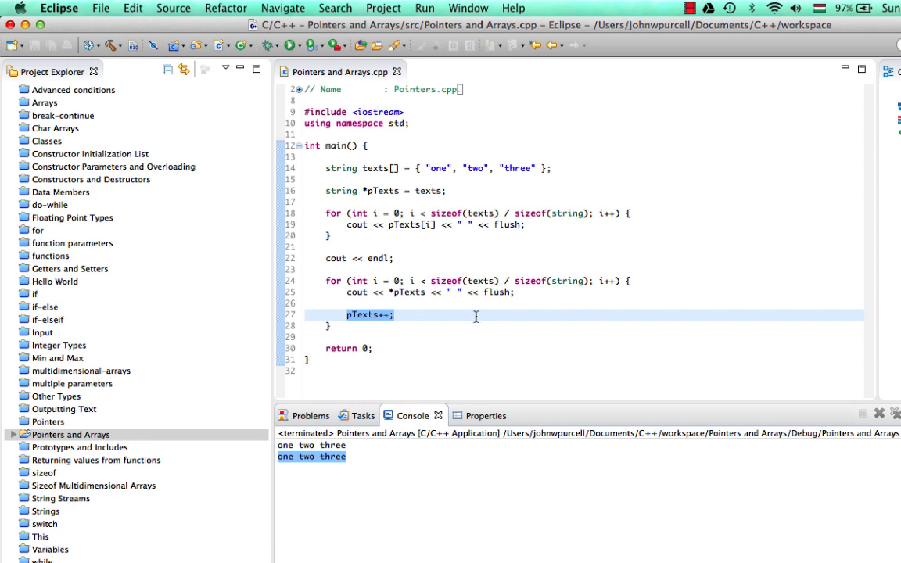
mouse_move(562, 282)
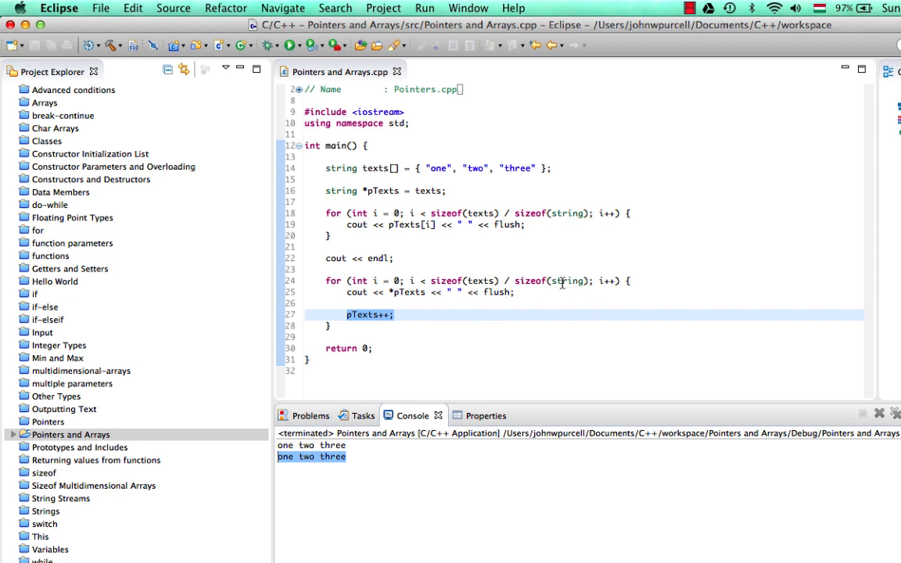
mouse_move(360, 314)
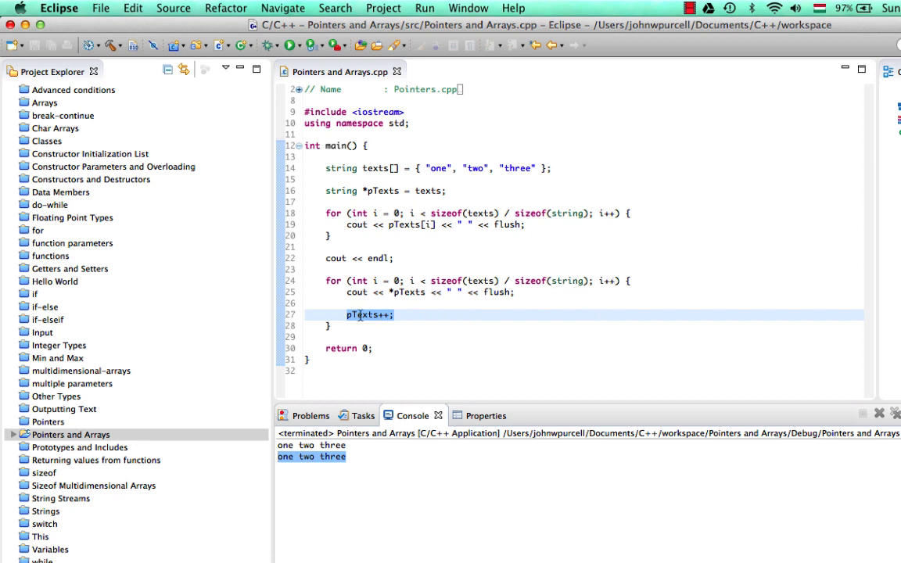
Step: Move pTexts++ out of the second loop's body into its header after i++
left_click(394, 314)
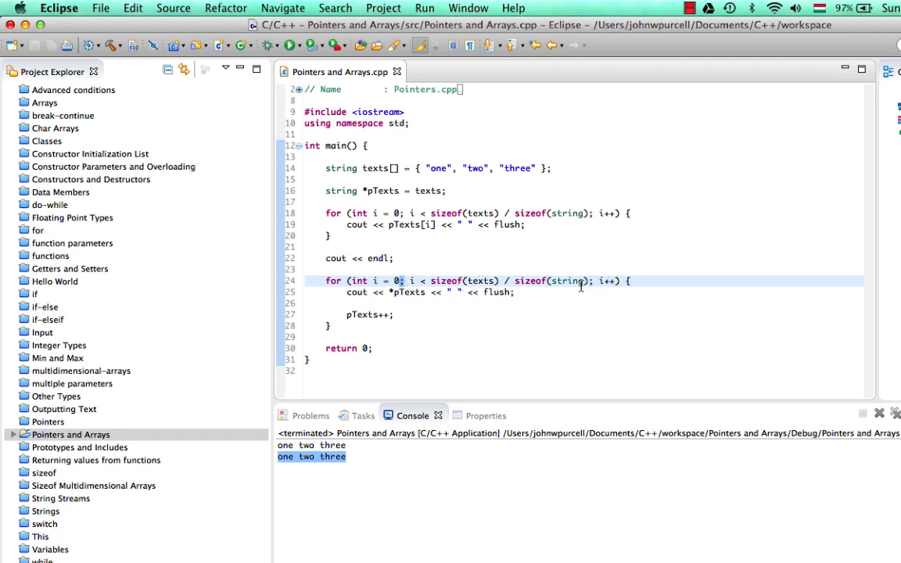
left_click(596, 281)
type(", ")
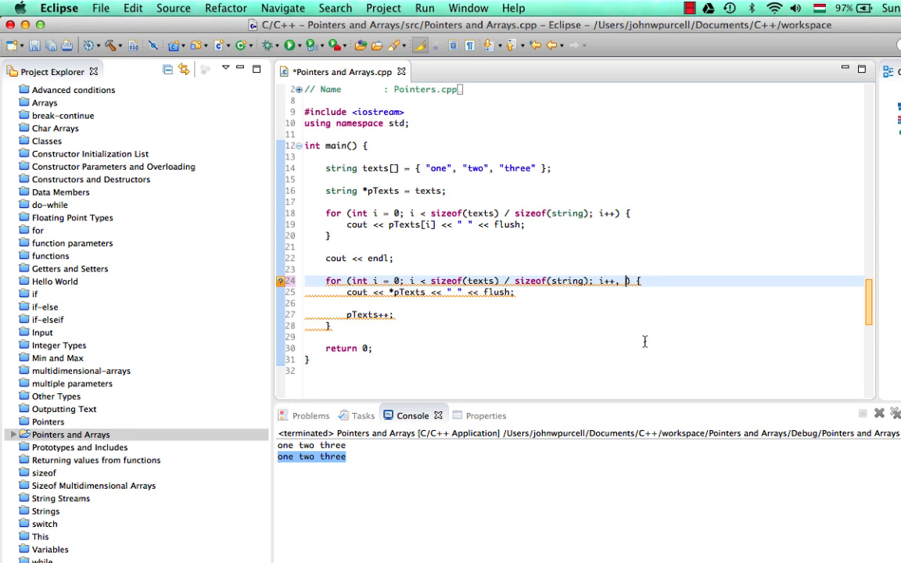
type("pTexts++")
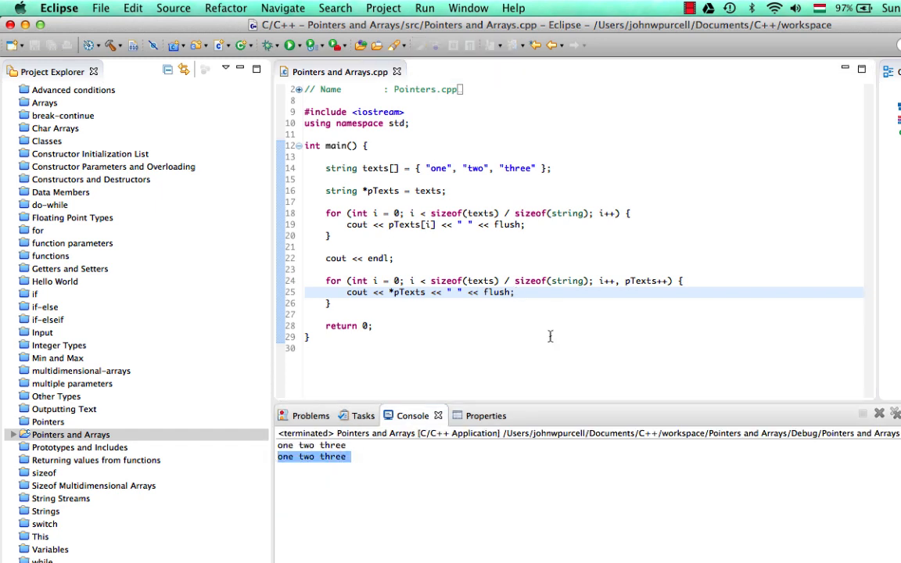
mouse_move(593, 317)
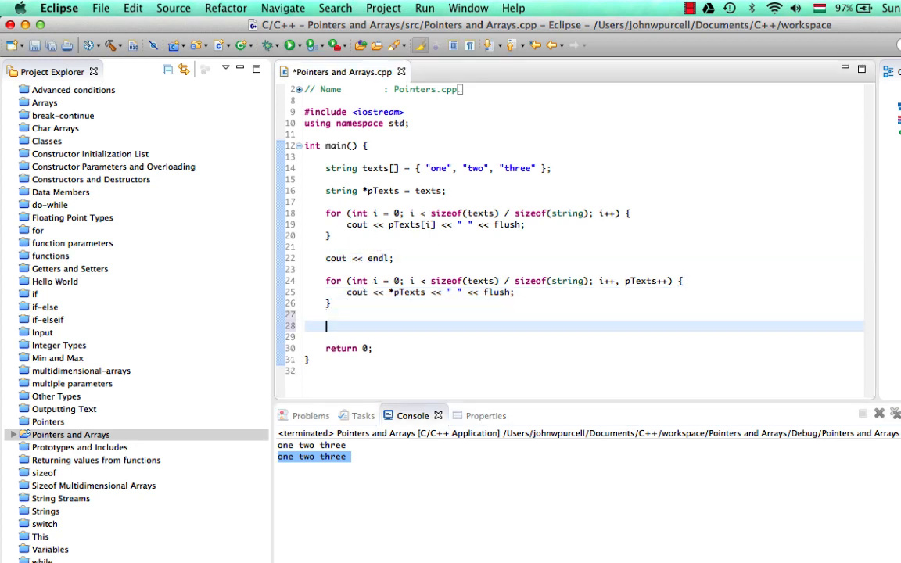
Step: Print endl after the second loop and declare string *pElement = texts;
type("cout << endl;")
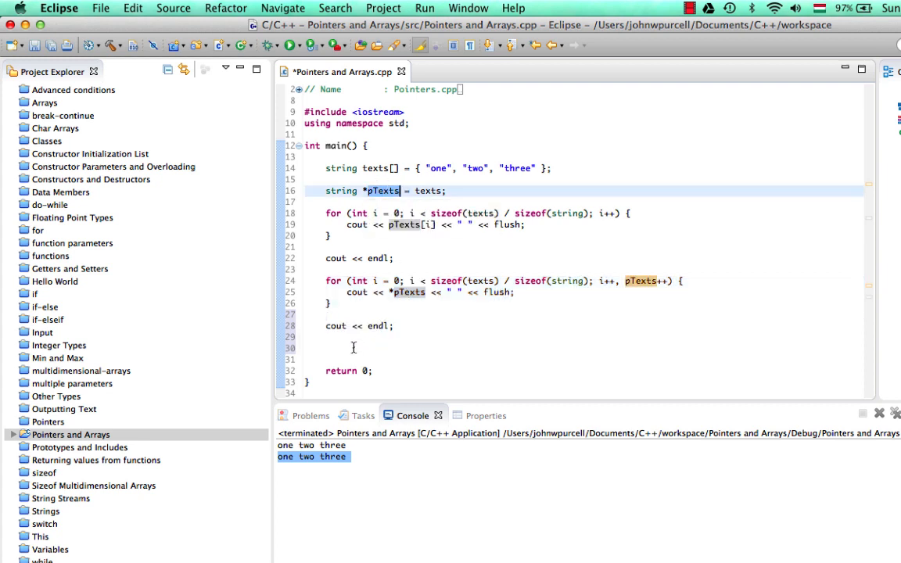
type("strin")
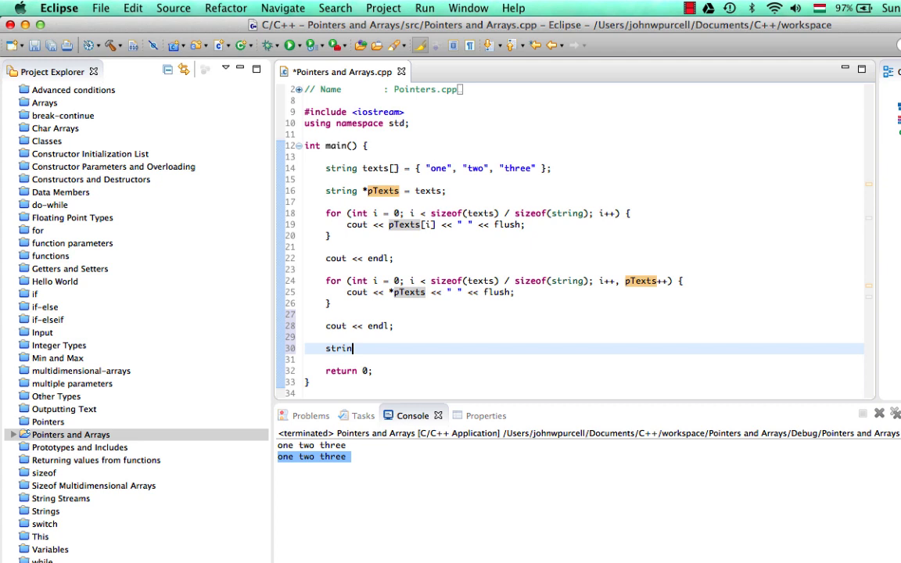
type("g *")
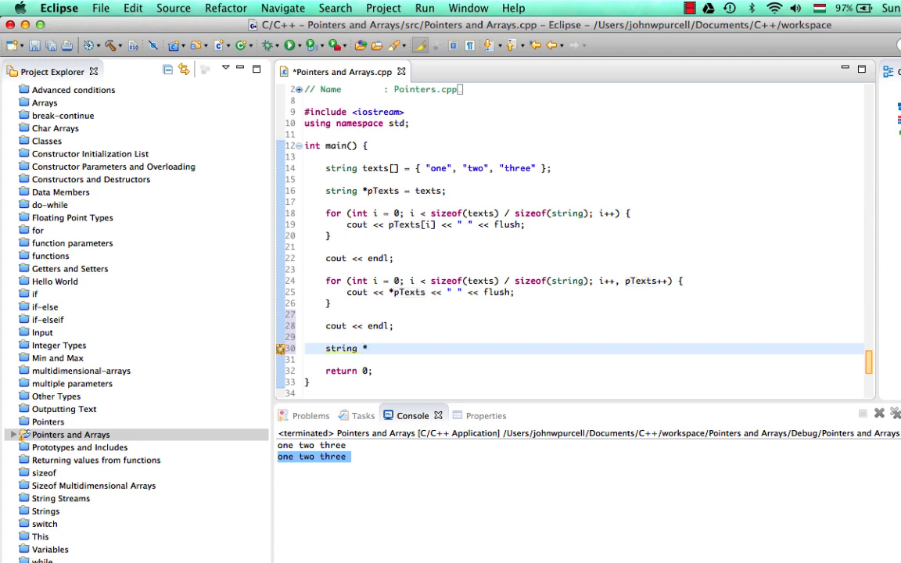
type("p")
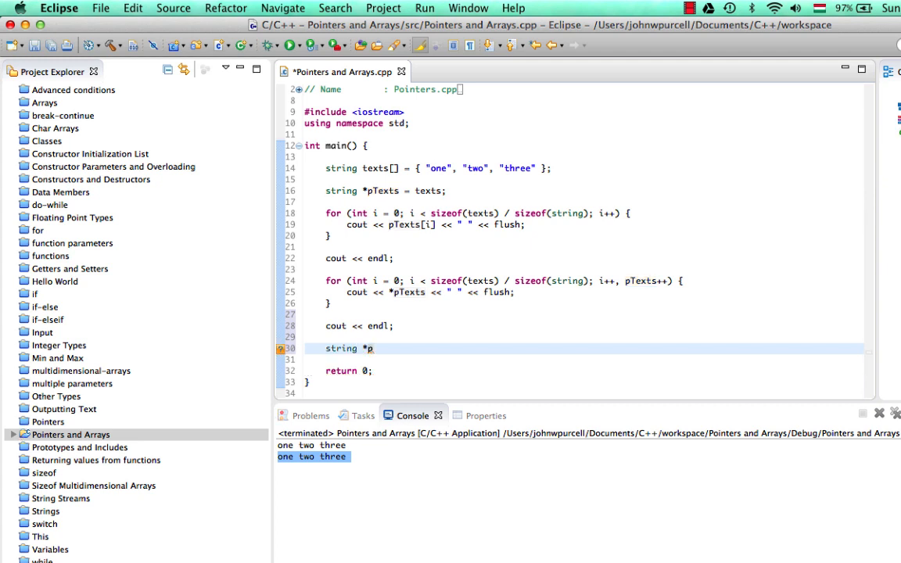
type("El")
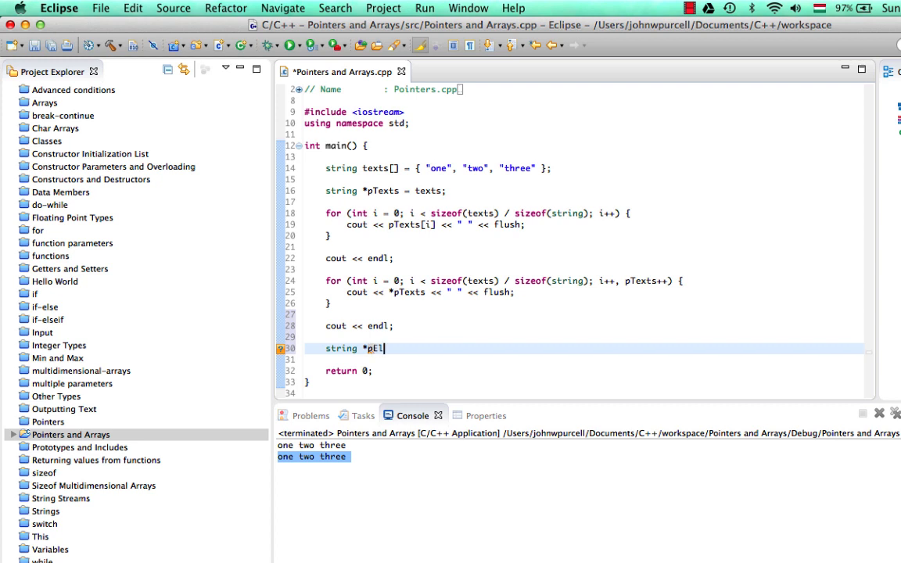
type("ement")
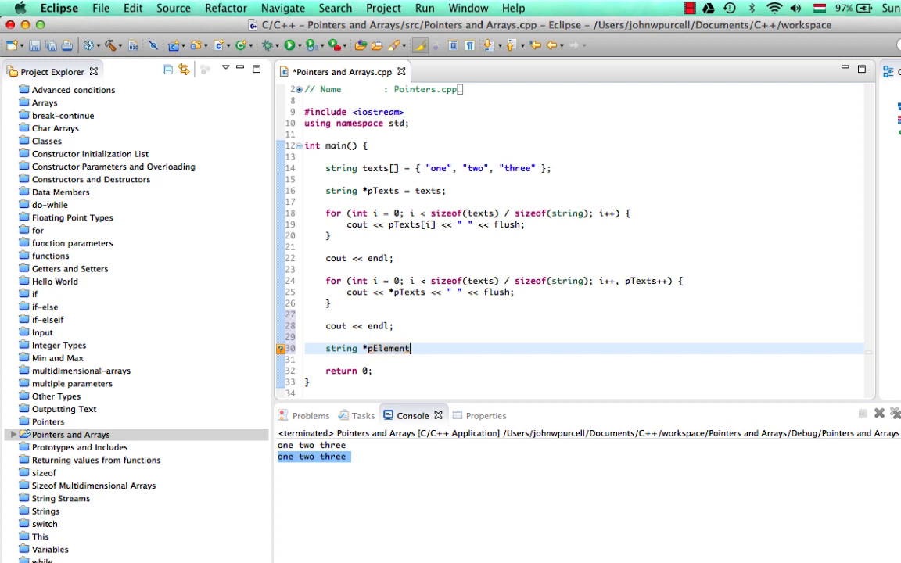
type("= tex")
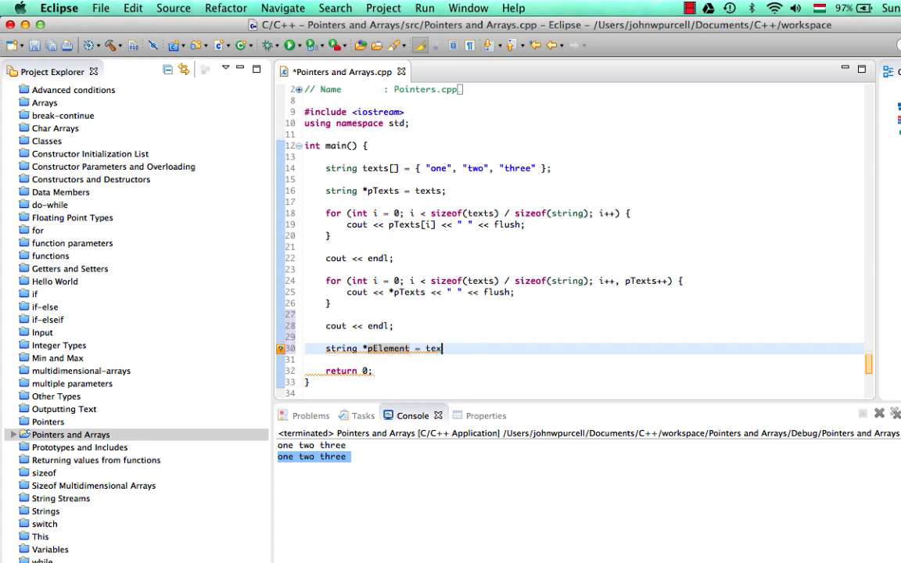
type("ts;")
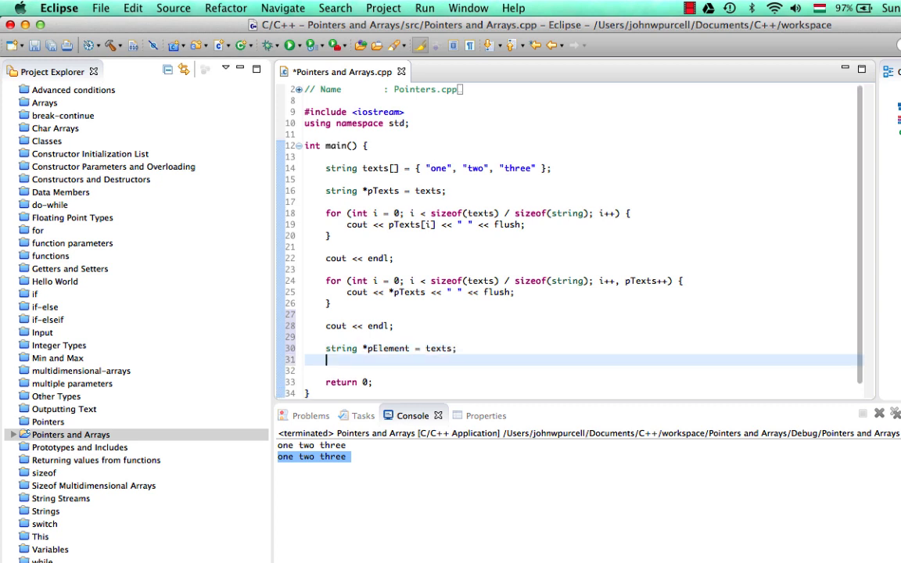
Step: Start declaring string *pEnd initialised from texts
type("string")
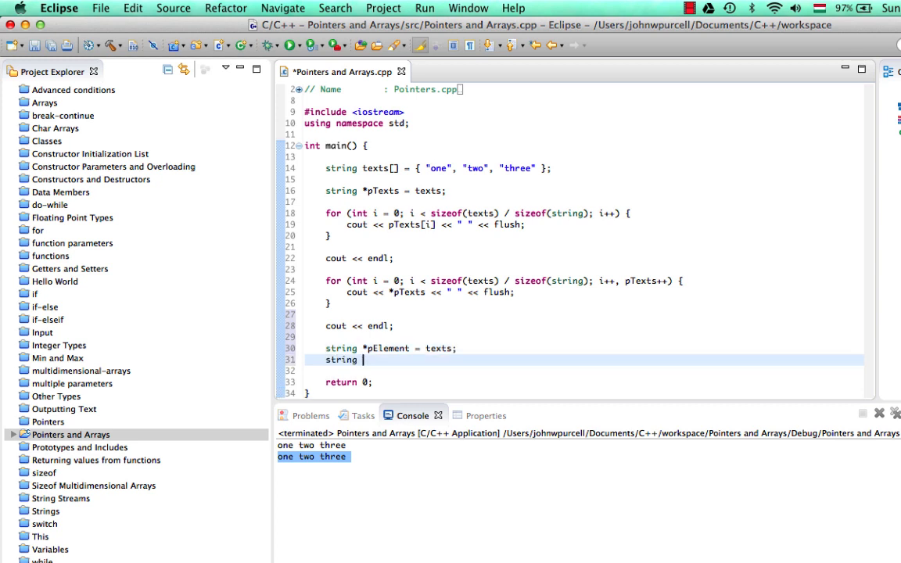
type("*pEnd =")
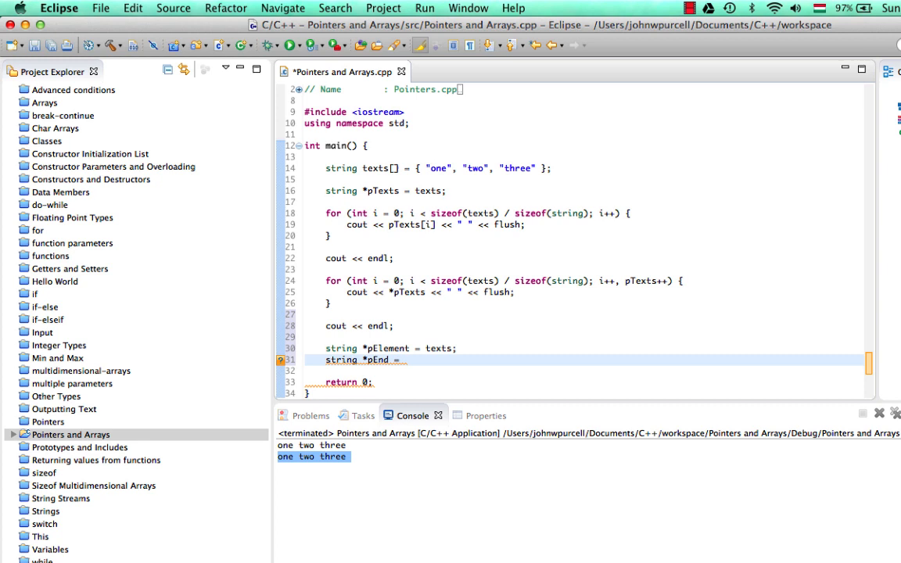
type("texts")
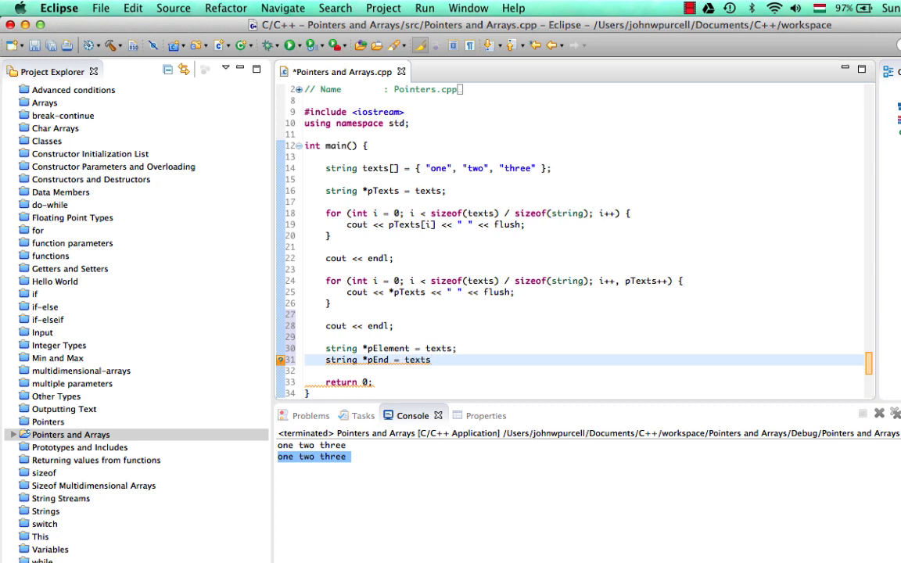
Step: Complete the declaration as string *pEnd = texts[2]; and select pEnd
type("[]")
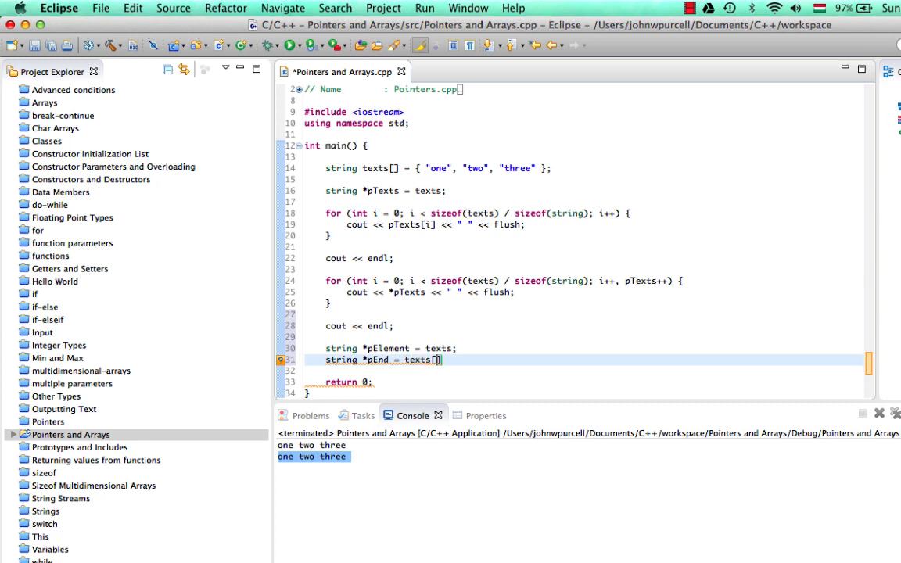
type("2")
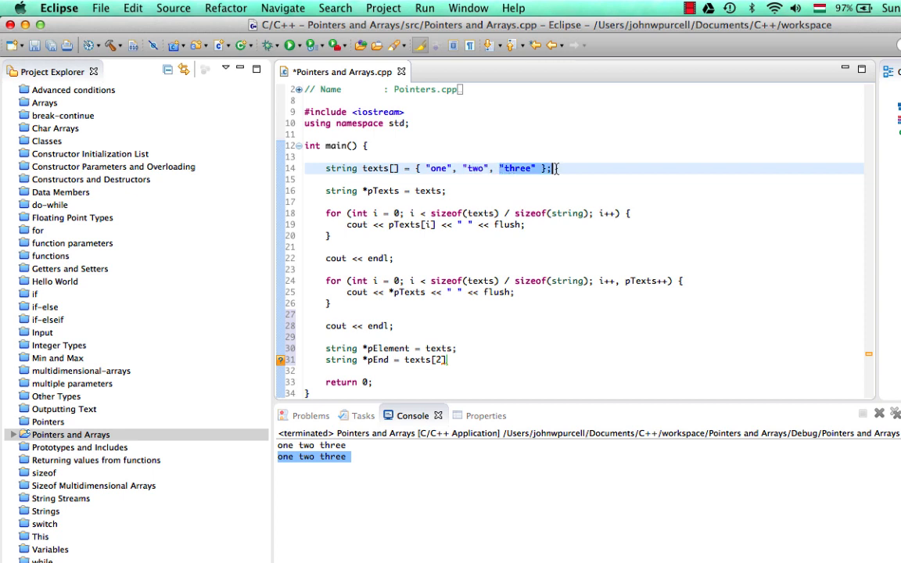
left_click(450, 360)
type(";")
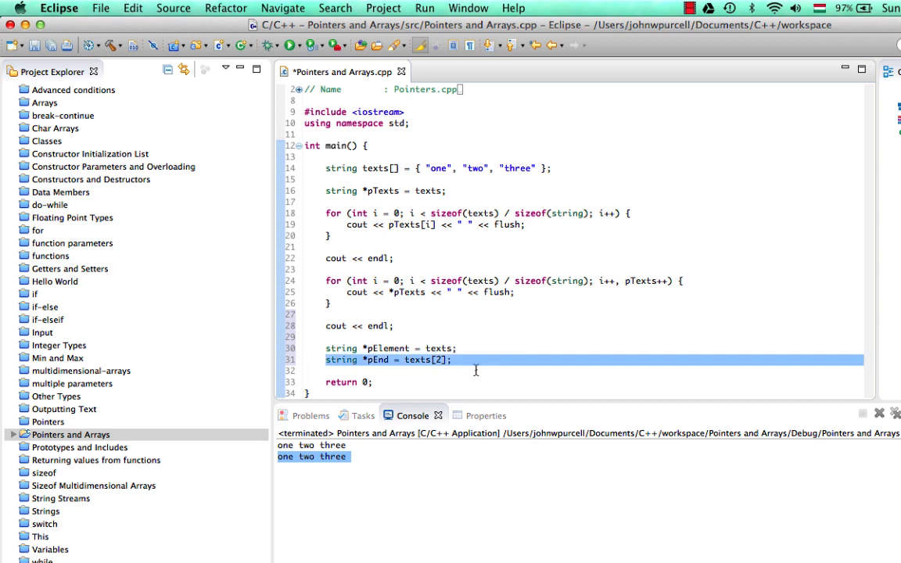
left_click(416, 359)
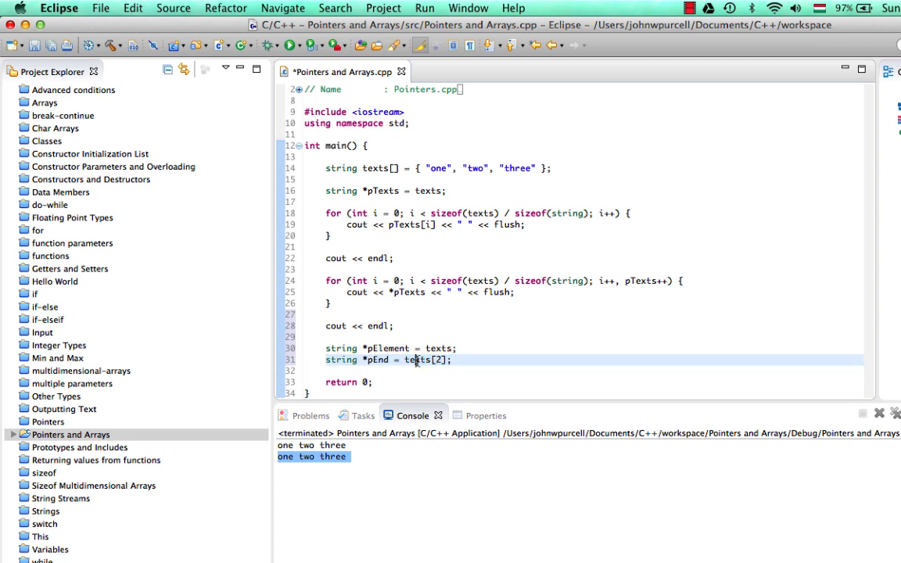
mouse_move(417, 360)
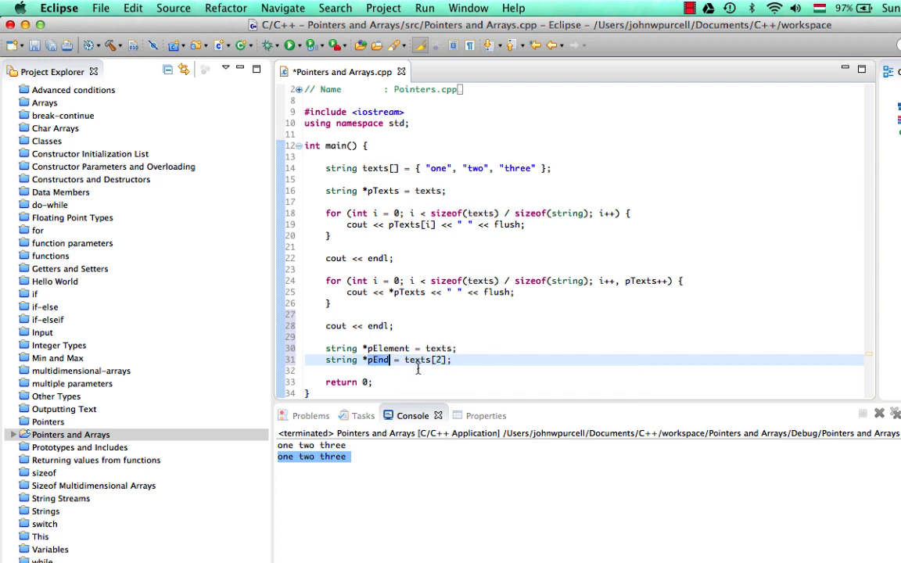
double_click(419, 360)
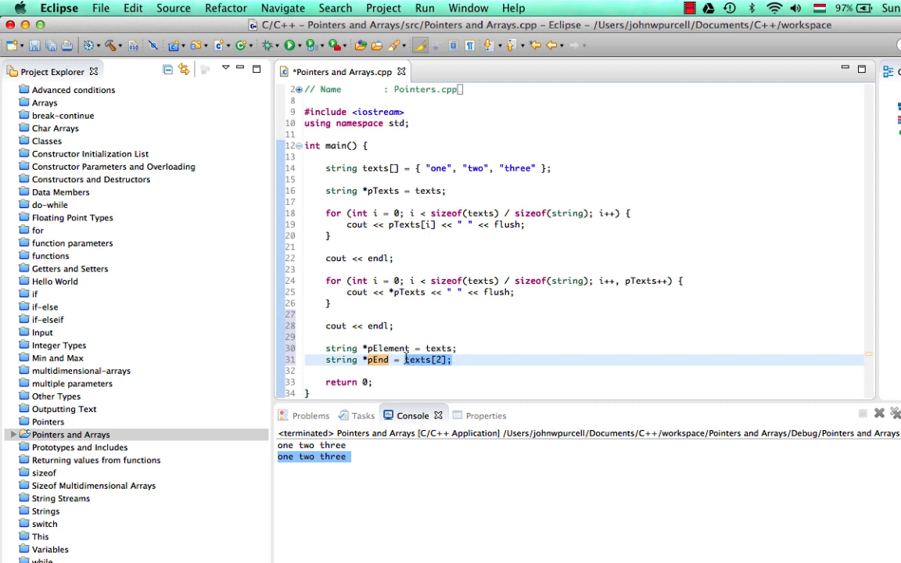
Step: Change the pointers to pEnd = &texts[2] and pElement = &texts[0]
left_click(403, 359)
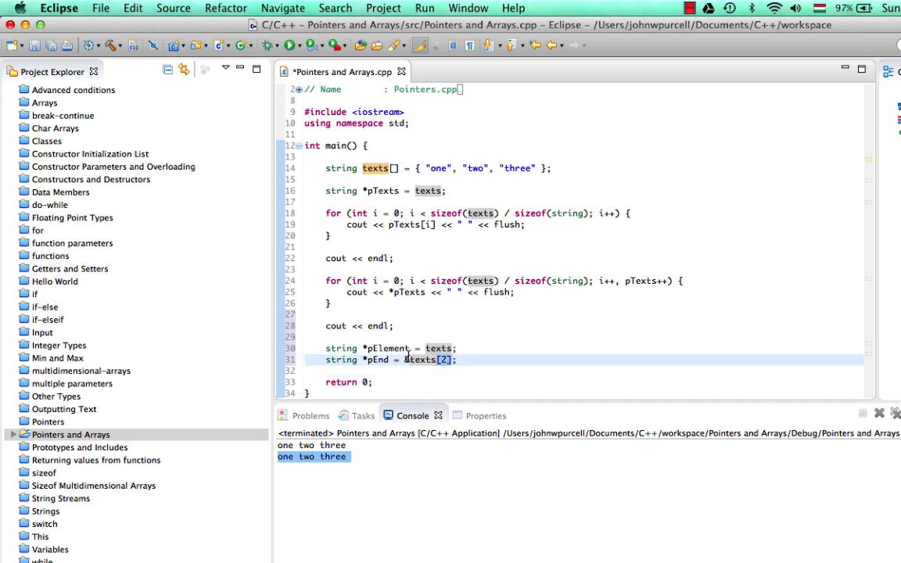
type("&")
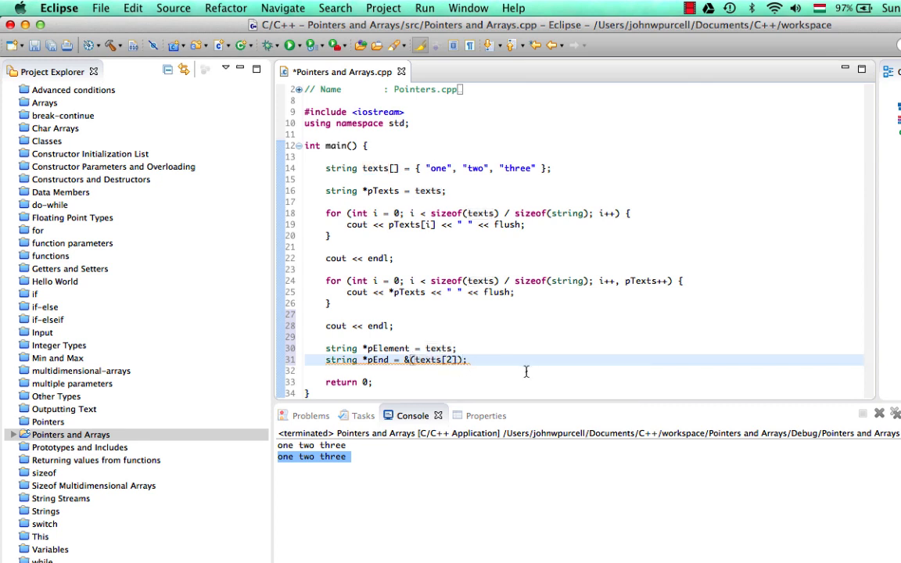
double_click(427, 359)
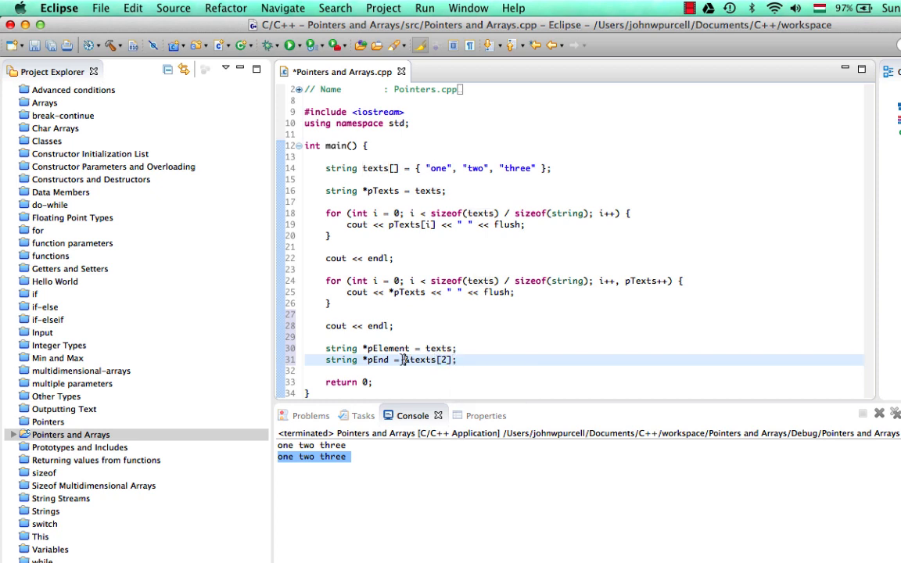
type("&")
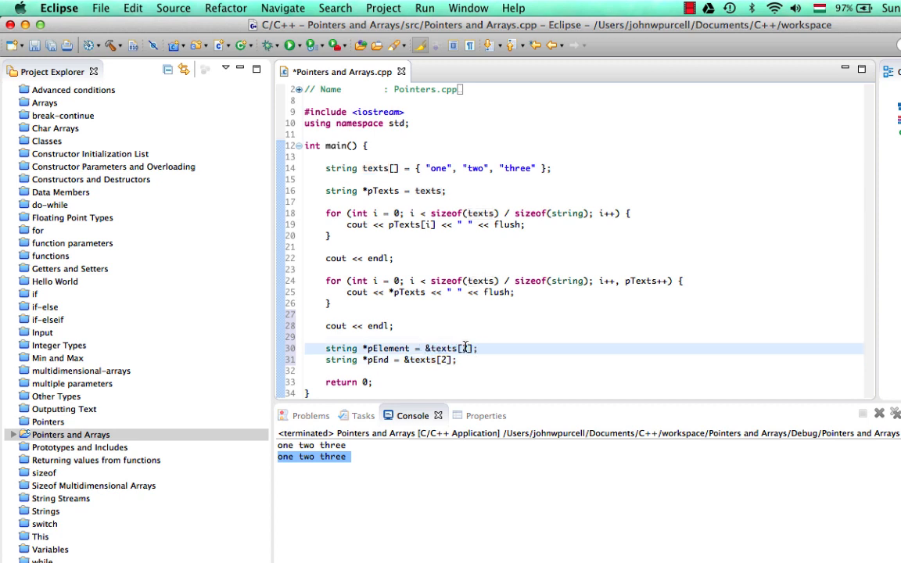
type("0")
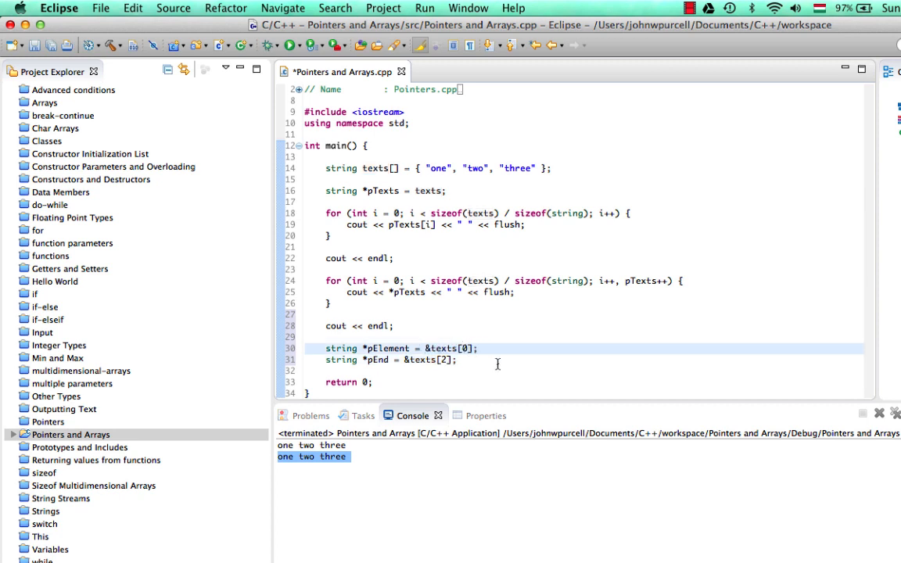
left_click(320, 190)
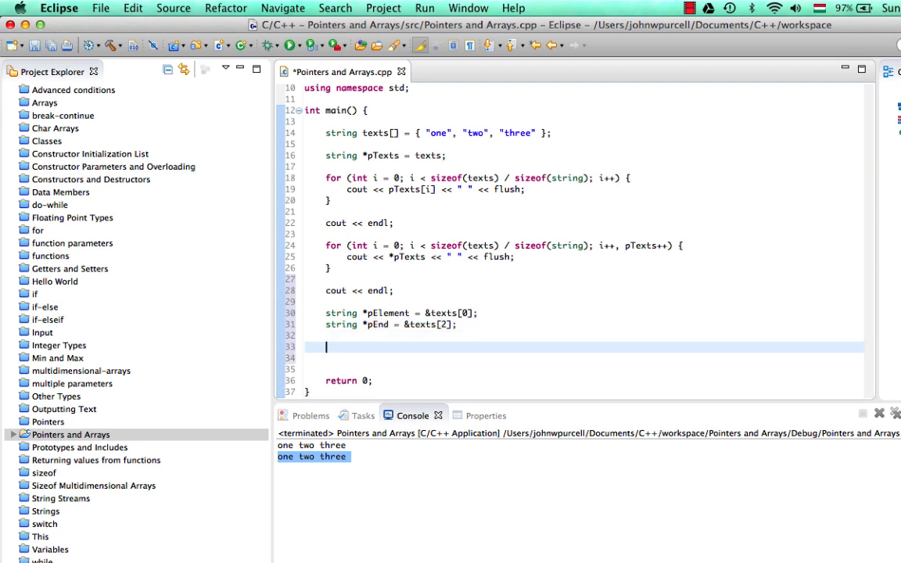
Step: Add a while(true) loop printing *pElement followed by a space and flush
type("while")
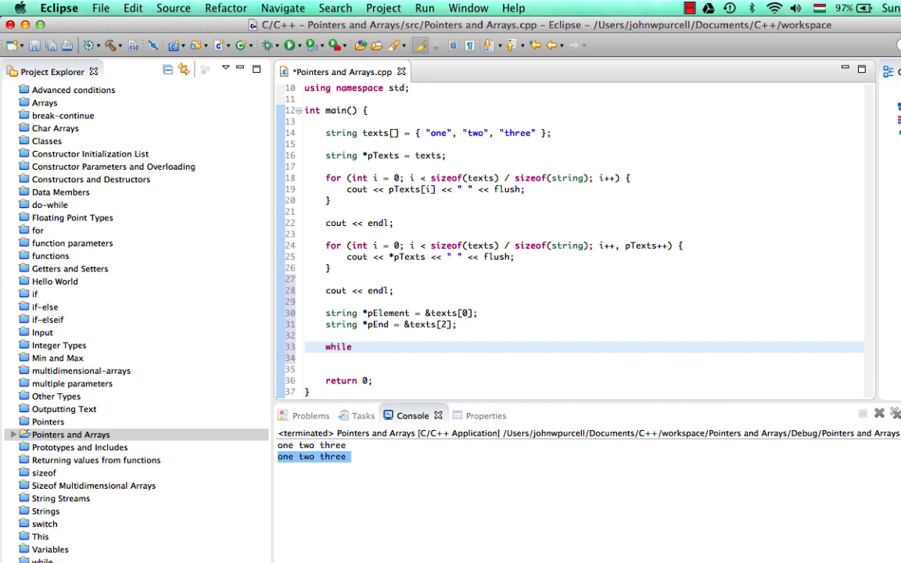
type("(true) {")
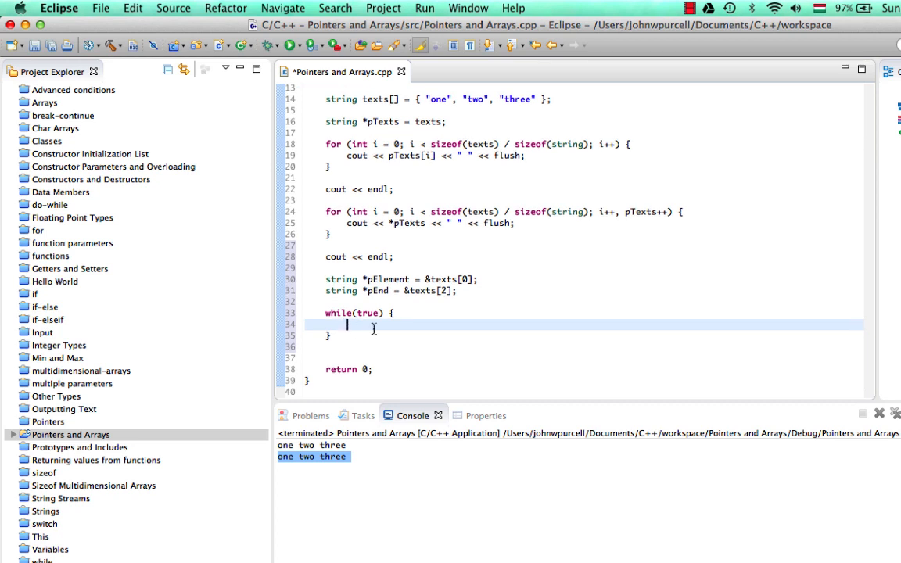
type("cout")
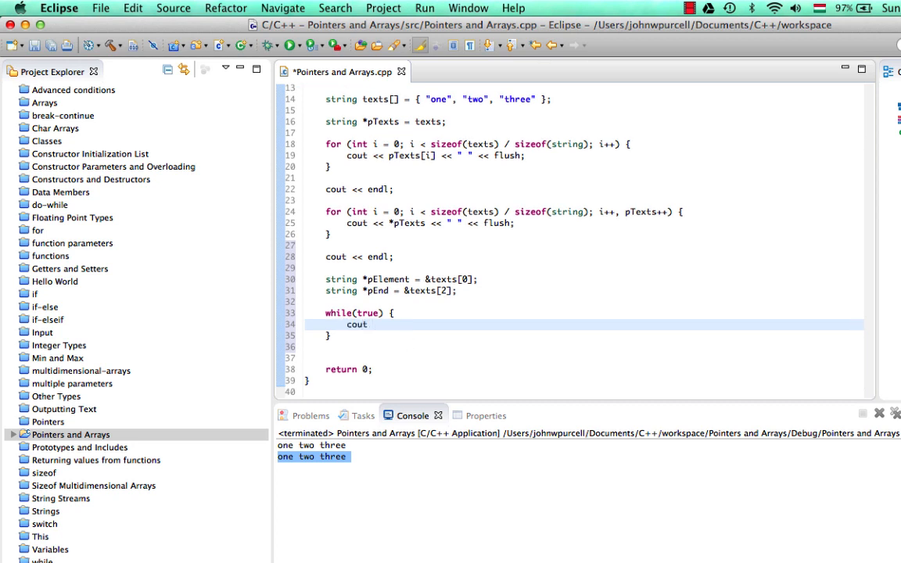
type("<<")
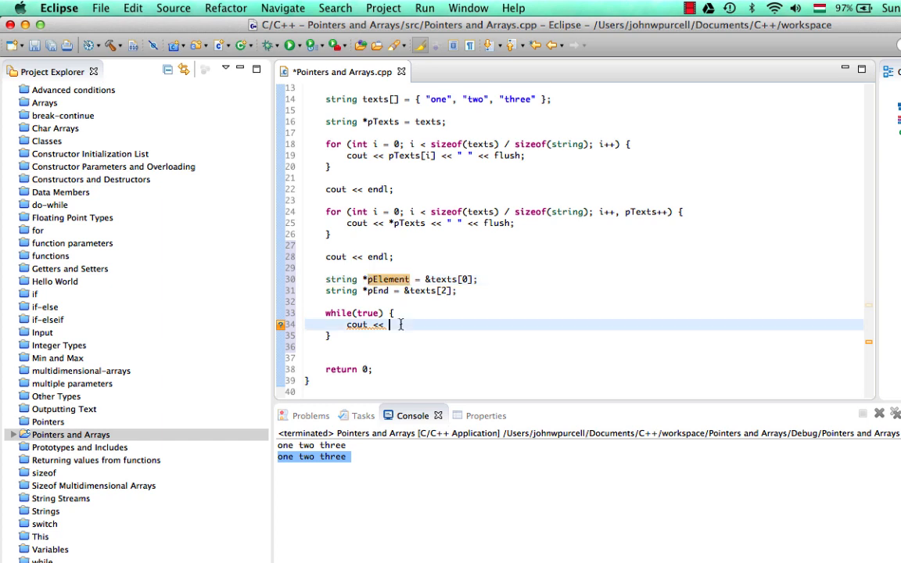
type("*pE")
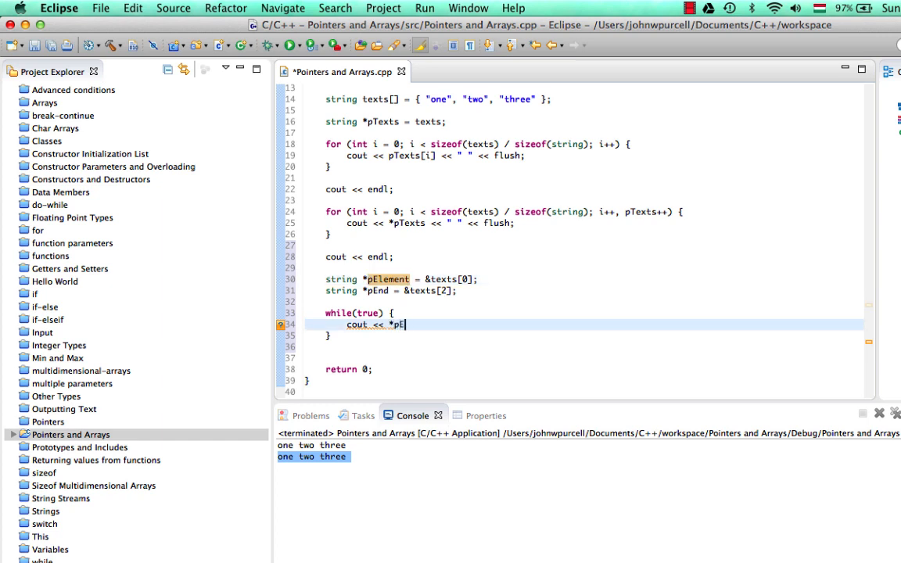
type("lement <<")
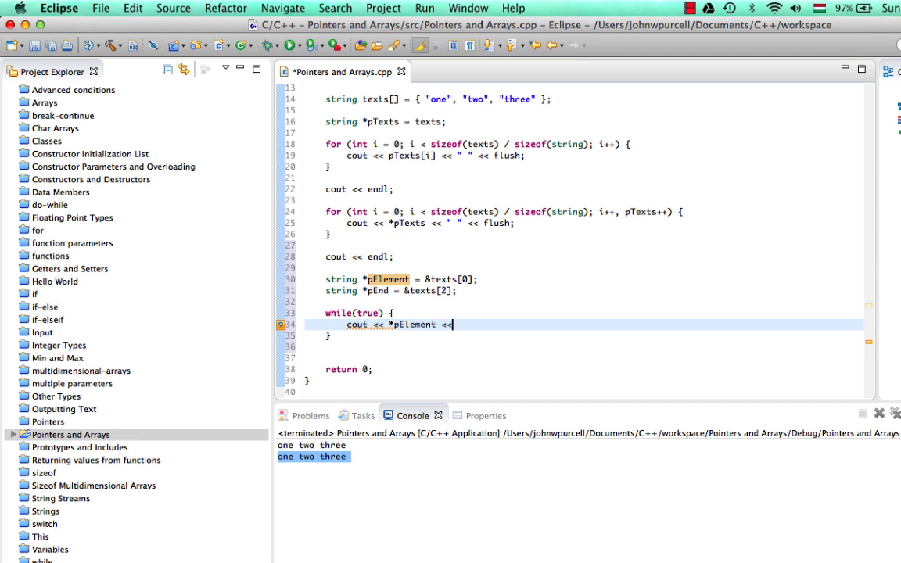
type("\" \" << flu")
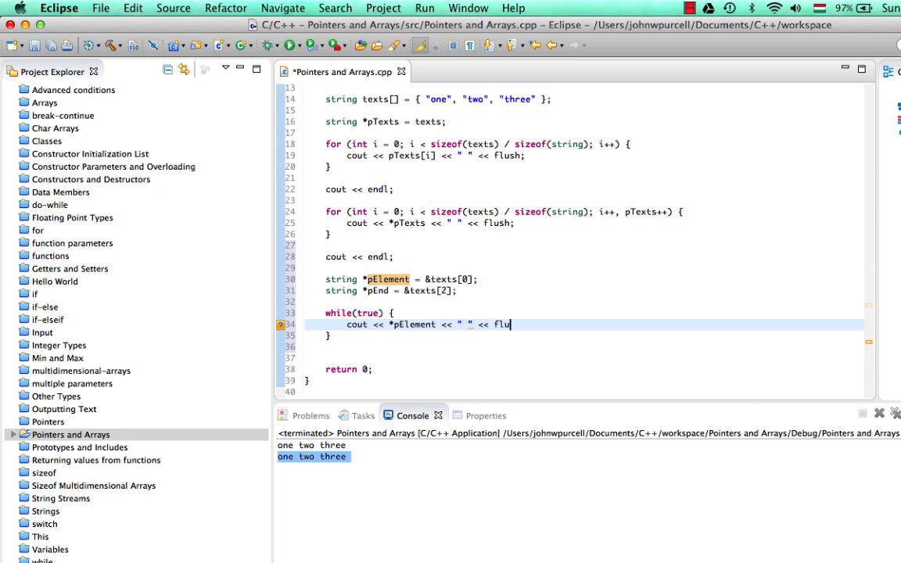
type("sh;")
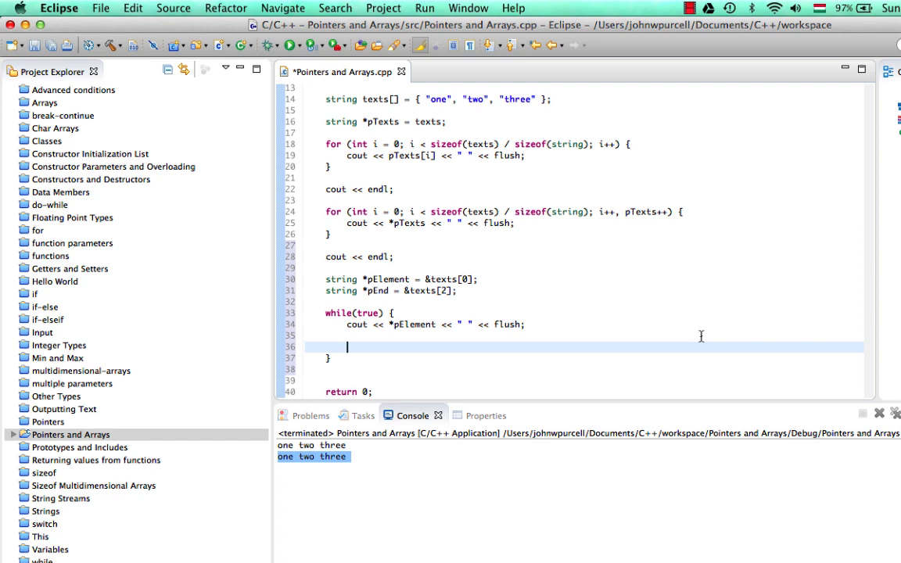
Step: Increment pElement and break when pElement equals pEnd
type("pEleme")
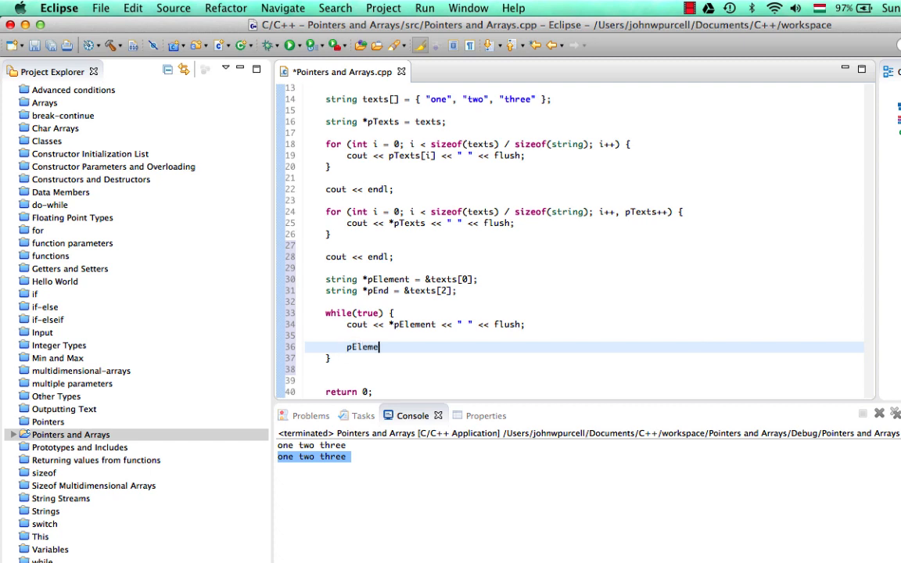
type("nt++;")
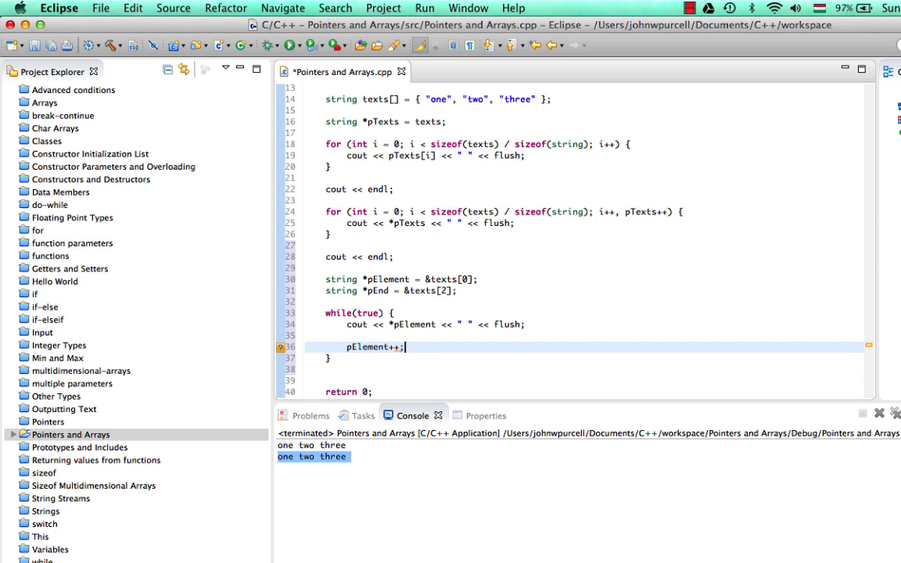
type("if(p)")
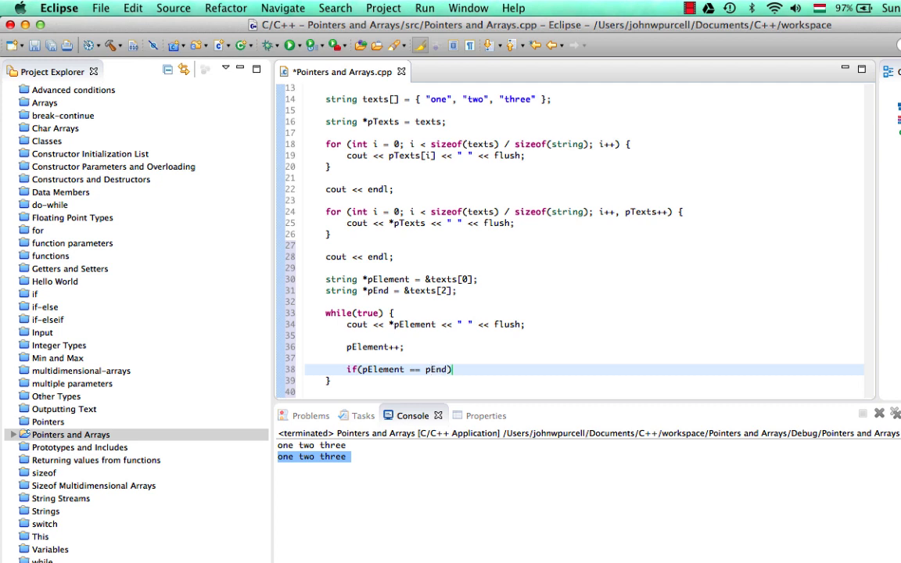
type("{")
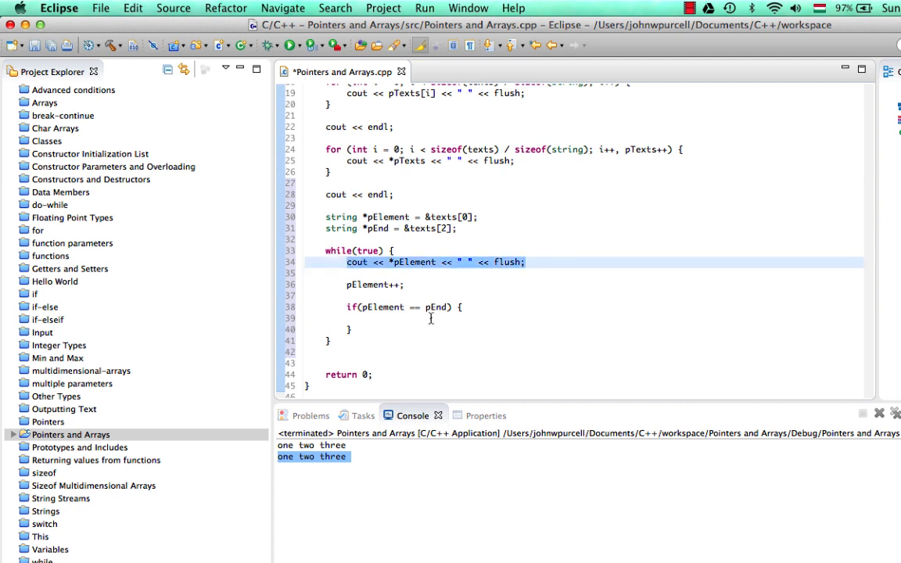
type("break;")
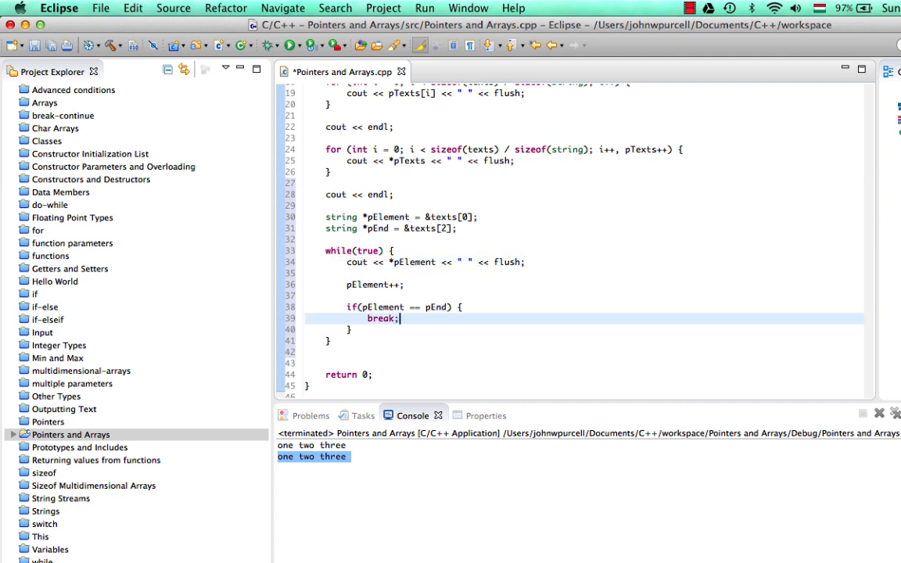
left_click_drag(326, 216, 359, 284)
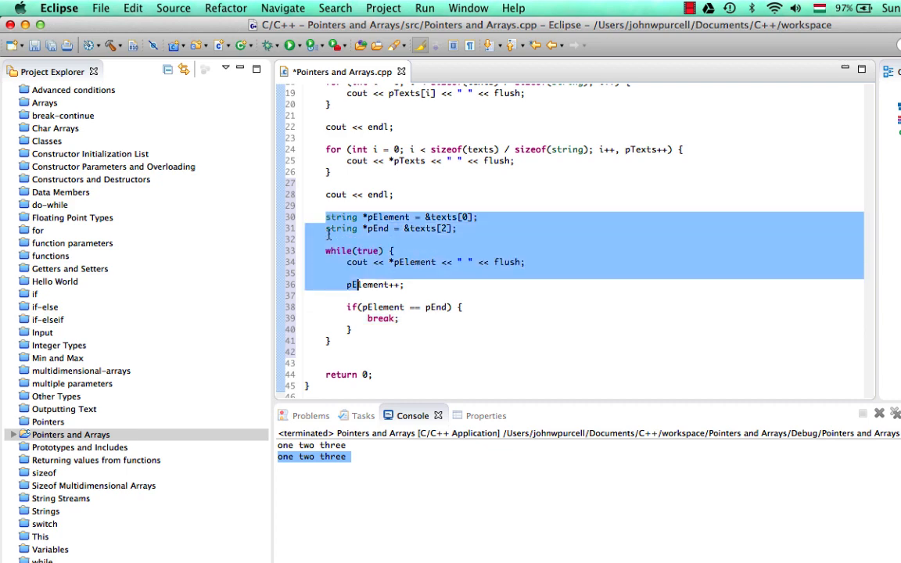
left_click(330, 340)
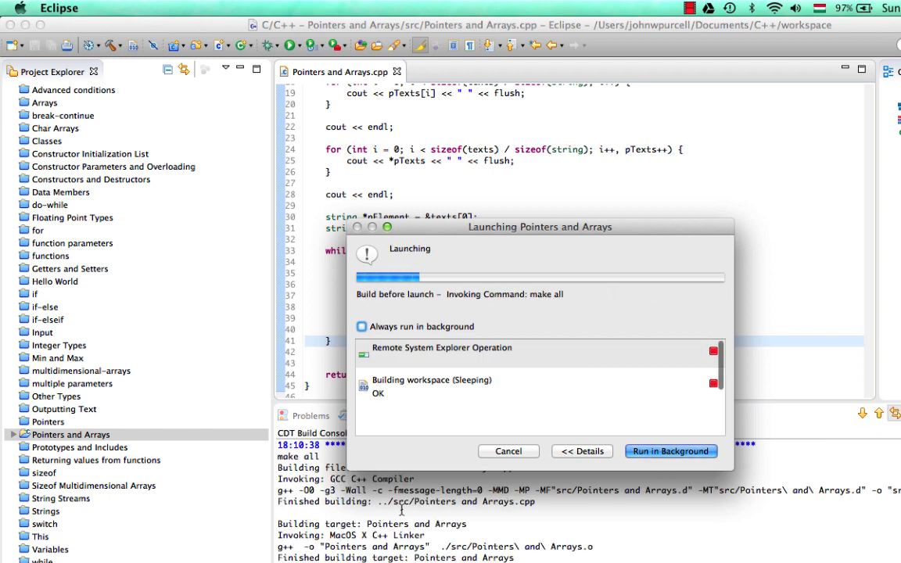
Step: Run the program; the third console line shows only 'one two'
left_click(670, 452)
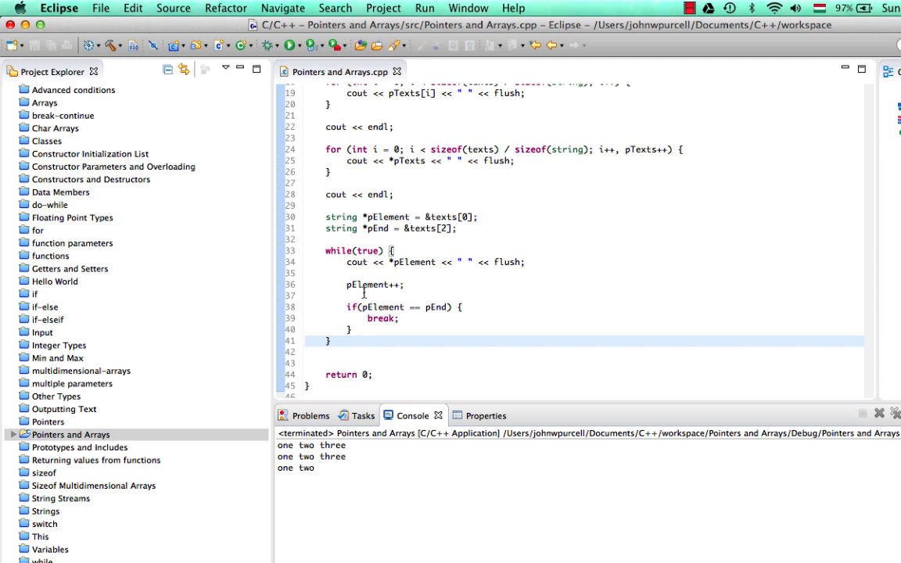
mouse_move(427, 227)
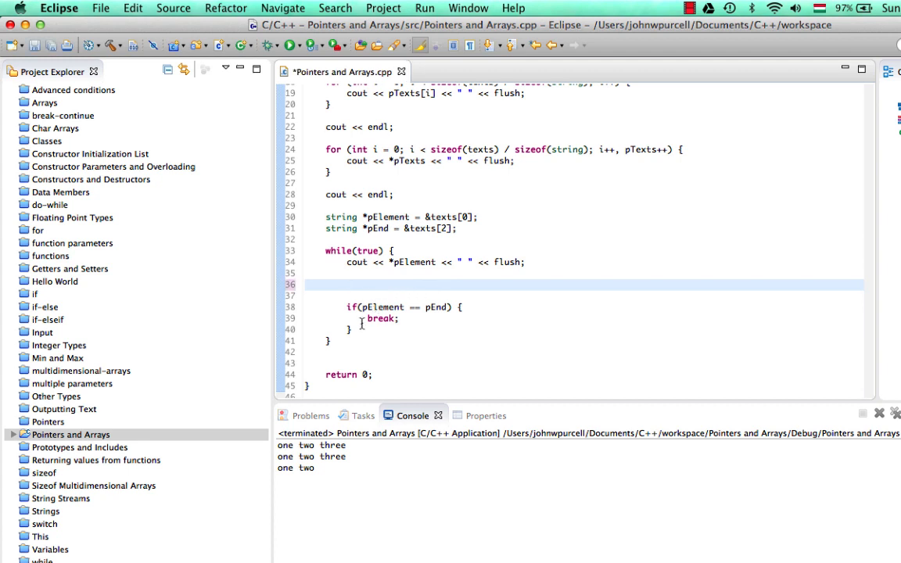
Step: Put pElement++; after the break check inside the while loop
type("pElement++;")
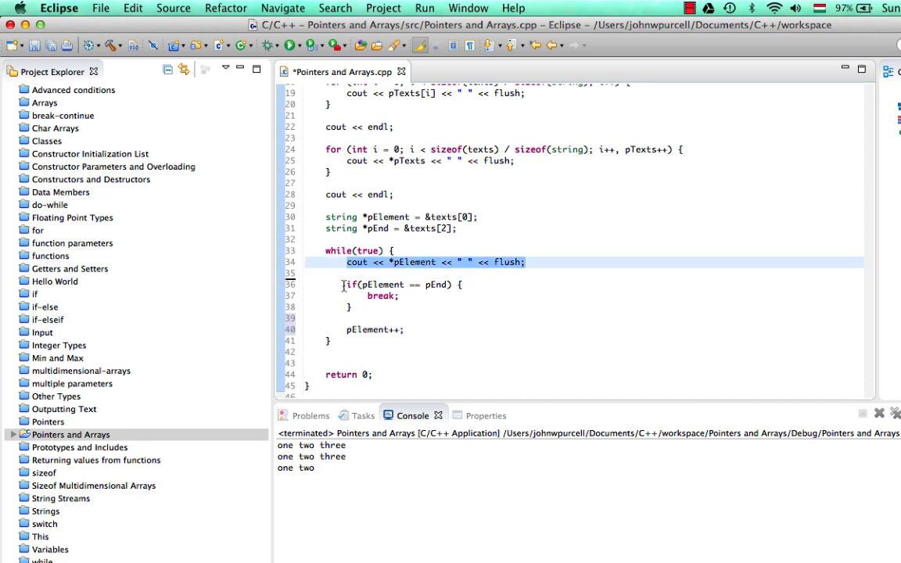
left_click_drag(343, 283, 353, 307)
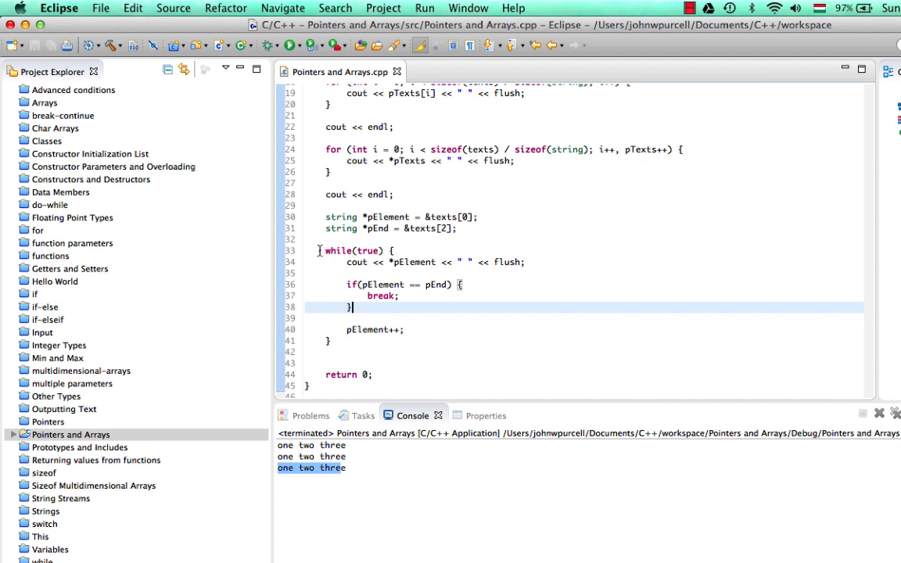
left_click_drag(325, 250, 330, 340)
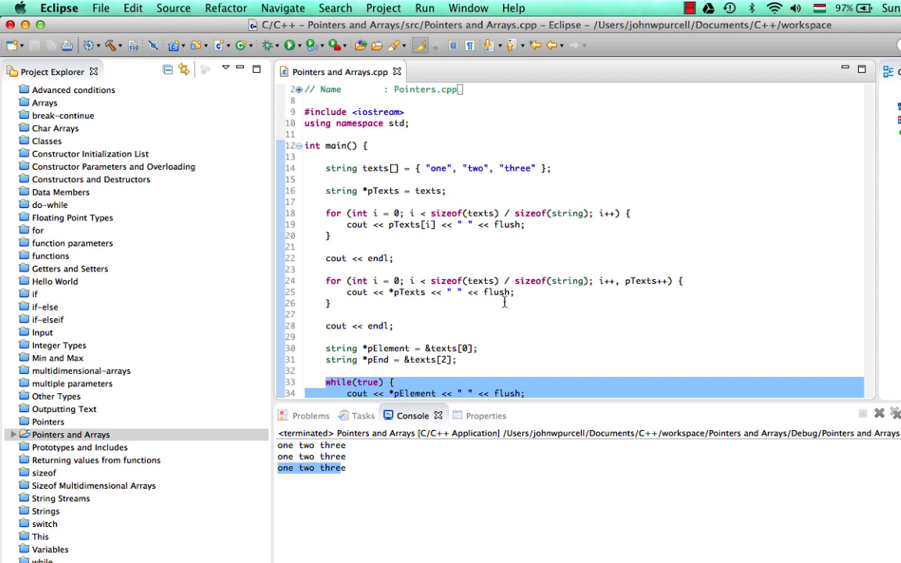
Step: Write comments above main on reference syntax, incrementing a pointer, and comparing two pointers
left_click(413, 124)
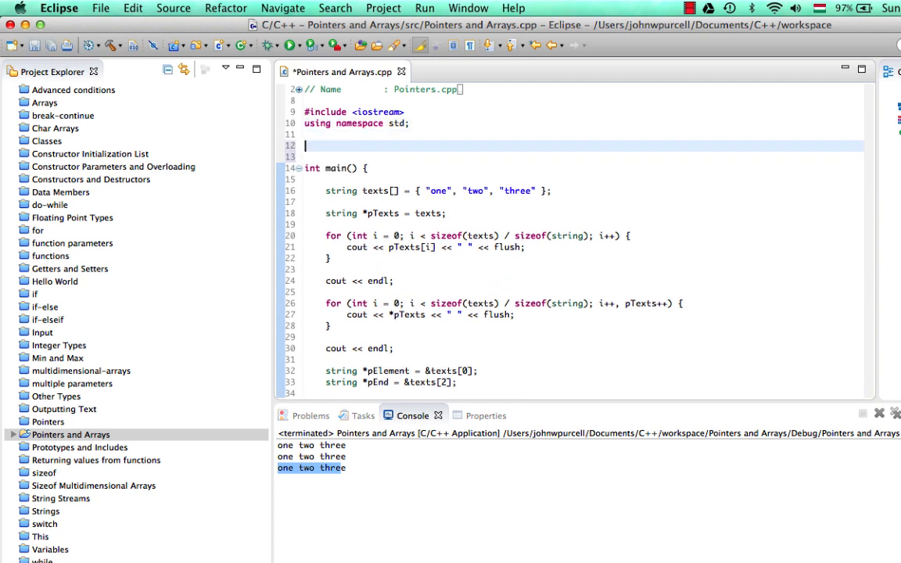
type("// Loop through an array u")
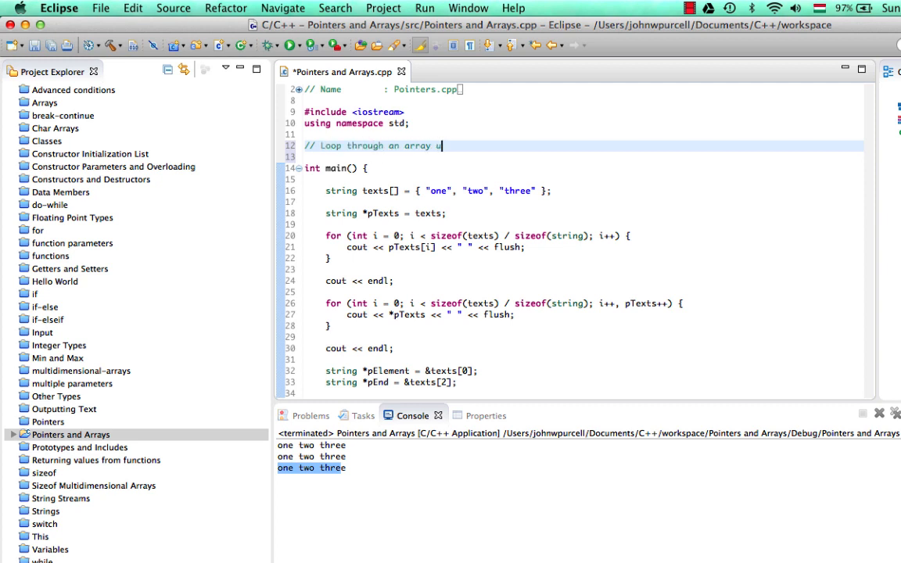
type("sing a pointer,")
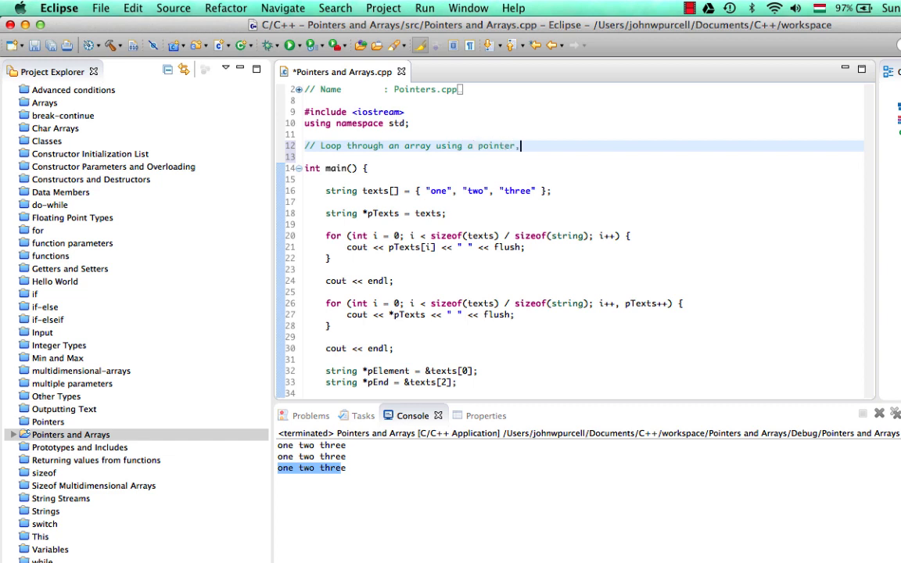
type("with array element r")
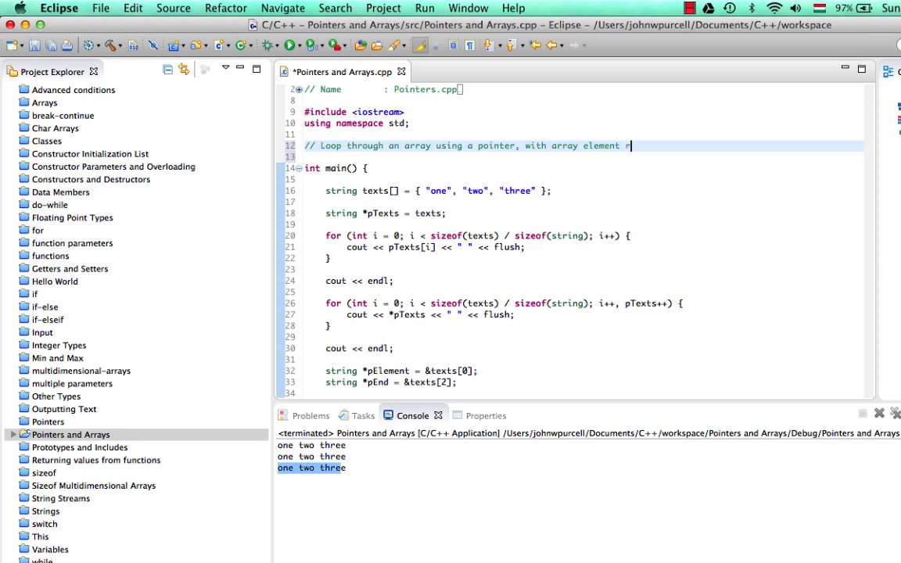
type("eference syntax")
left_click(583, 156)
type("// Loop through")
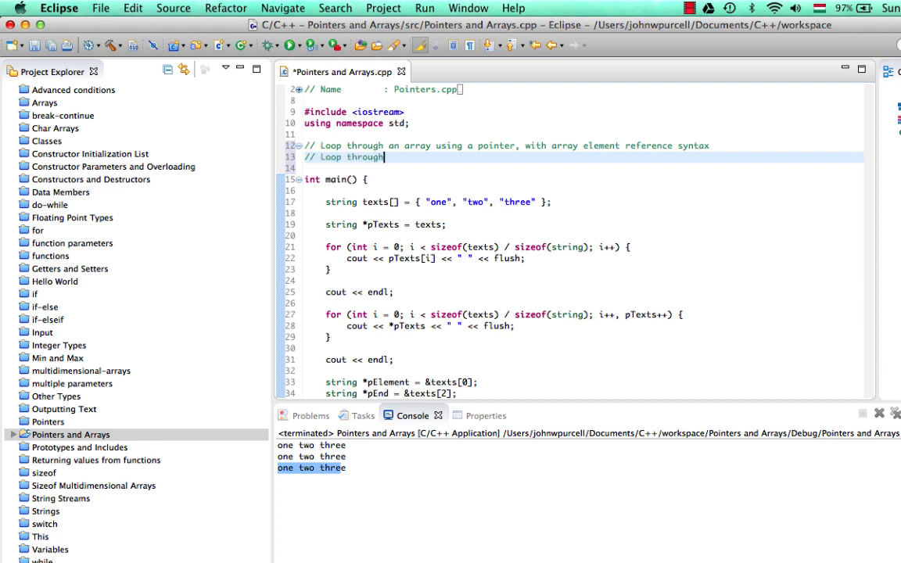
type("an array by incrementing a pointer")
type("//")
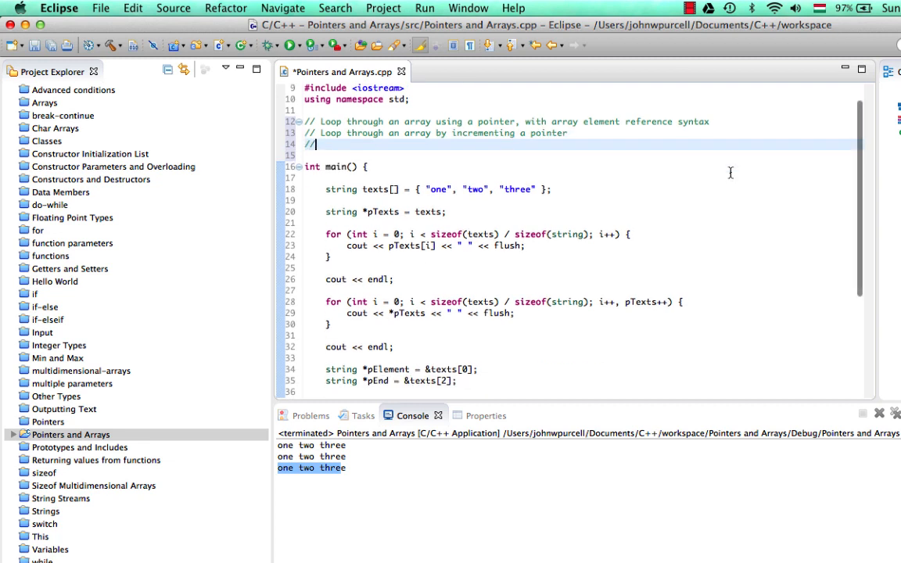
type("Loop")
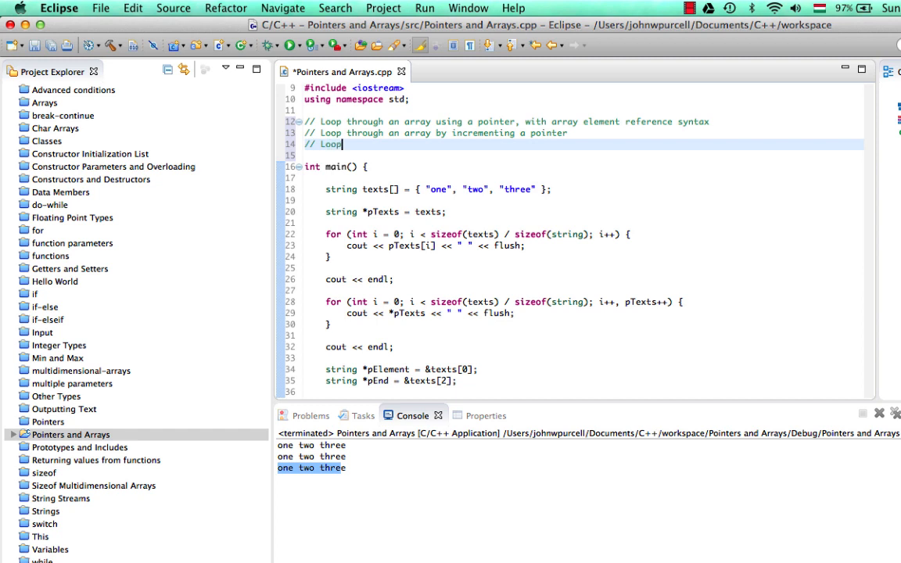
type("through an arra")
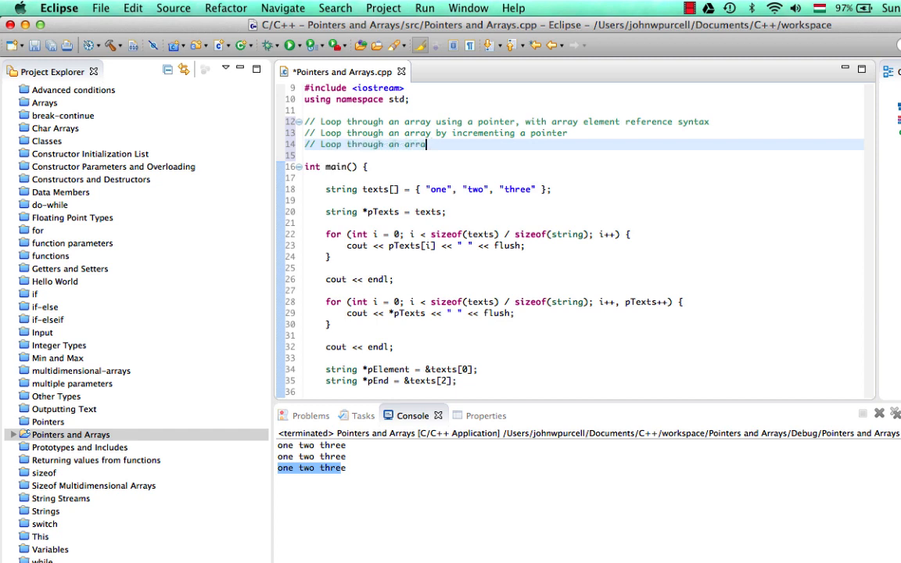
type(",")
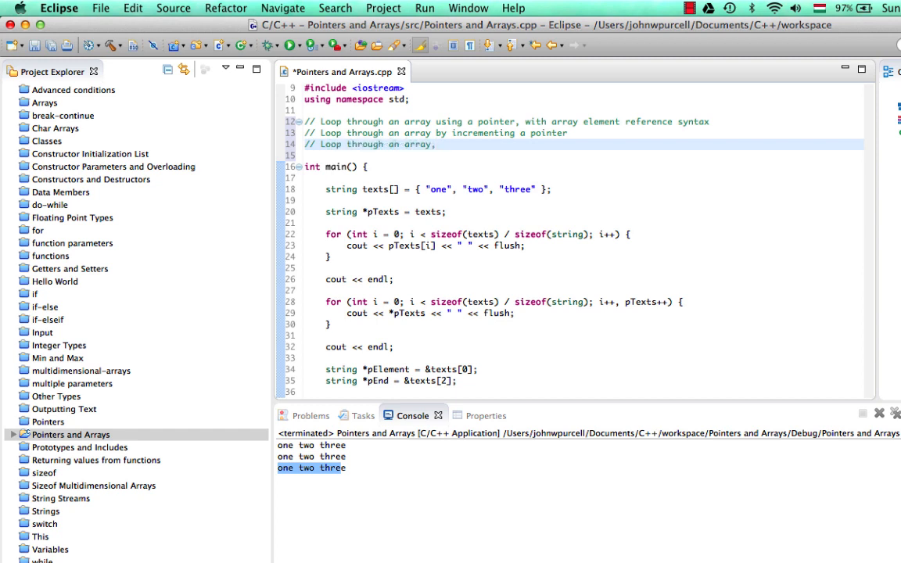
type("stopping y co")
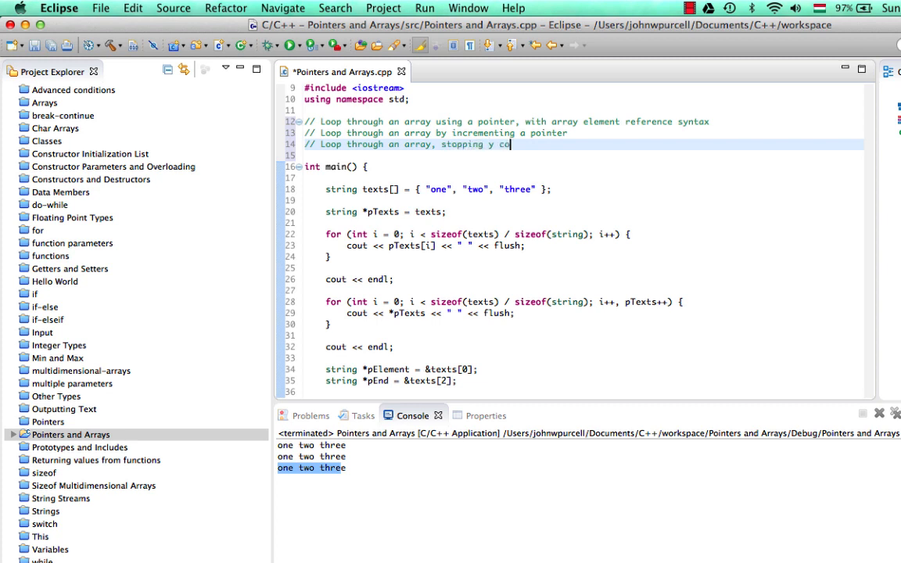
type("by")
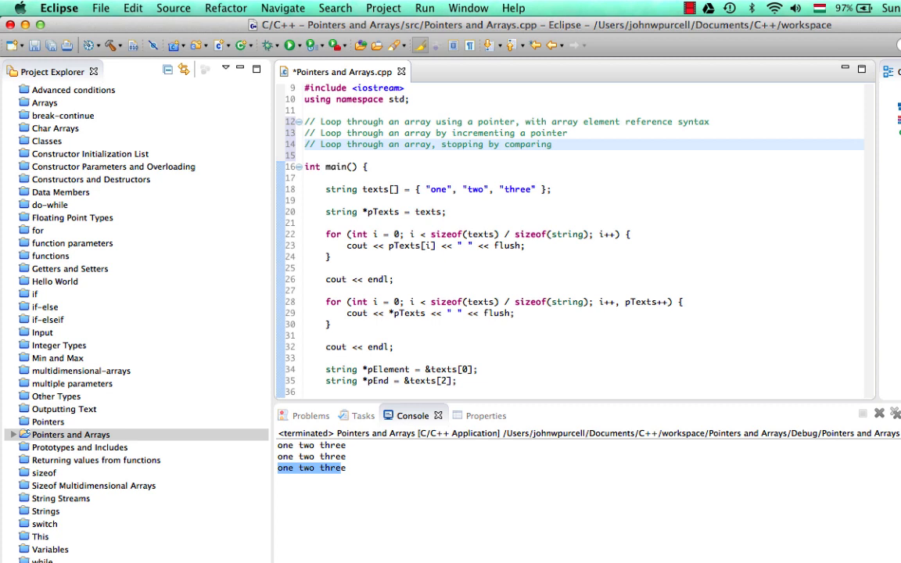
type("two pointers")
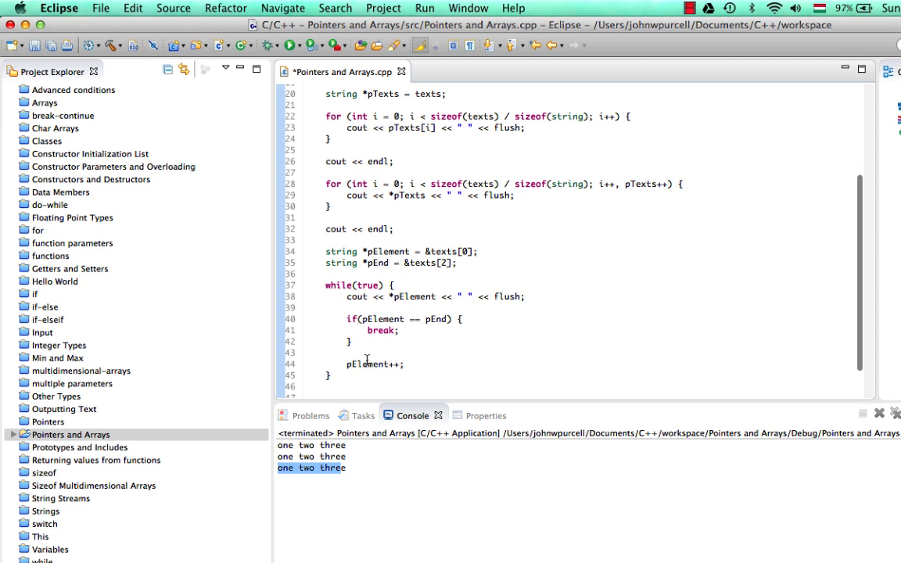
mouse_move(408, 339)
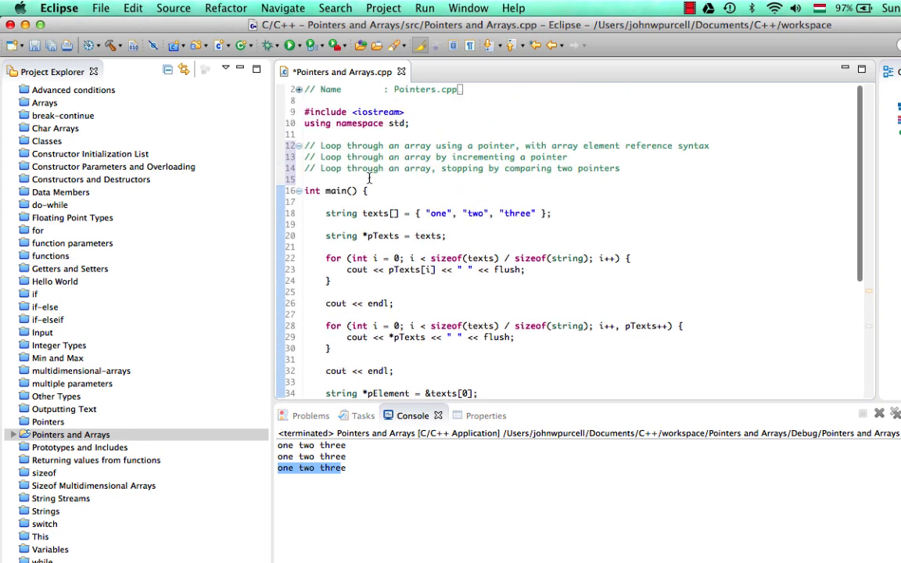
Step: Select the three summary comments and scroll through the loop code to review it
left_click_drag(305, 145, 641, 173)
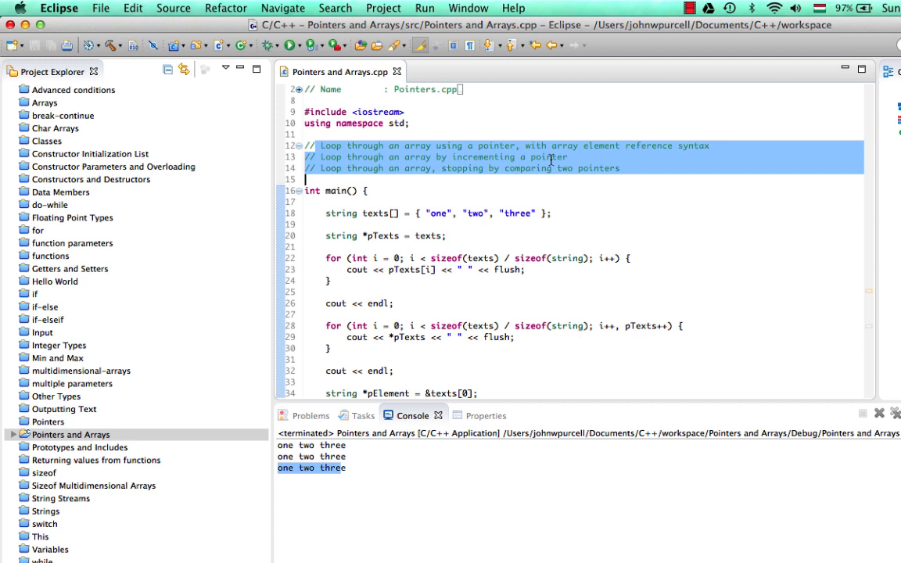
mouse_move(507, 213)
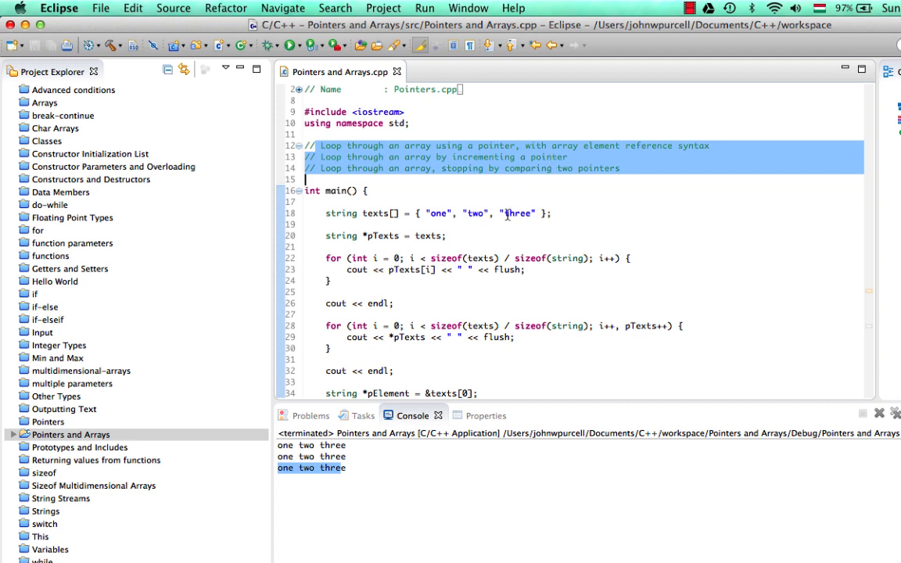
scroll("down", 3)
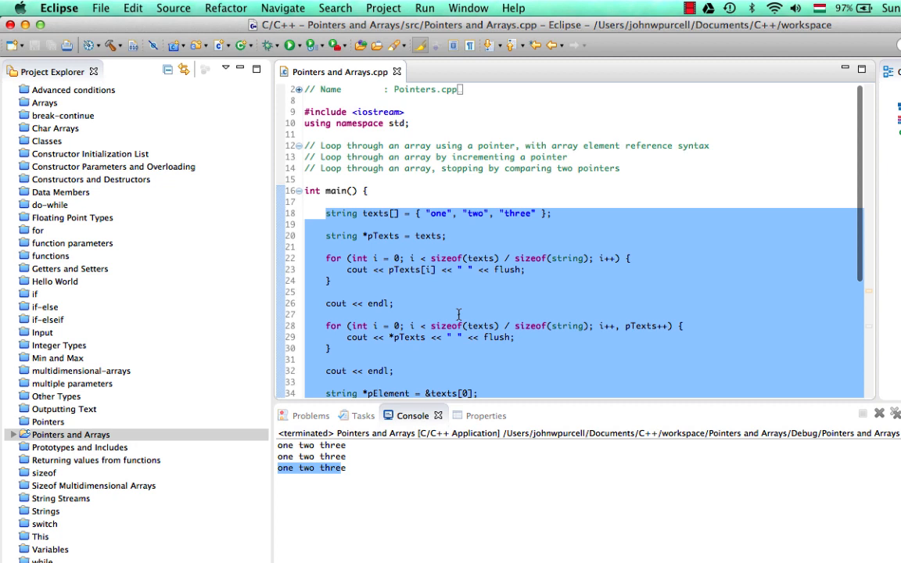
left_click(309, 180)
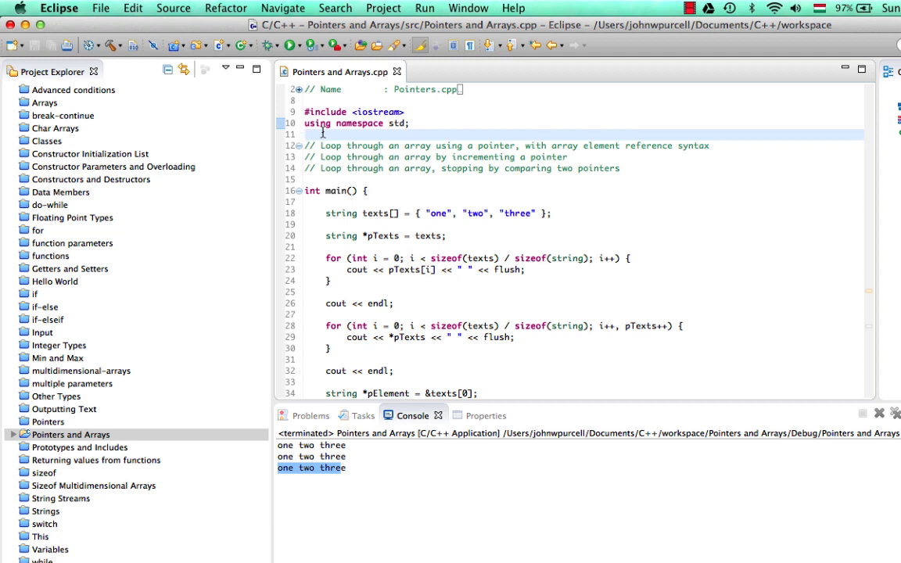
left_click(306, 134)
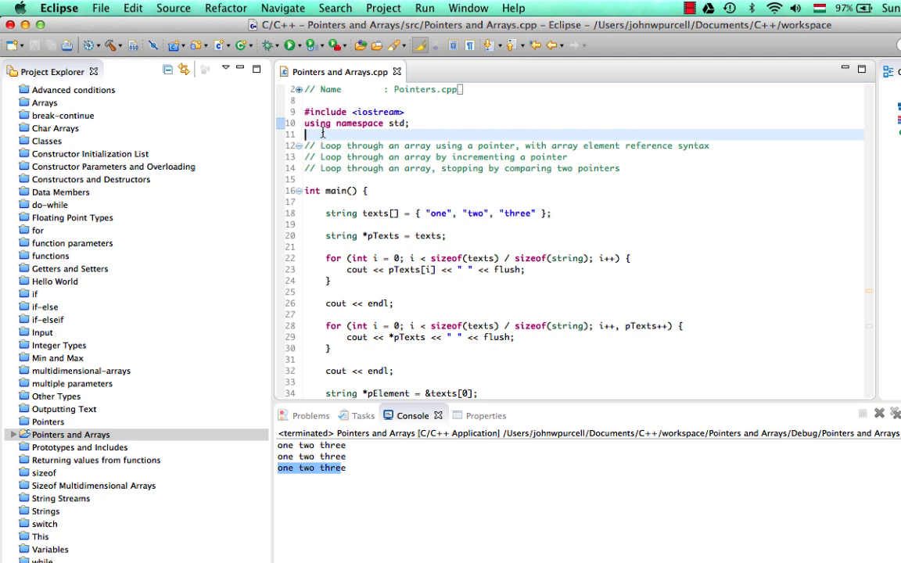
left_click(307, 134)
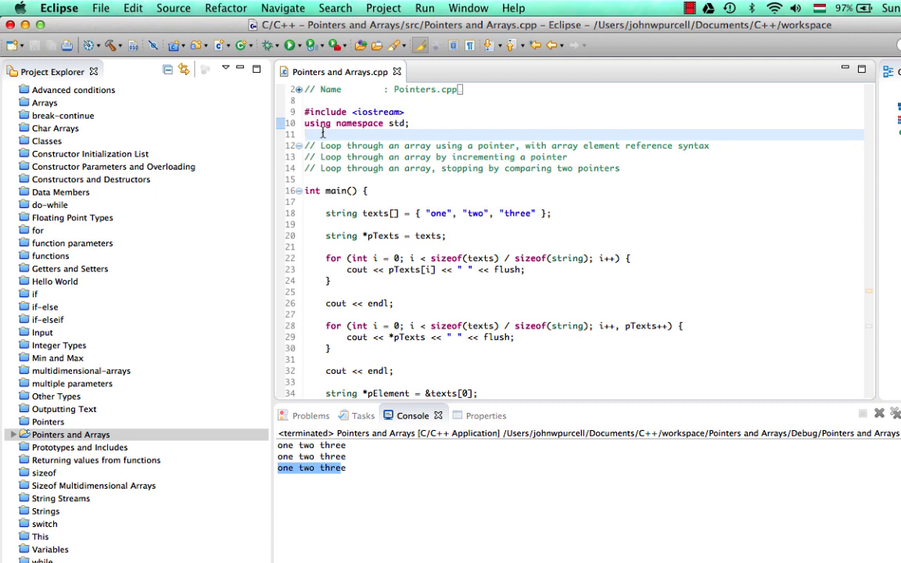
left_click(305, 133)
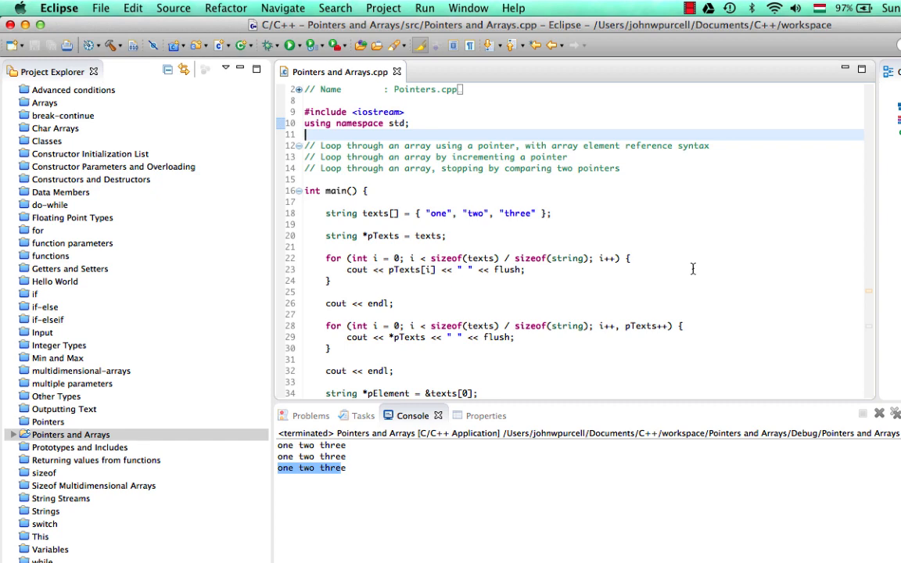
scroll("down", 3)
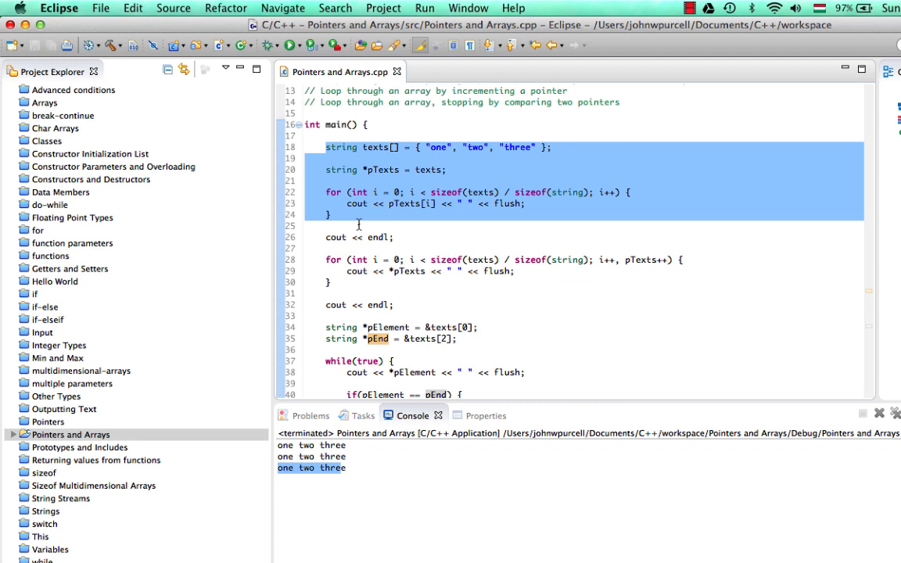
scroll("down", 3)
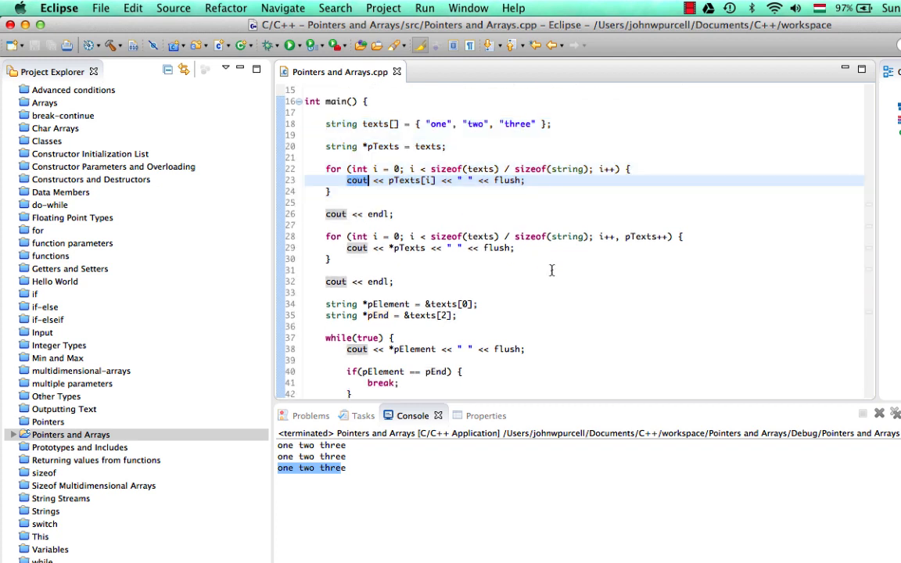
scroll("down", 3)
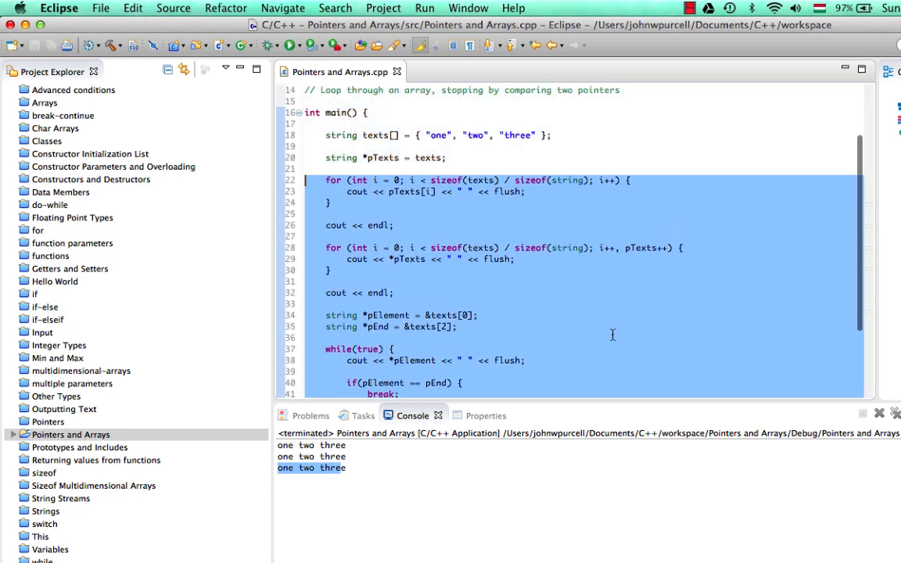
scroll("down", 3)
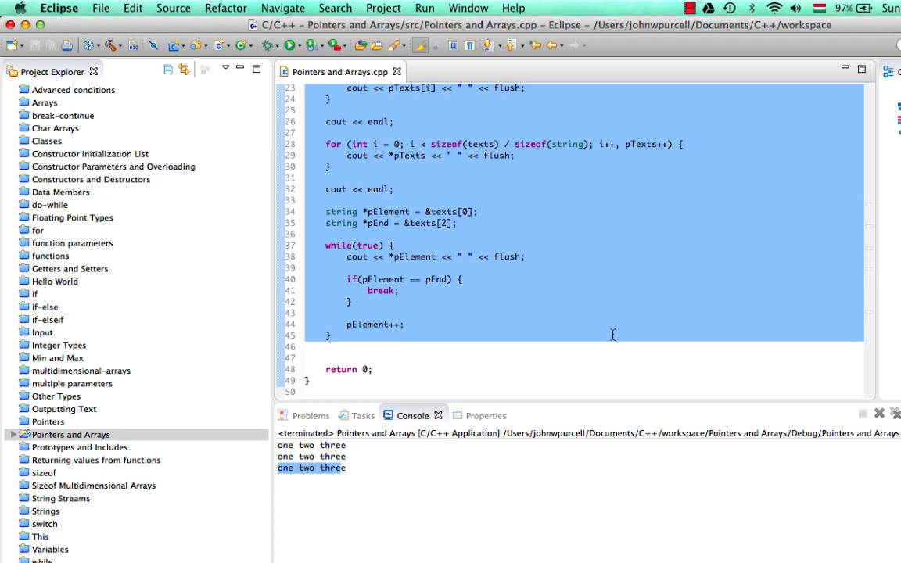